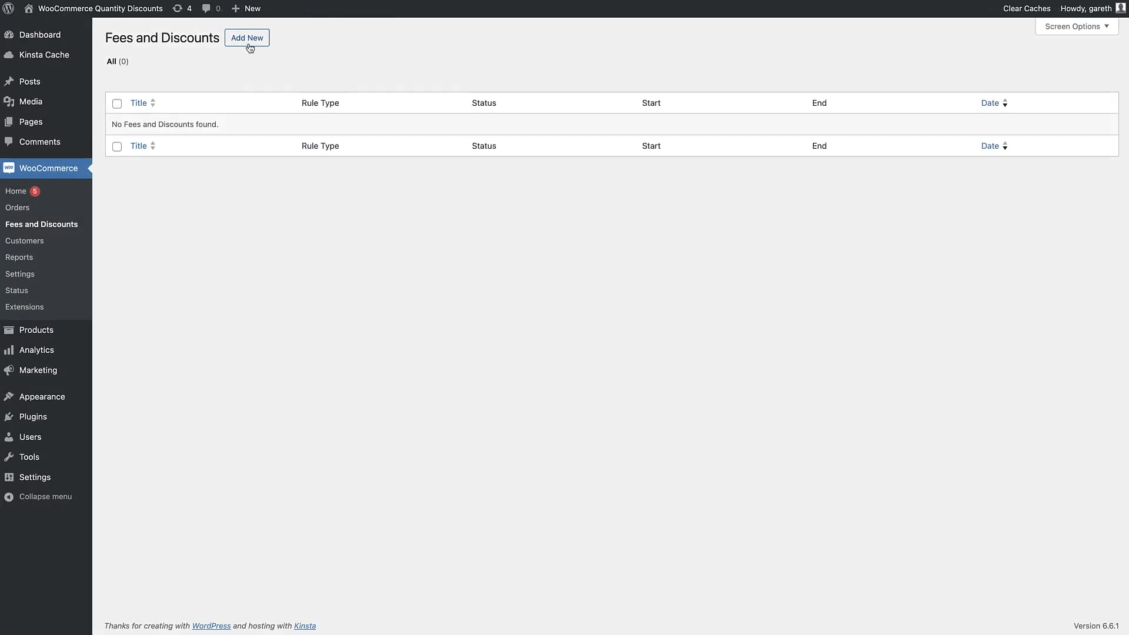
# Start a new fees and discounts rule titled 'Quantity Discount'
pyautogui.click(247, 38)
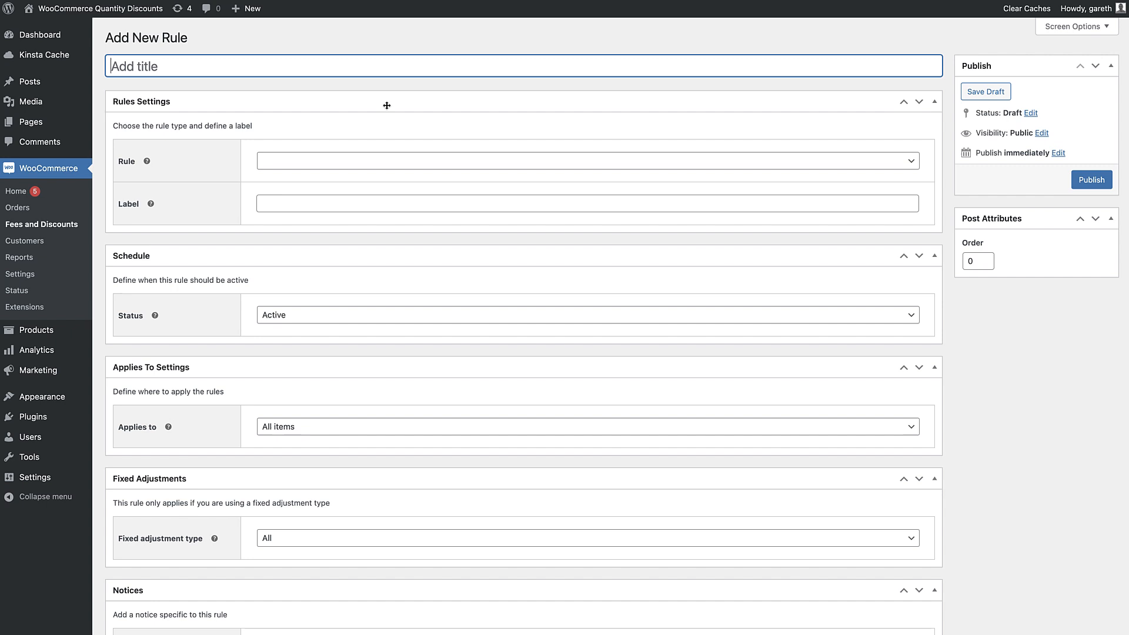
pyautogui.write('Quantity')
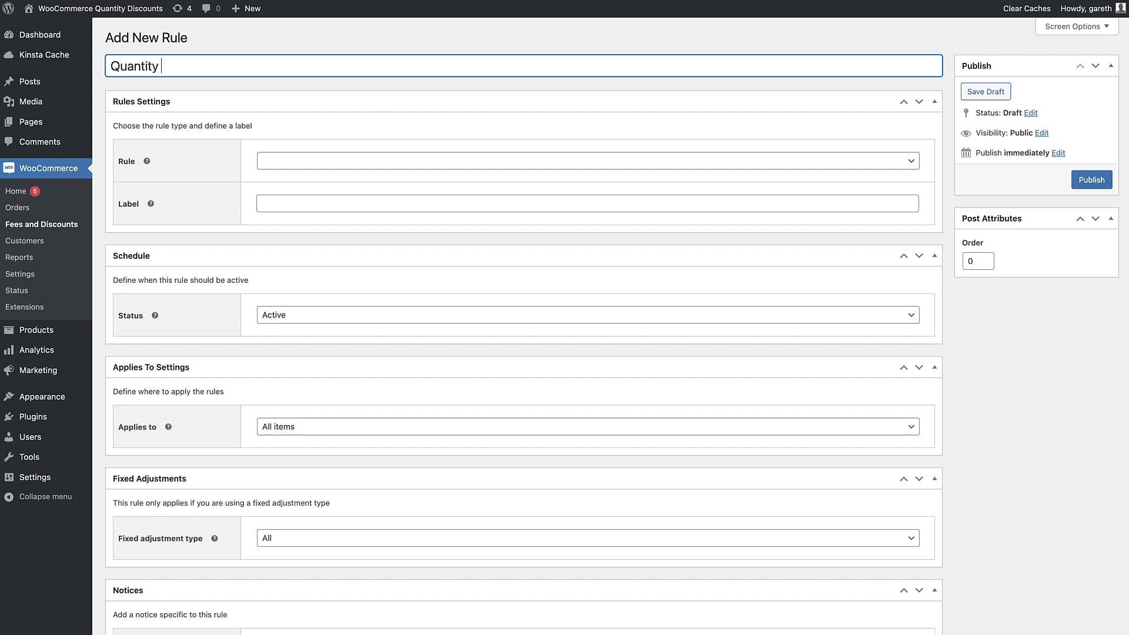
pyautogui.write('Discount')
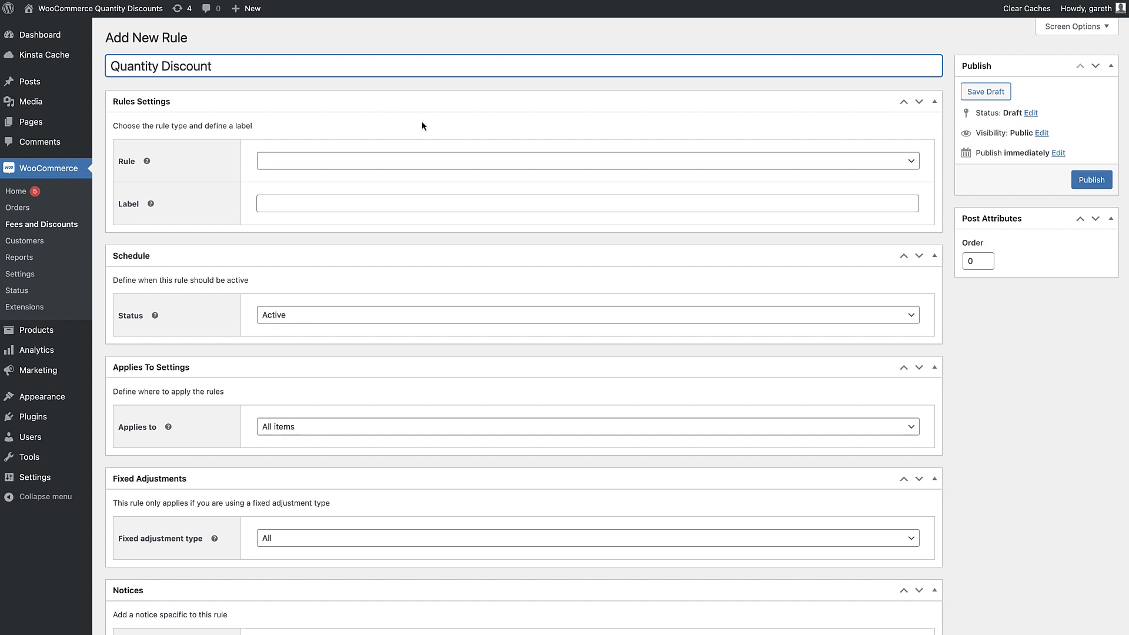
# Set the rule type to Bulk Pricing
pyautogui.click(588, 160)
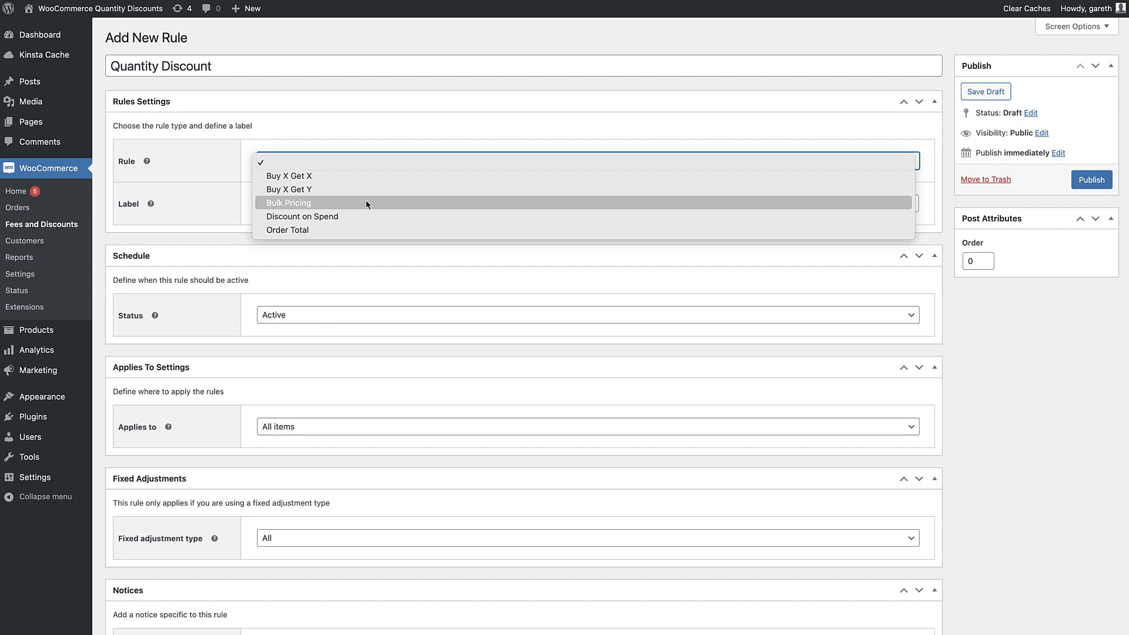
pyautogui.click(288, 203)
pyautogui.write('Quantity Discount')
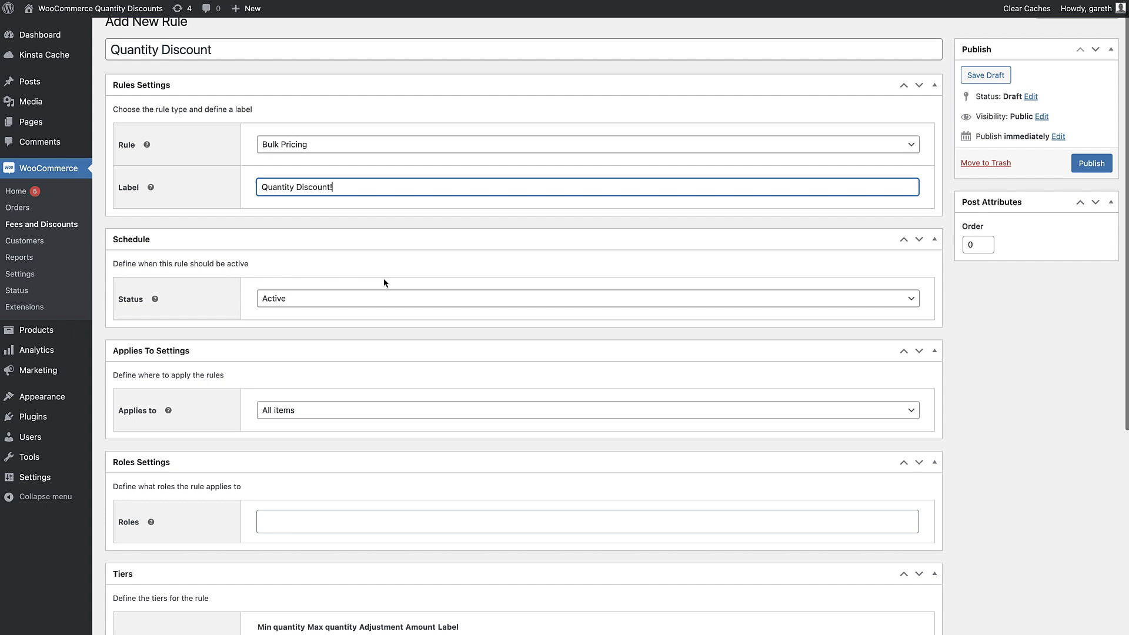
pyautogui.scroll(-3)
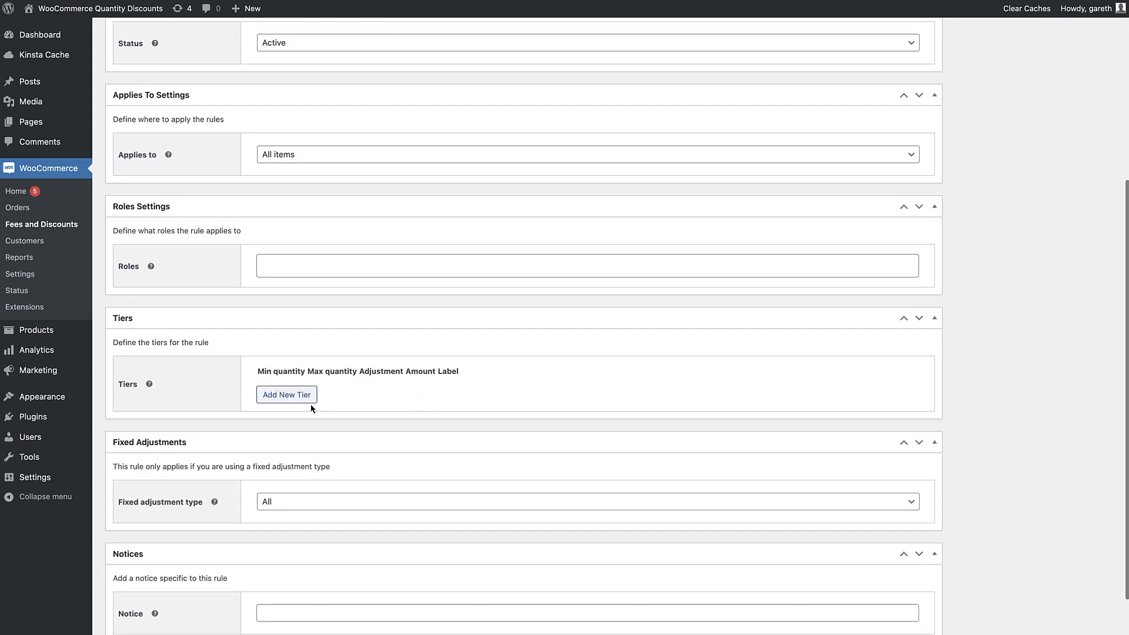
# Add two tiers: 50–99 at 10% off and 100+ at 20% off
pyautogui.click(285, 394)
pyautogui.write('99')
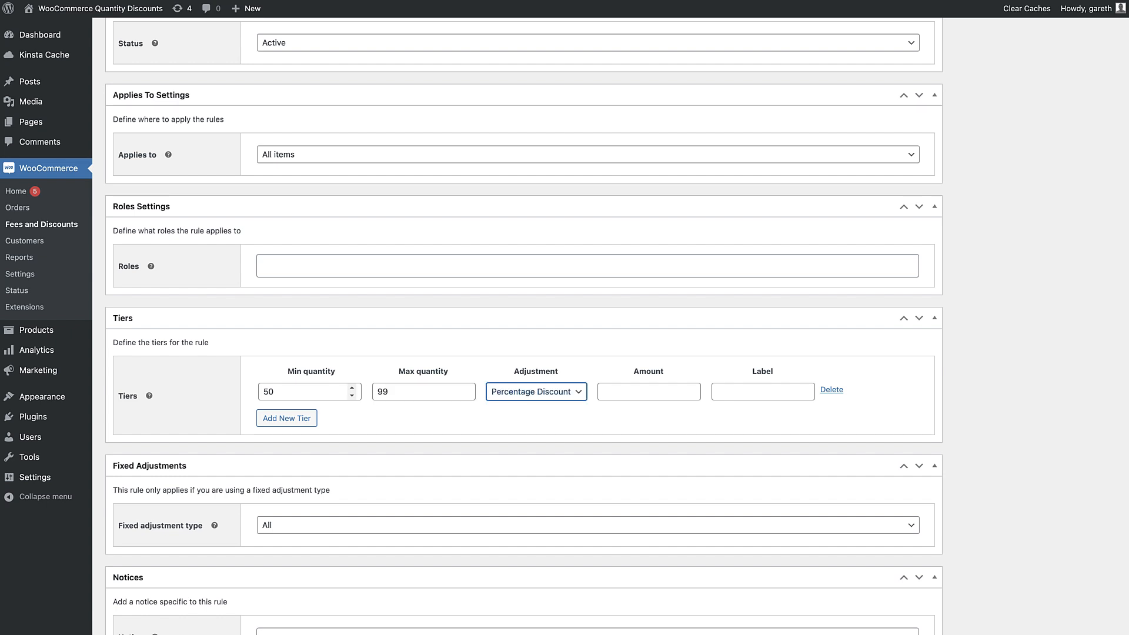
pyautogui.write('10')
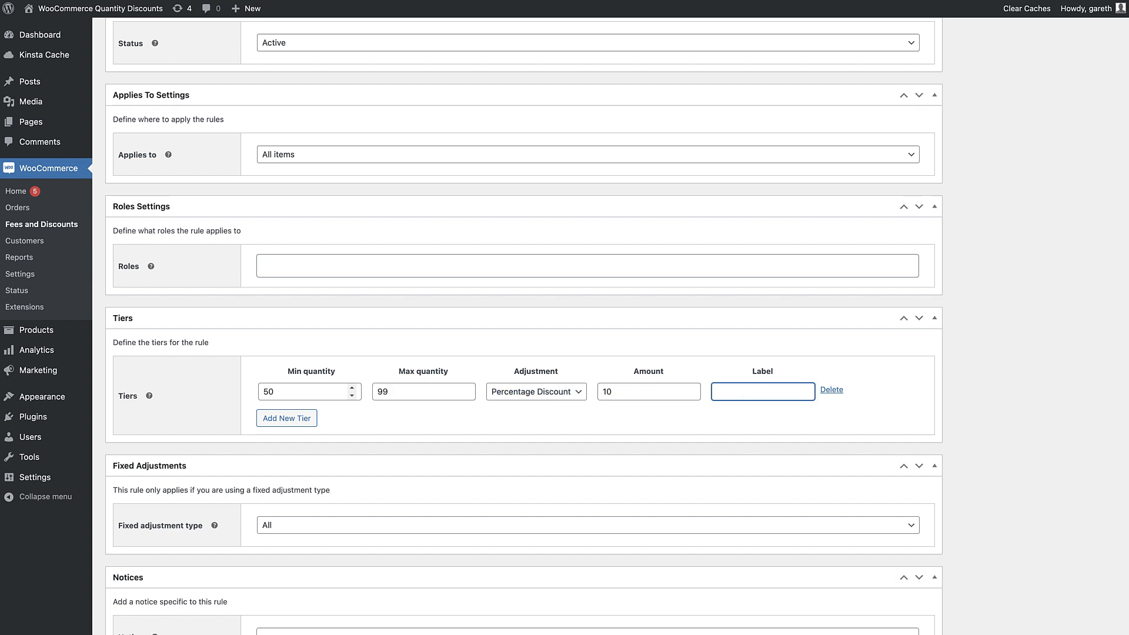
pyautogui.write('10% off')
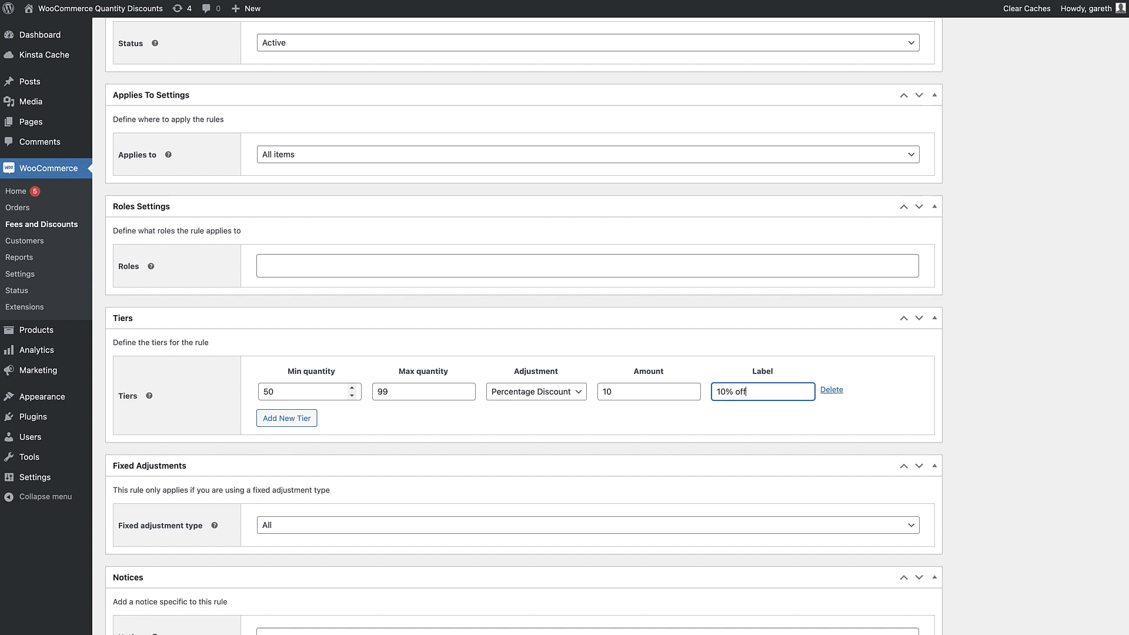
pyautogui.click(286, 418)
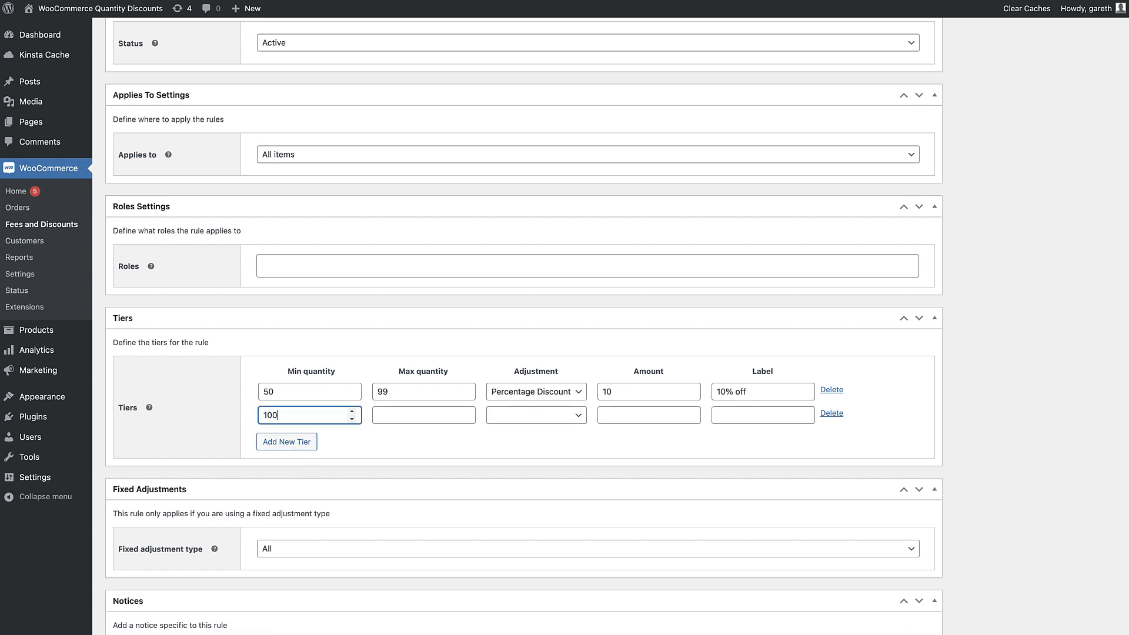
pyautogui.write('20')
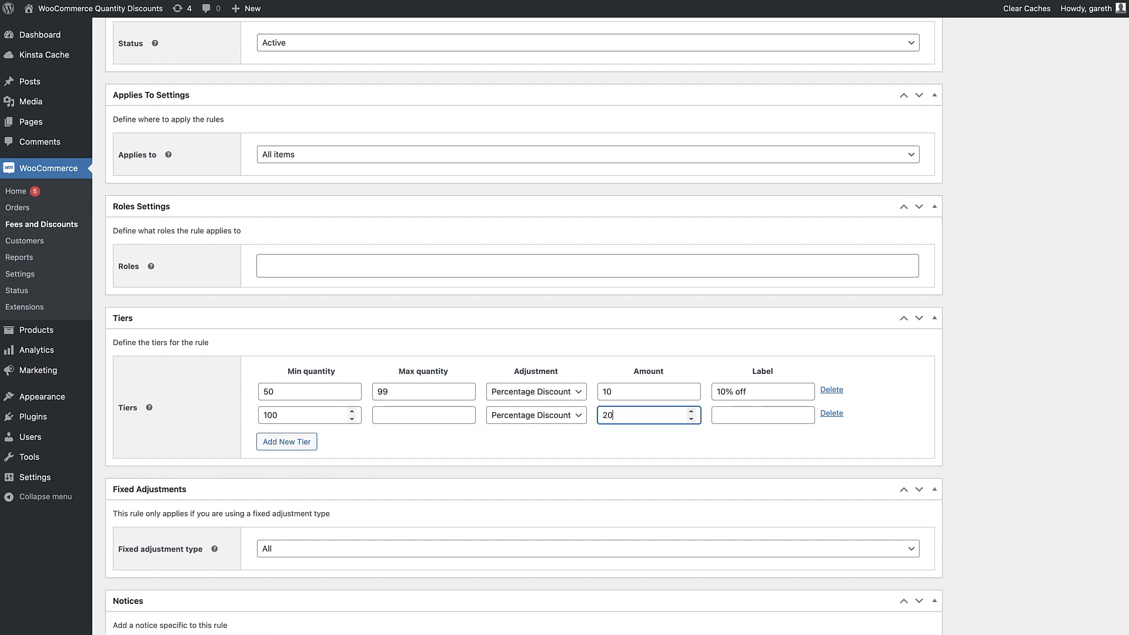
pyautogui.write('20% off')
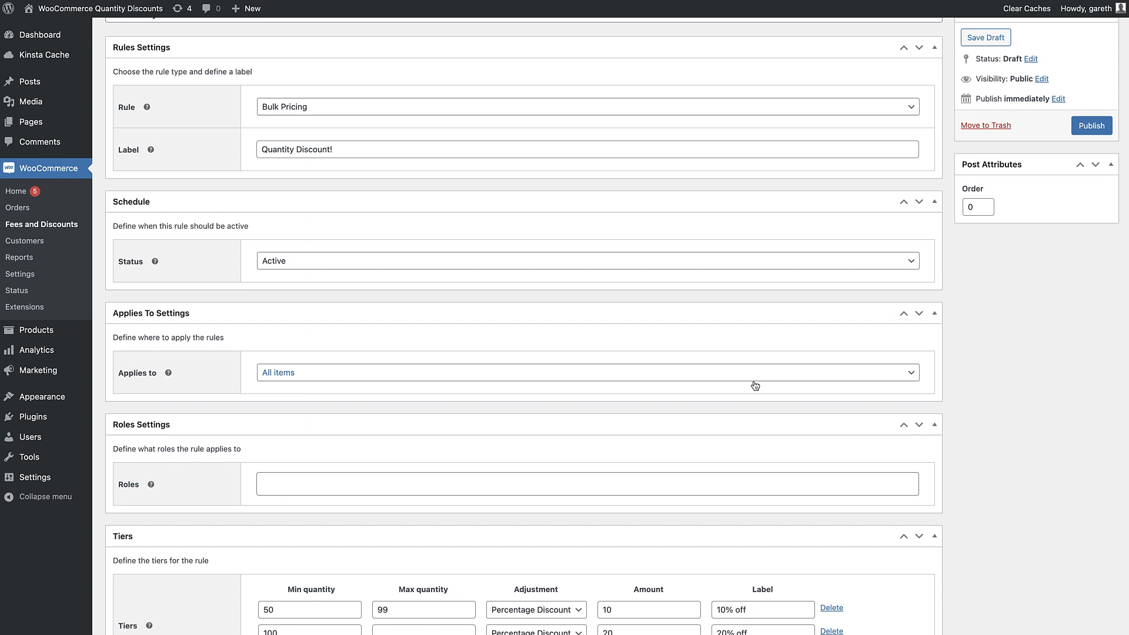
# Limit the rule to specific products, pick the shirt as buy product, and publish
pyautogui.click(587, 372)
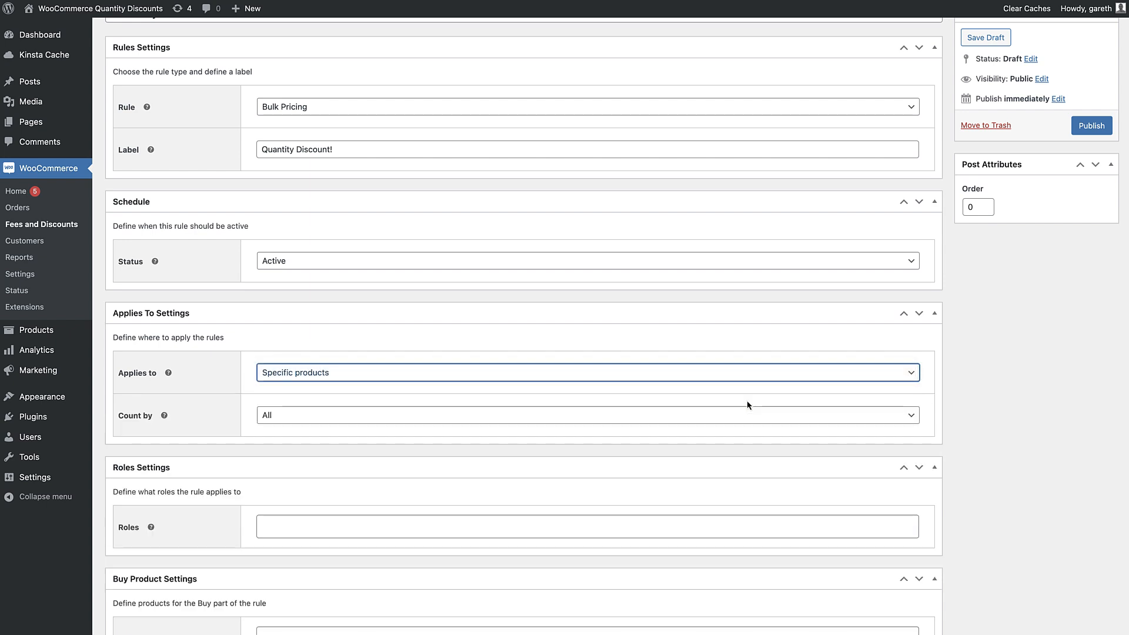
pyautogui.scroll(-3)
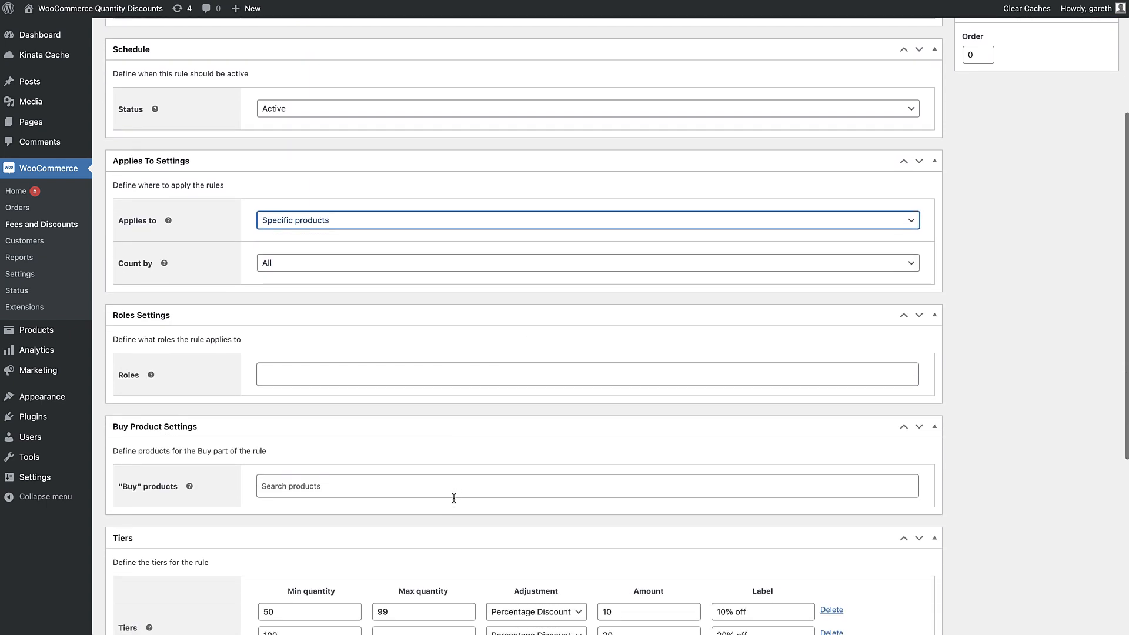
pyautogui.write('s')
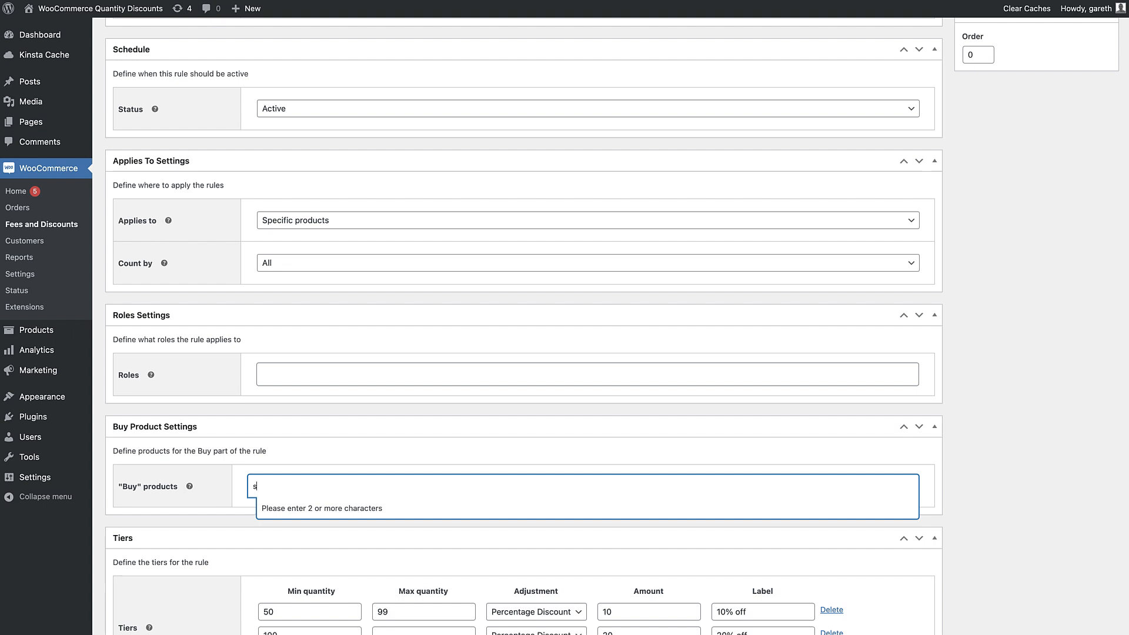
pyautogui.write('hirt')
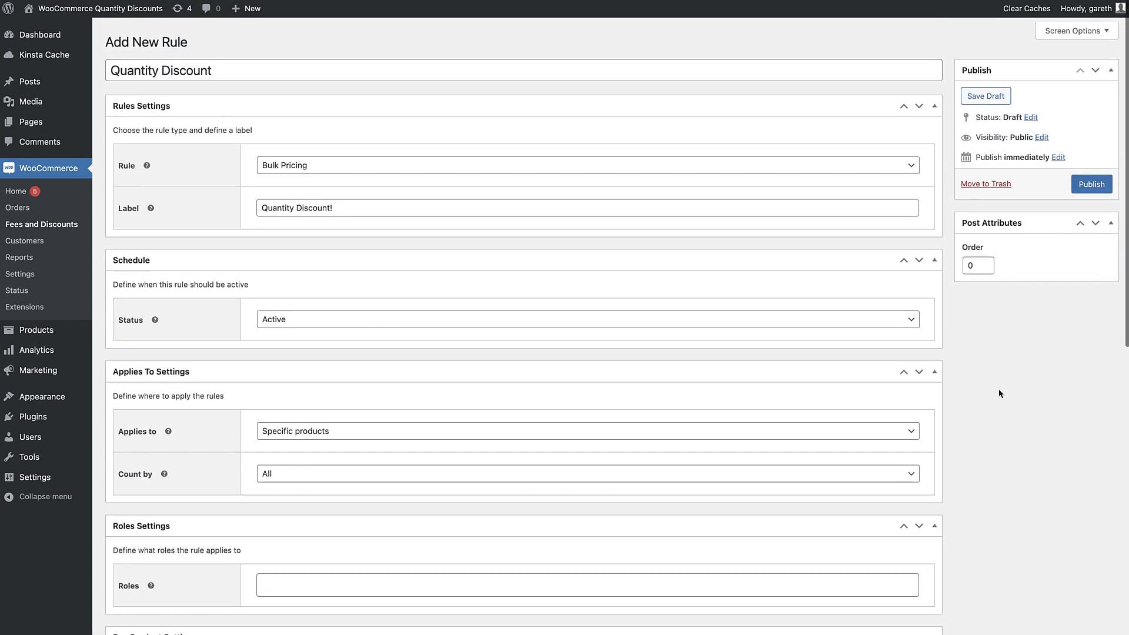
pyautogui.click(1090, 183)
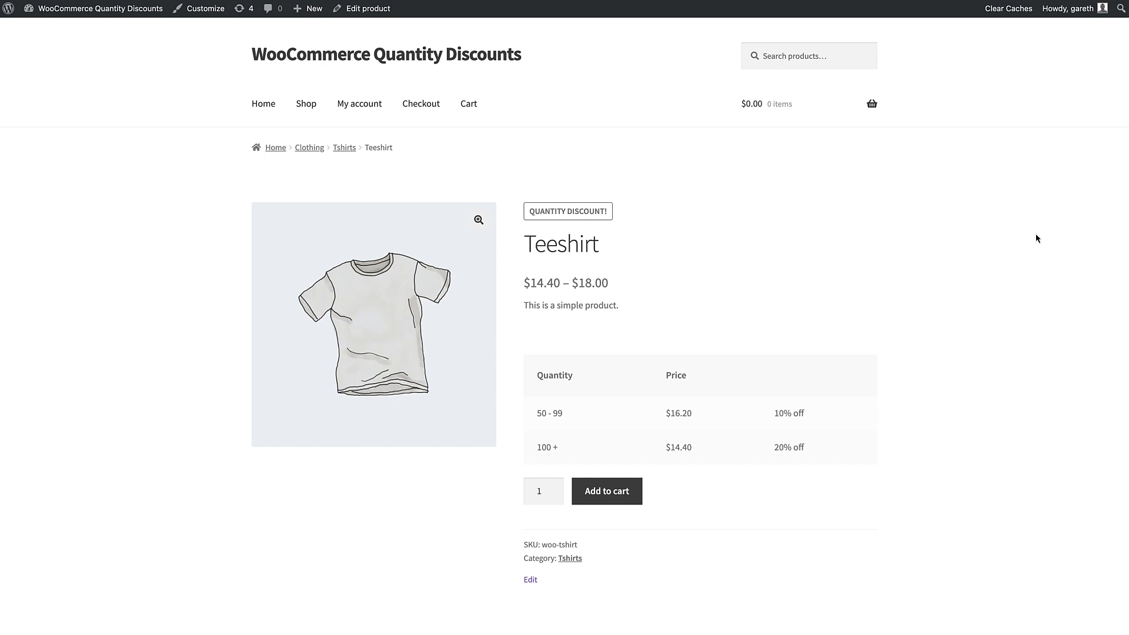
pyautogui.moveTo(594, 475)
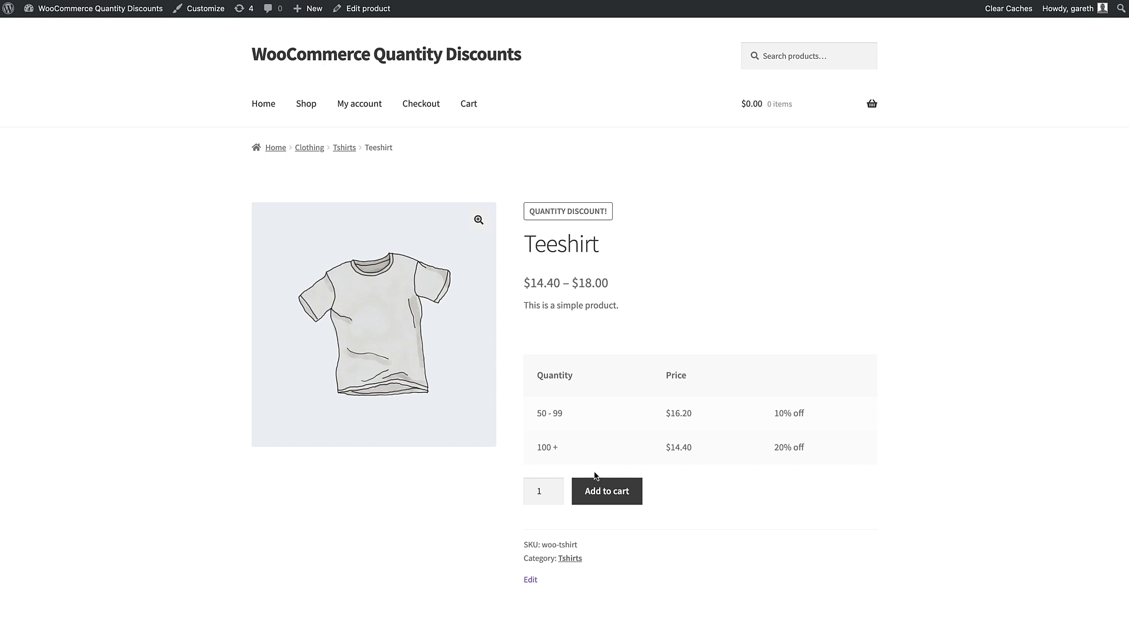
# Add 50 Teeshirts to the cart and view the $810.00 total
pyautogui.click(543, 490)
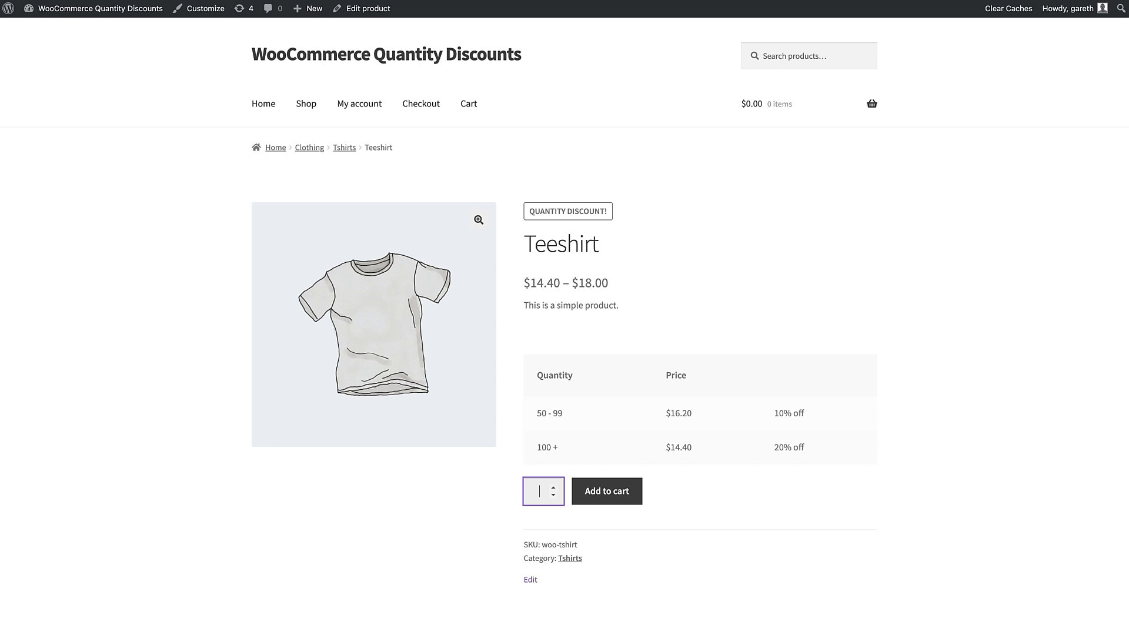
pyautogui.write('50')
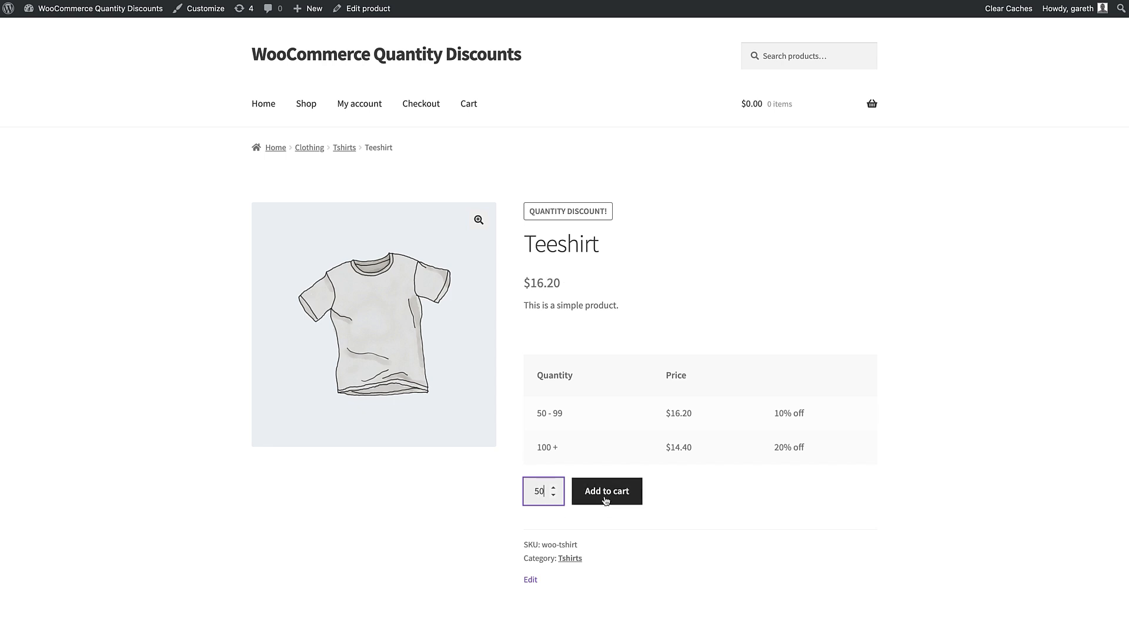
pyautogui.click(605, 491)
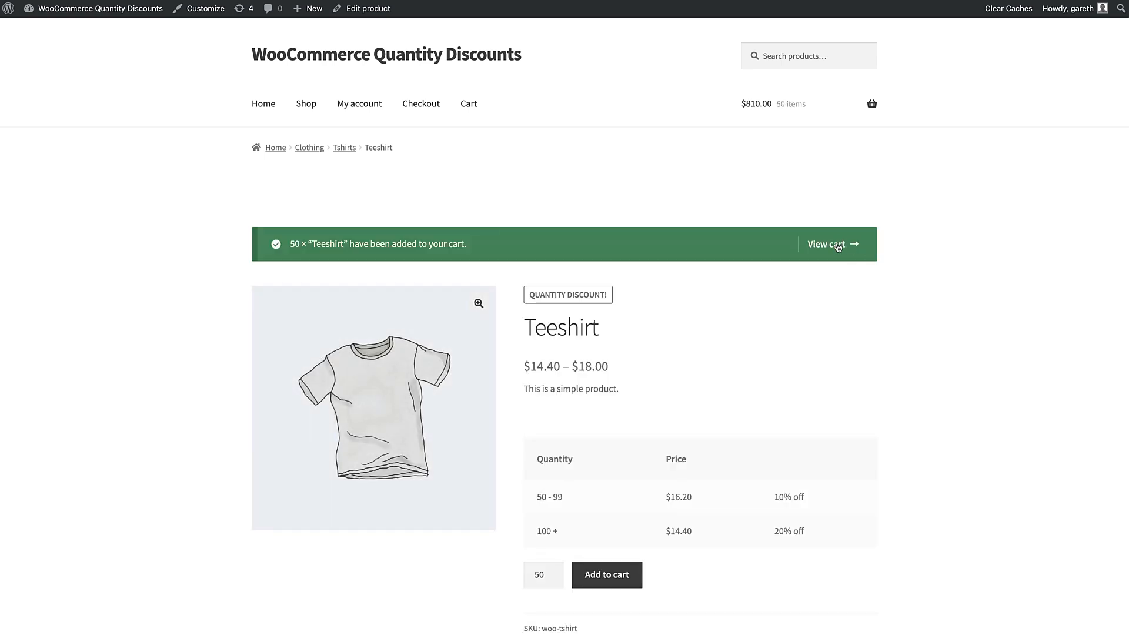
pyautogui.click(826, 244)
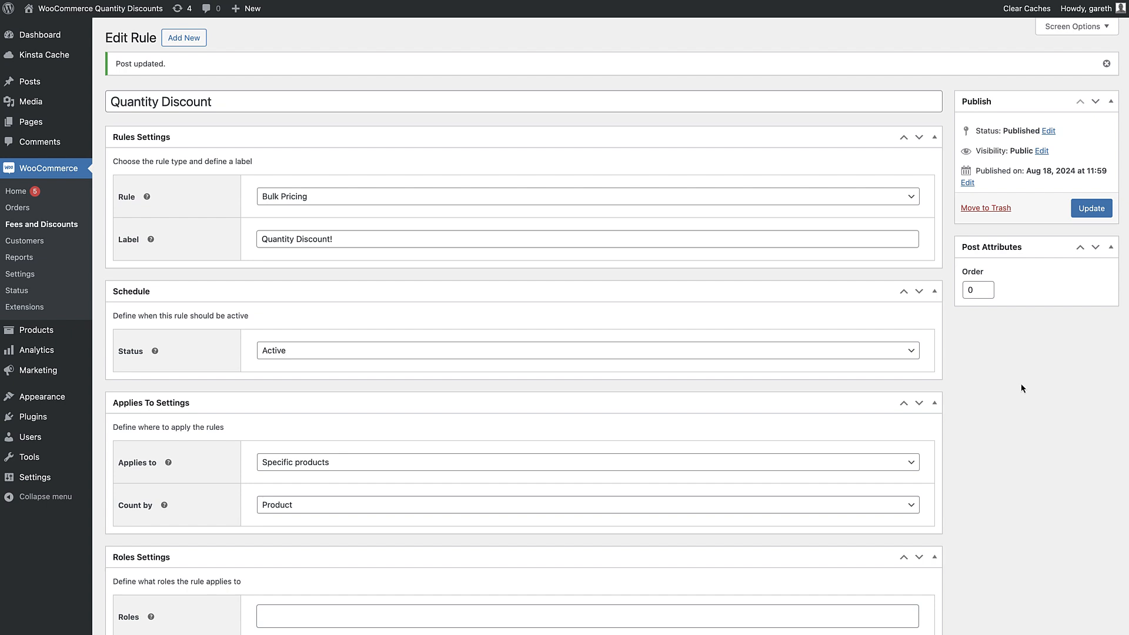
# Make the first tier a fixed discount and add a 100–199 tier
pyautogui.scroll(-3)
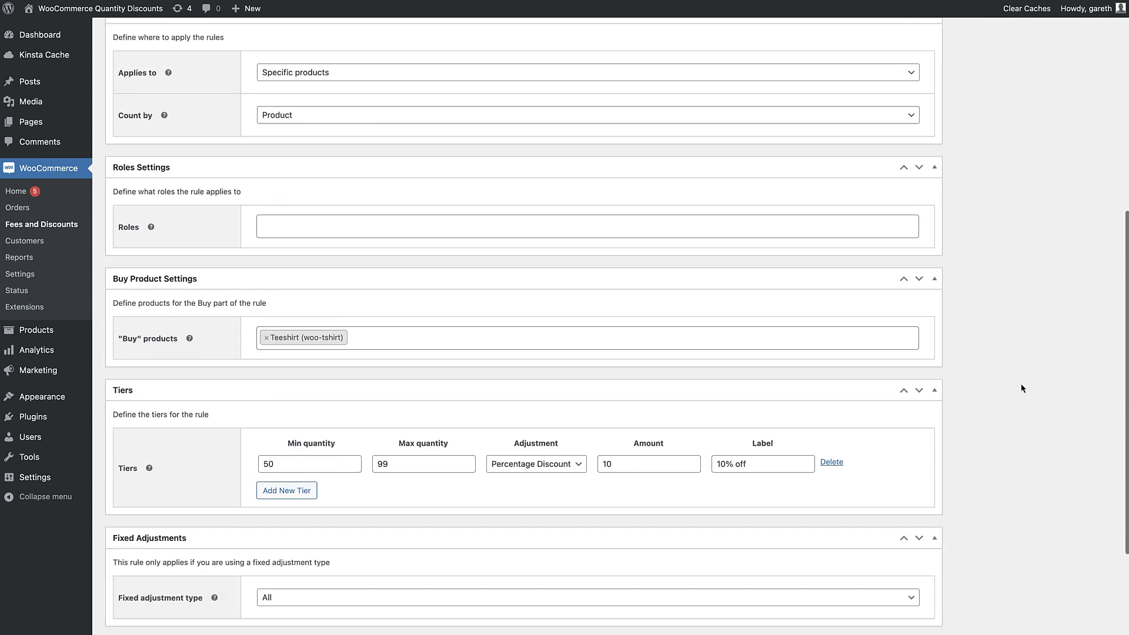
pyautogui.click(536, 464)
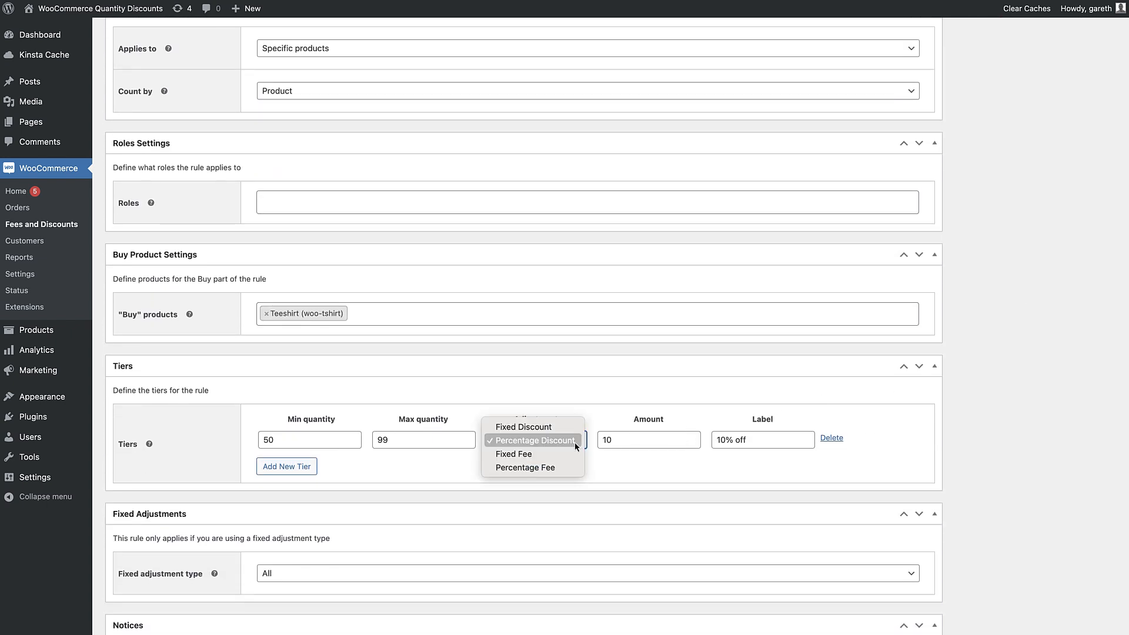
pyautogui.click(524, 427)
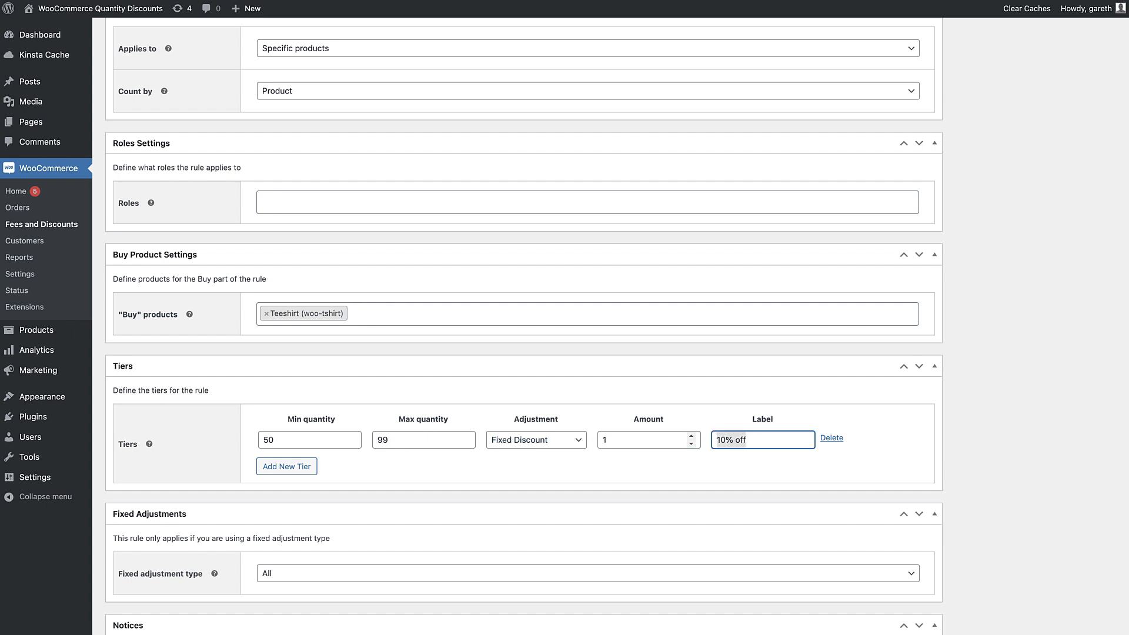
pyautogui.click(286, 466)
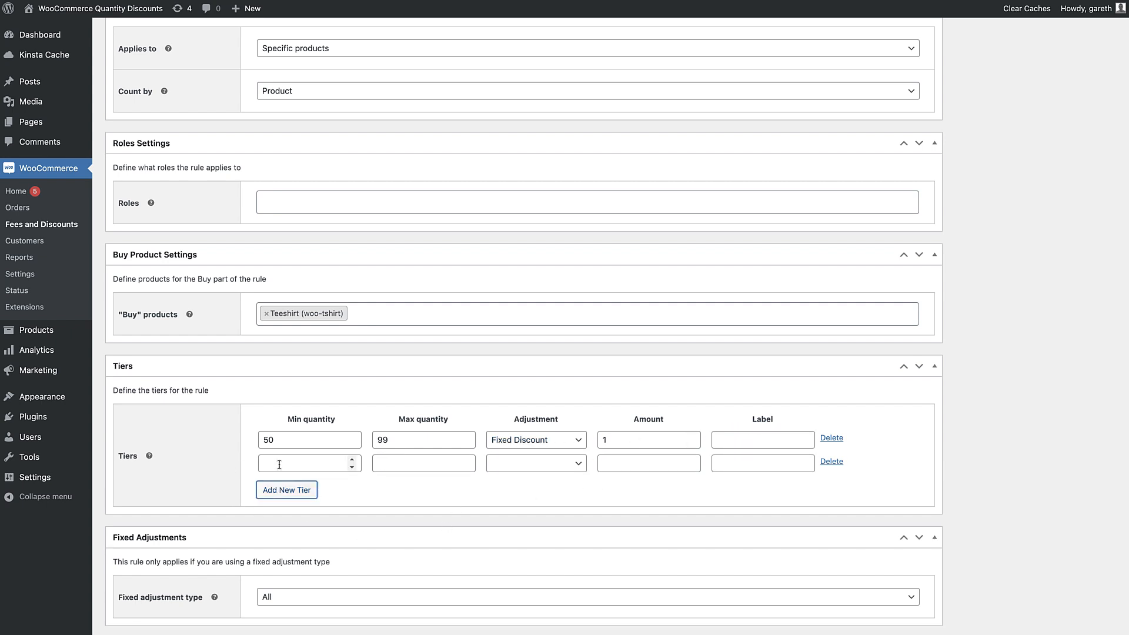
pyautogui.write('100')
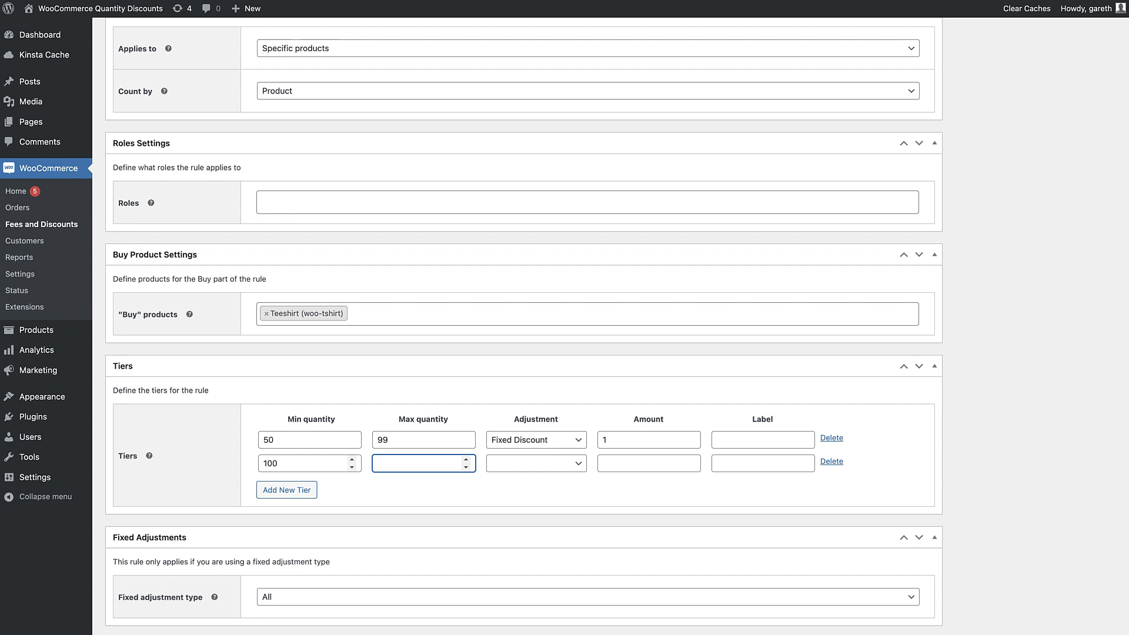
pyautogui.write('199')
pyautogui.click(649, 463)
pyautogui.write('2')
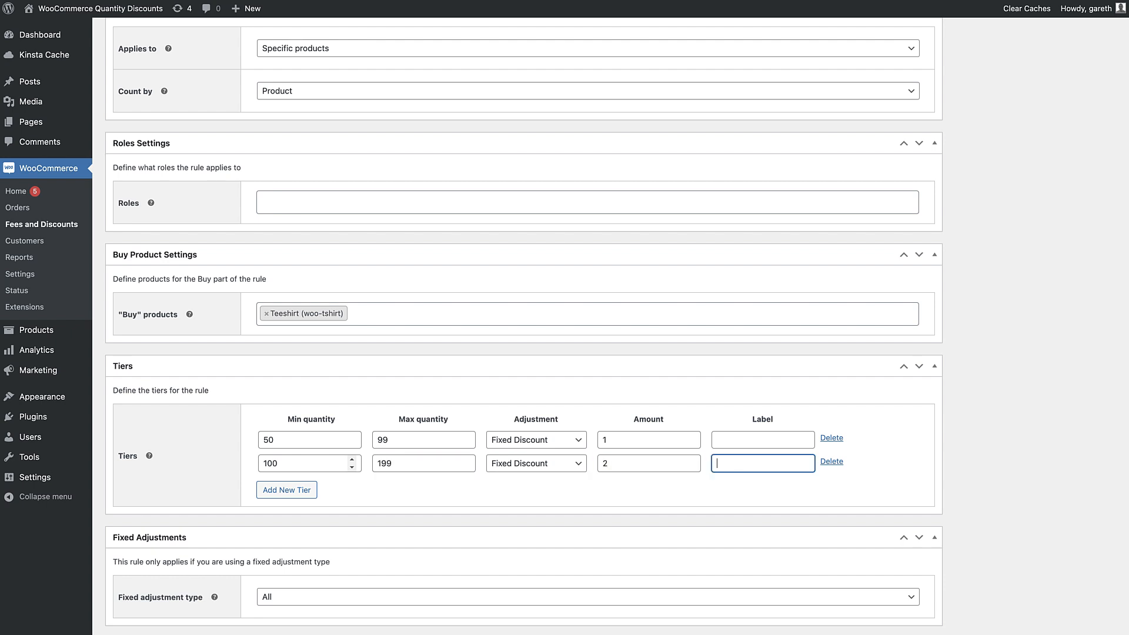
# Add a 200+ tier at $3 off and apply fixed adjustments per product
pyautogui.click(285, 489)
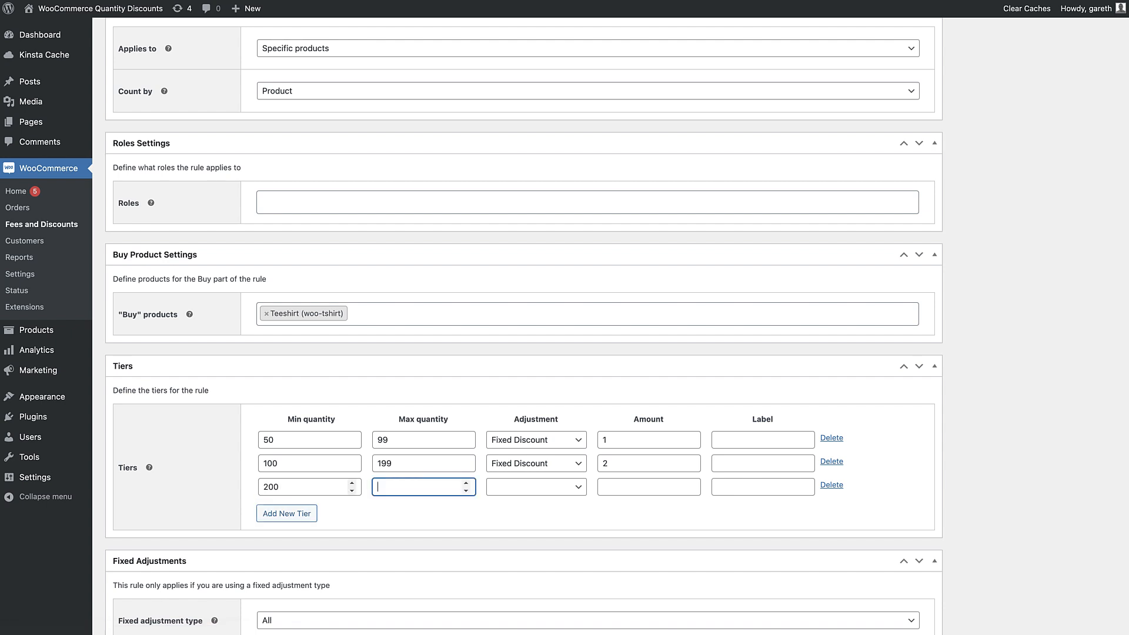
pyautogui.write('3')
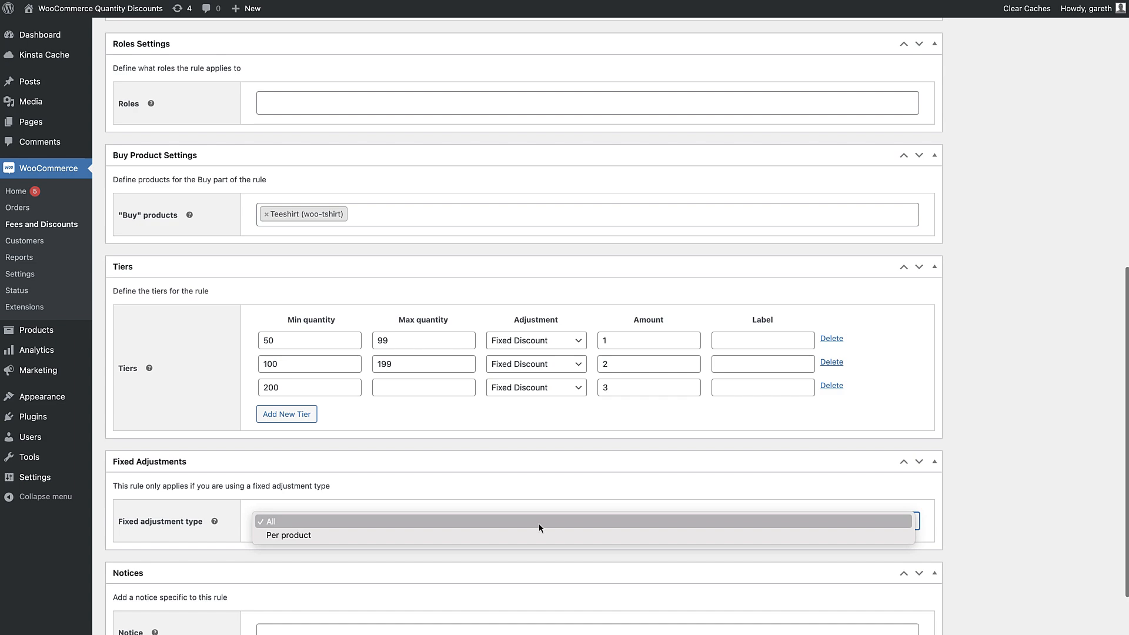
pyautogui.click(287, 535)
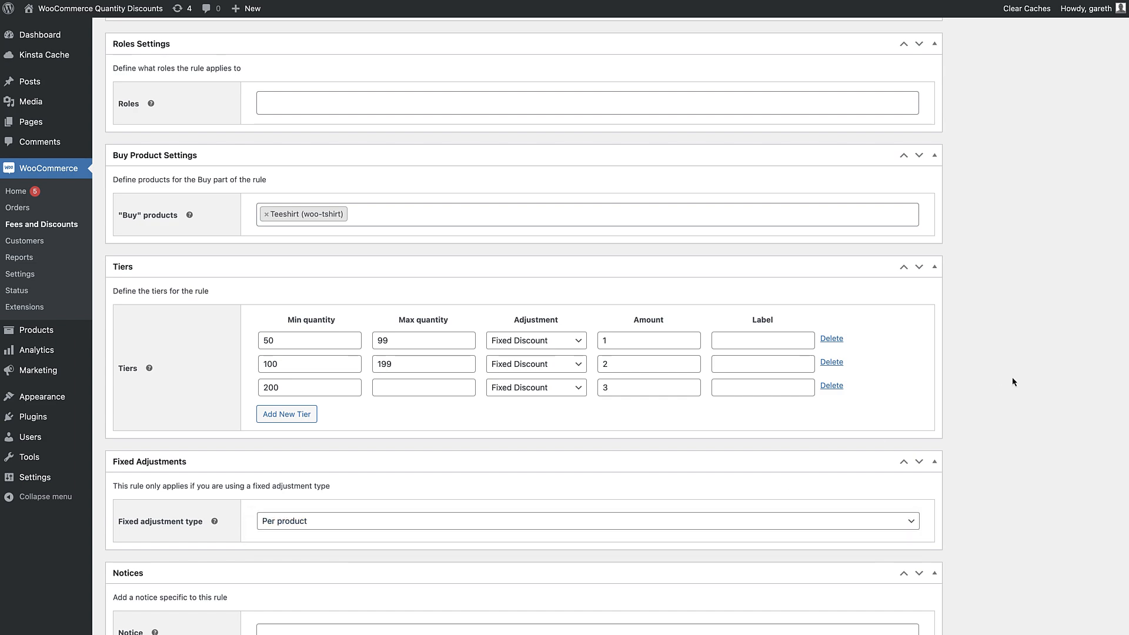
pyautogui.click(1090, 208)
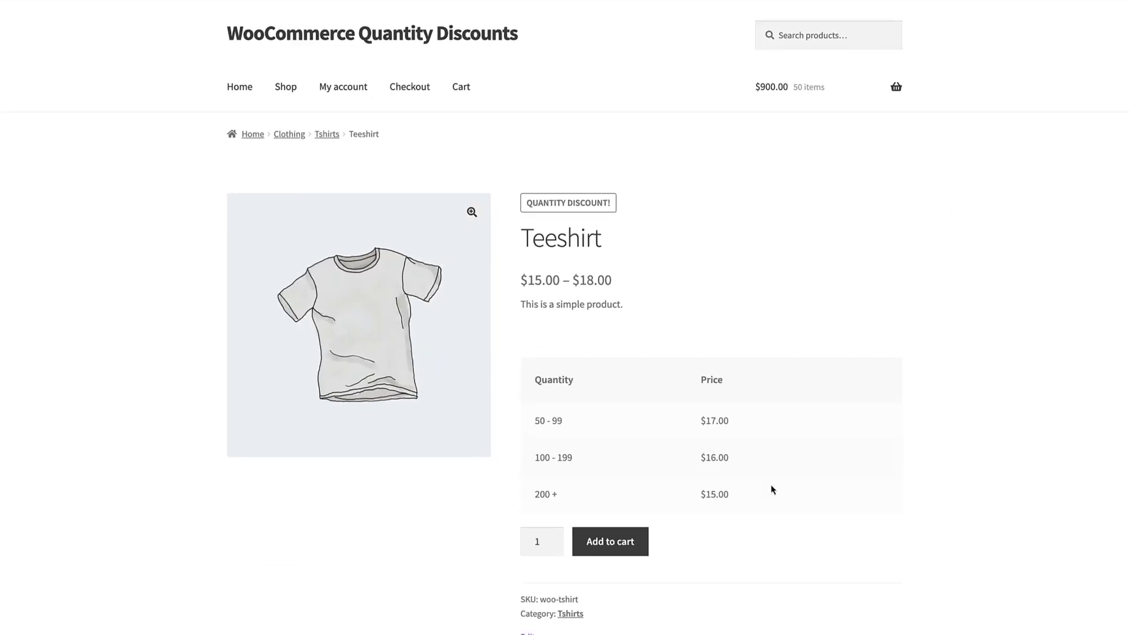
# Scroll to the Teeshirt quantity price table ($17.00, $16.00, $15.00)
pyautogui.scroll(-3)
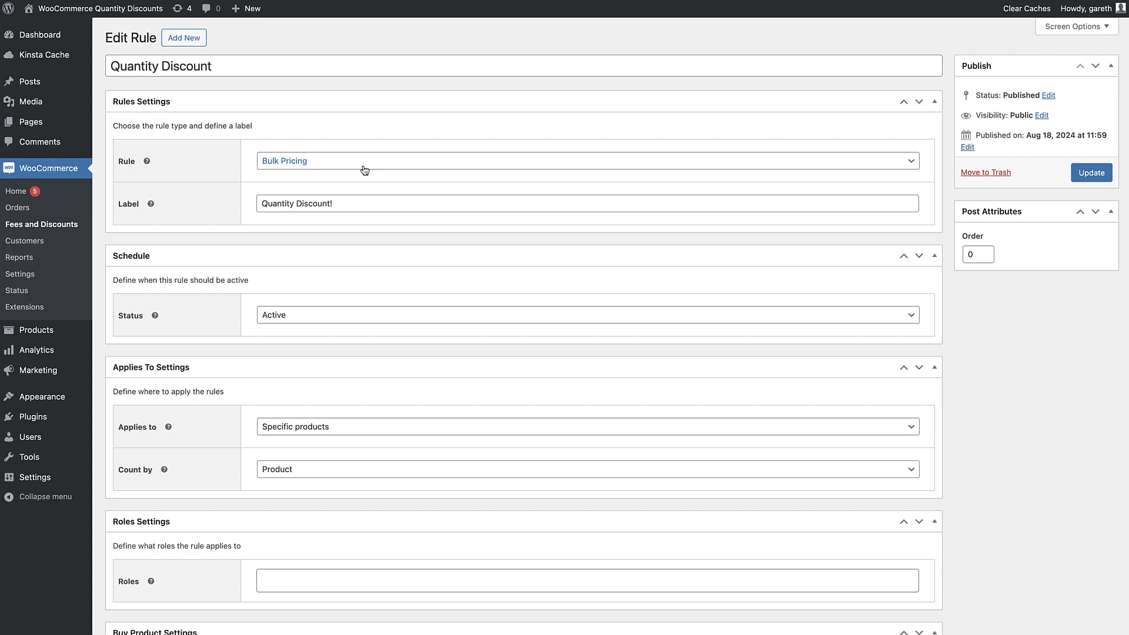
# Switch the rule to Buy X Get X labelled 'Buy One Get One Free'
pyautogui.click(586, 160)
pyautogui.write('B')
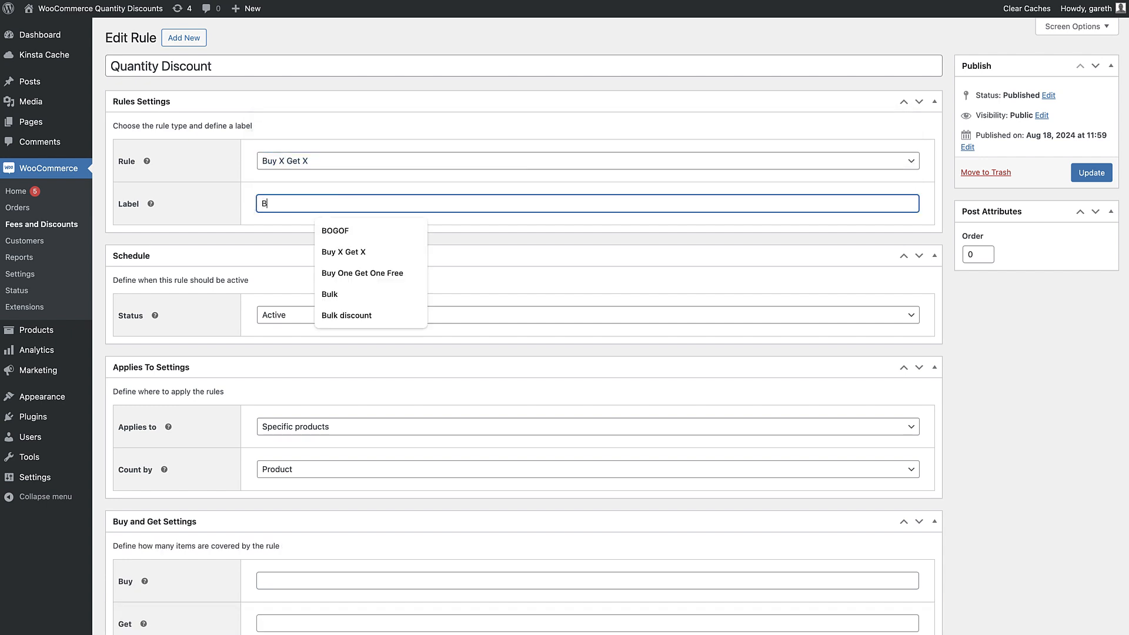
pyautogui.write('uy One Get')
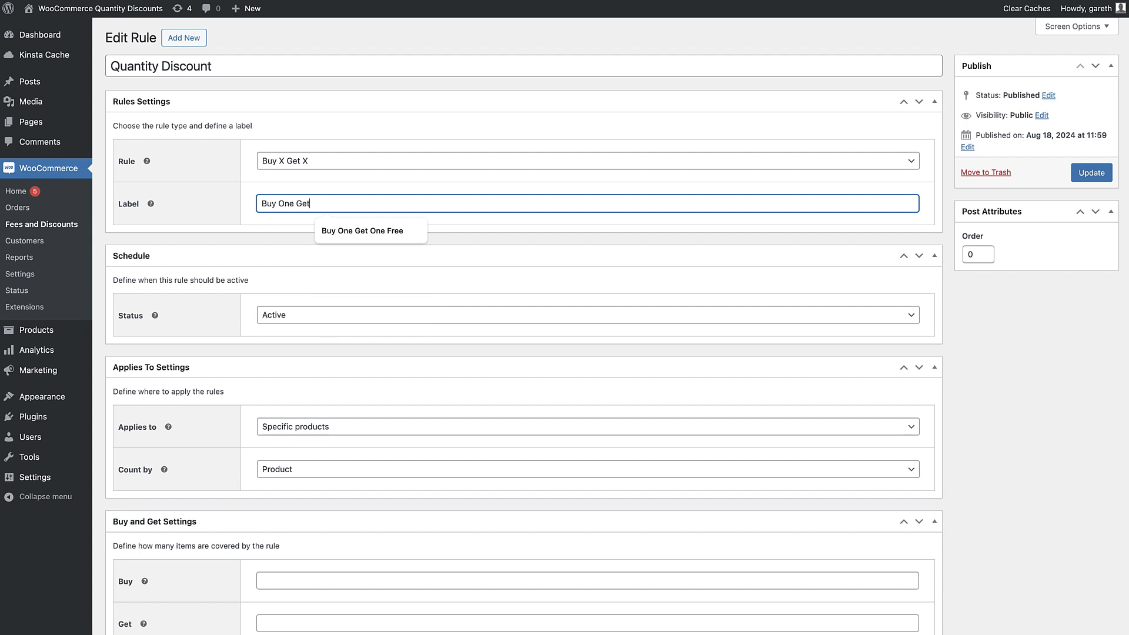
pyautogui.click(362, 230)
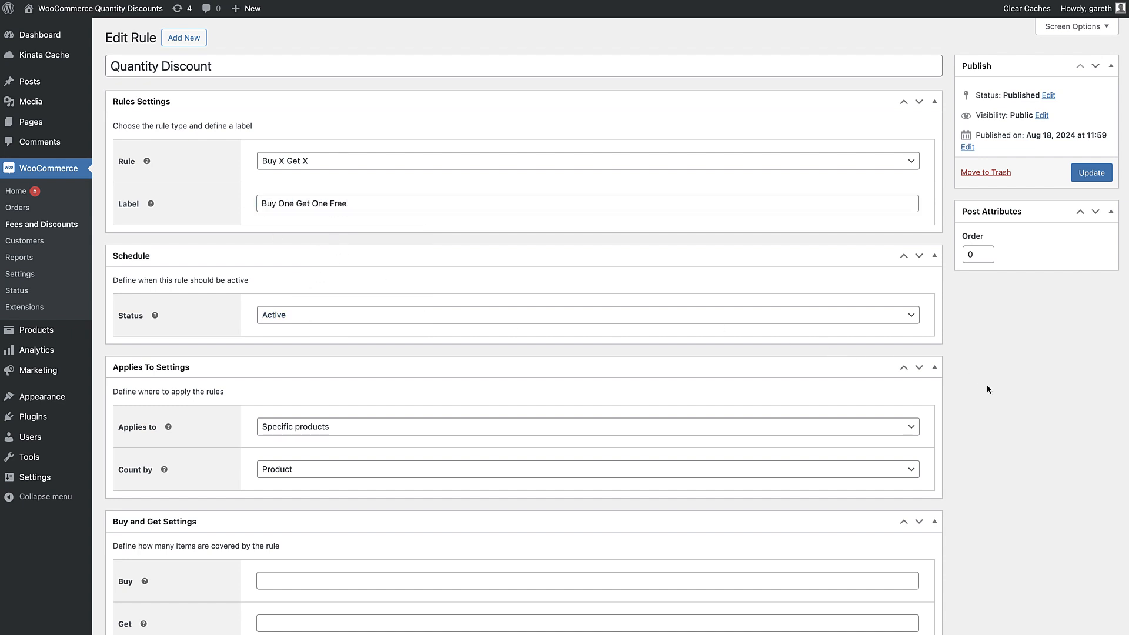
# Set buy 1, get 1 with a 100% percentage discount
pyautogui.scroll(-3)
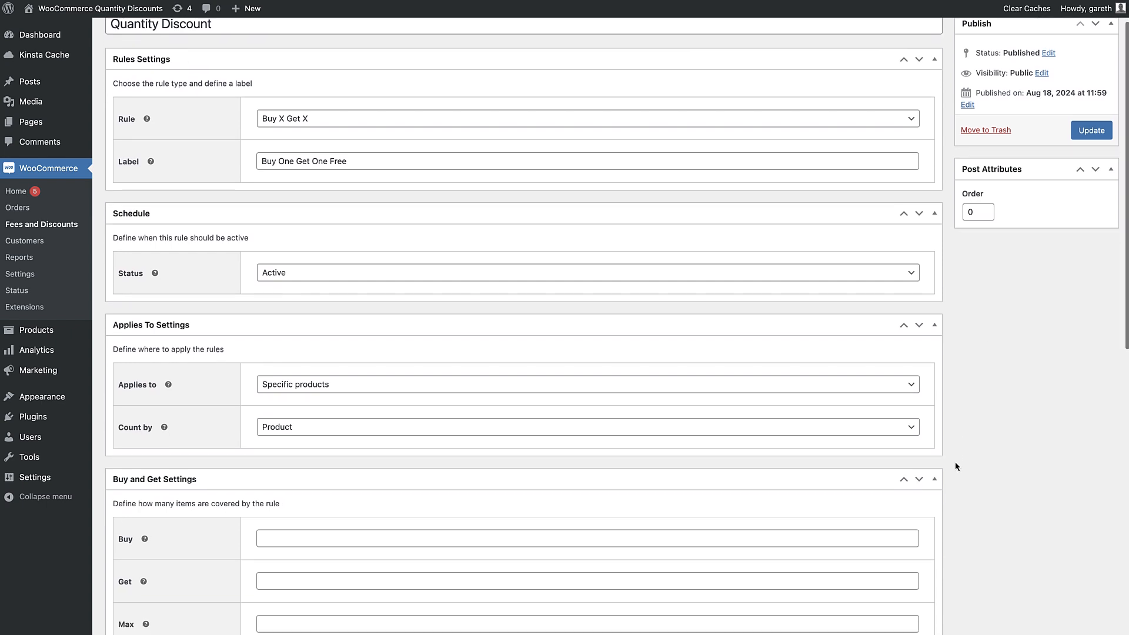
pyautogui.scroll(-3)
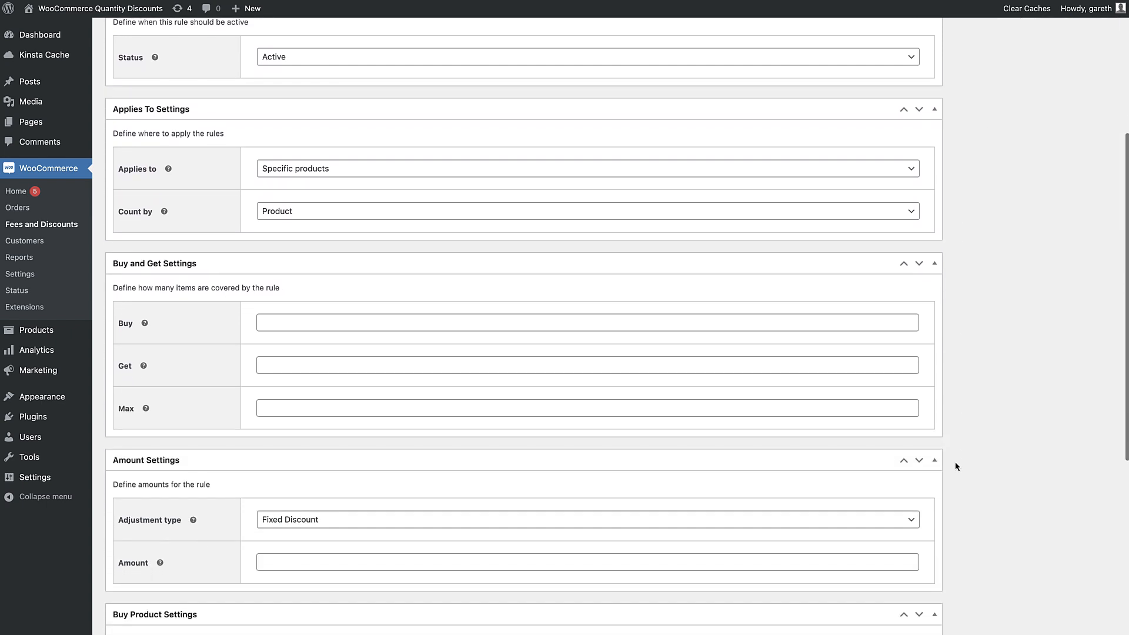
pyautogui.write('1')
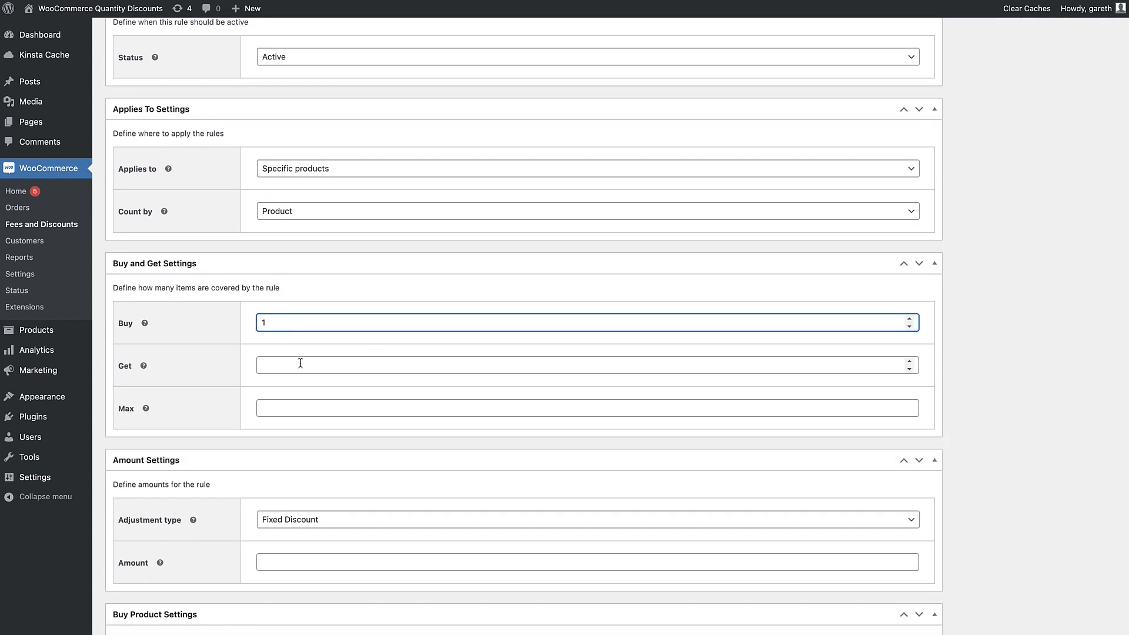
pyautogui.write('1')
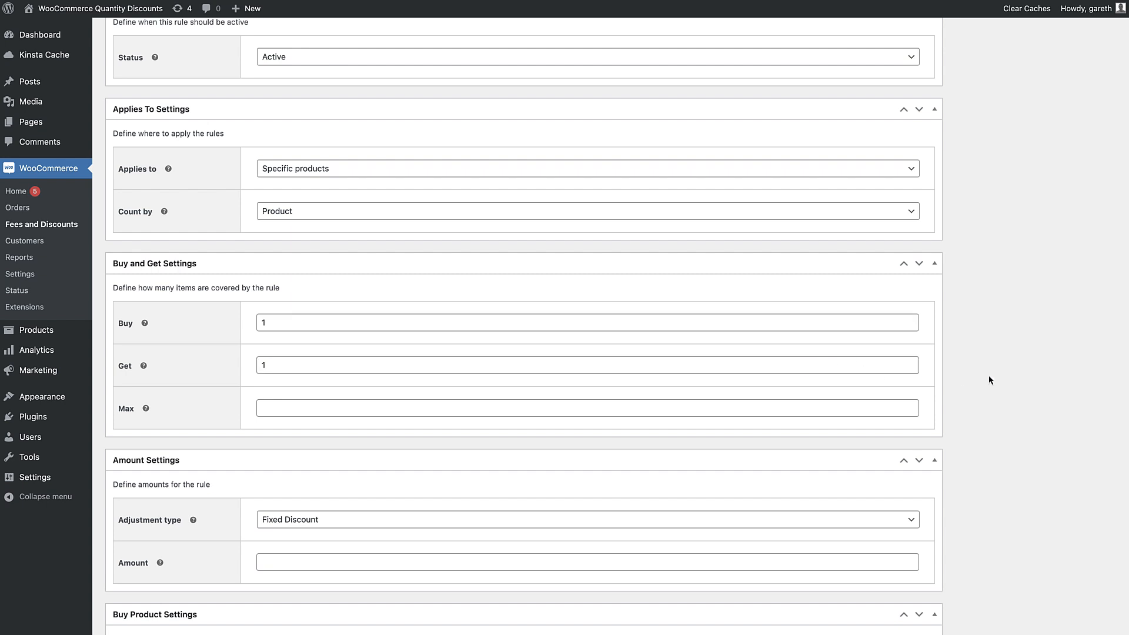
pyautogui.scroll(-3)
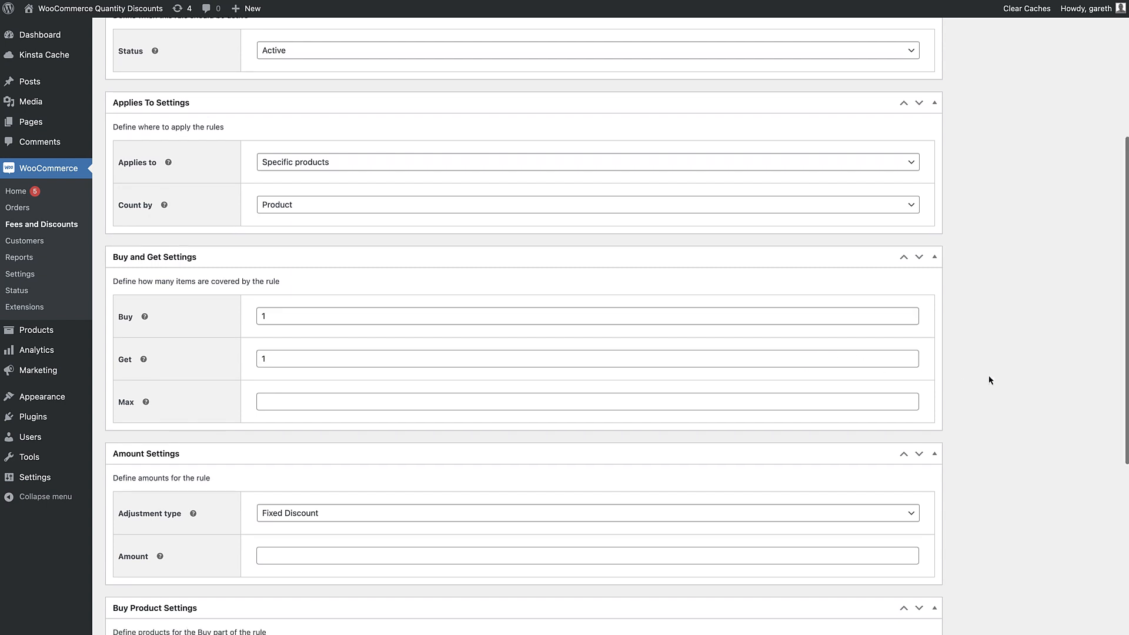
pyautogui.scroll(-3)
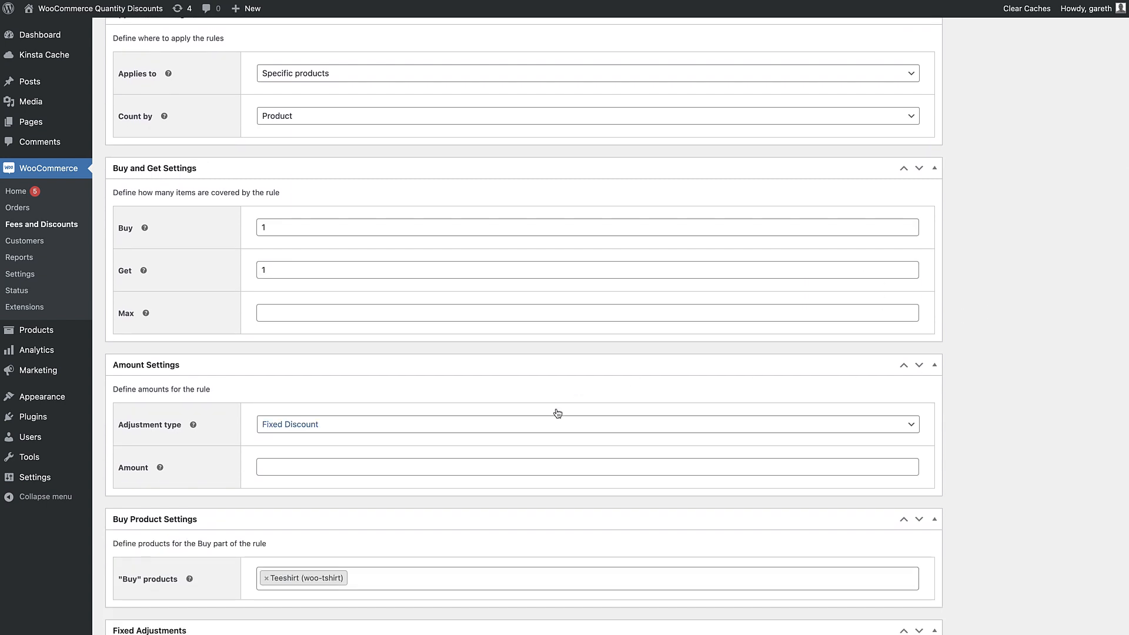
pyautogui.click(586, 423)
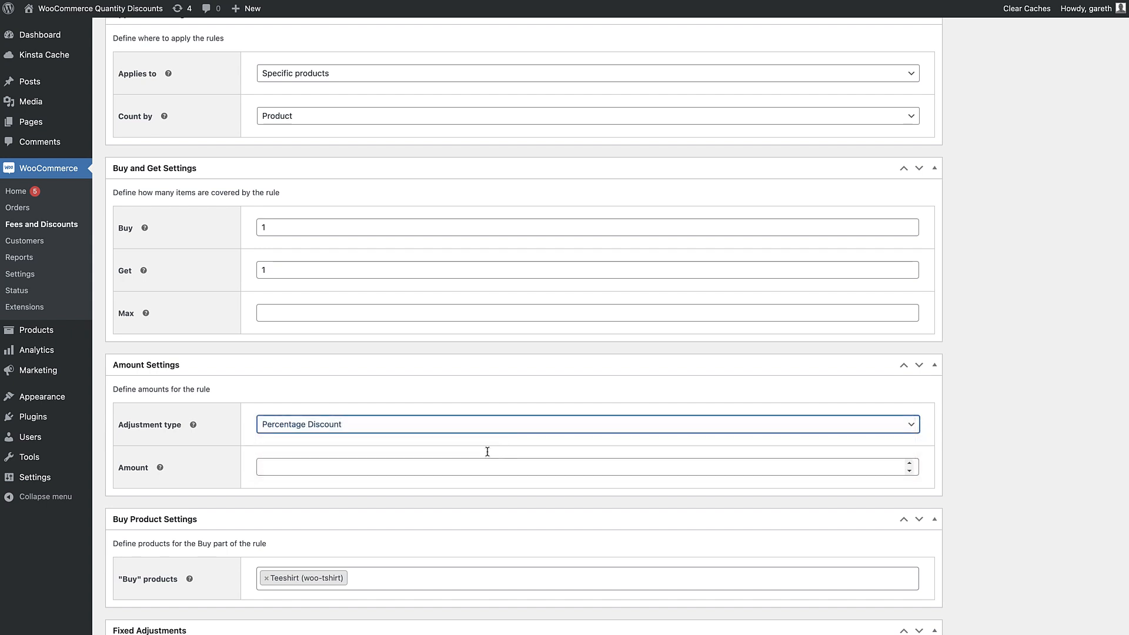
pyautogui.write('100')
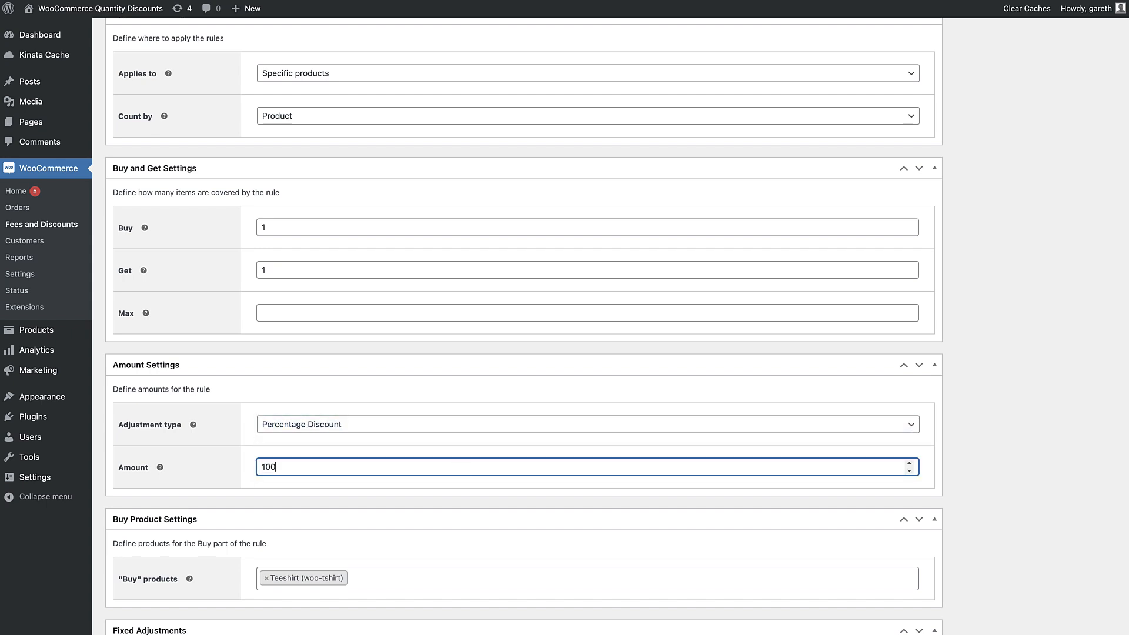
pyautogui.scroll(-3)
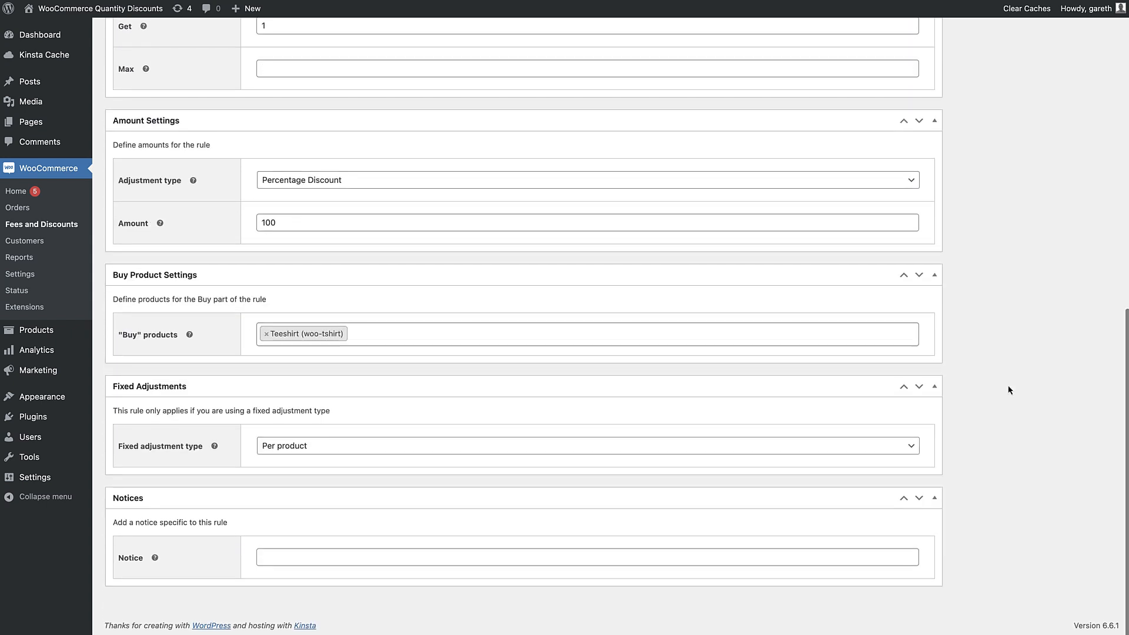
pyautogui.scroll(3)
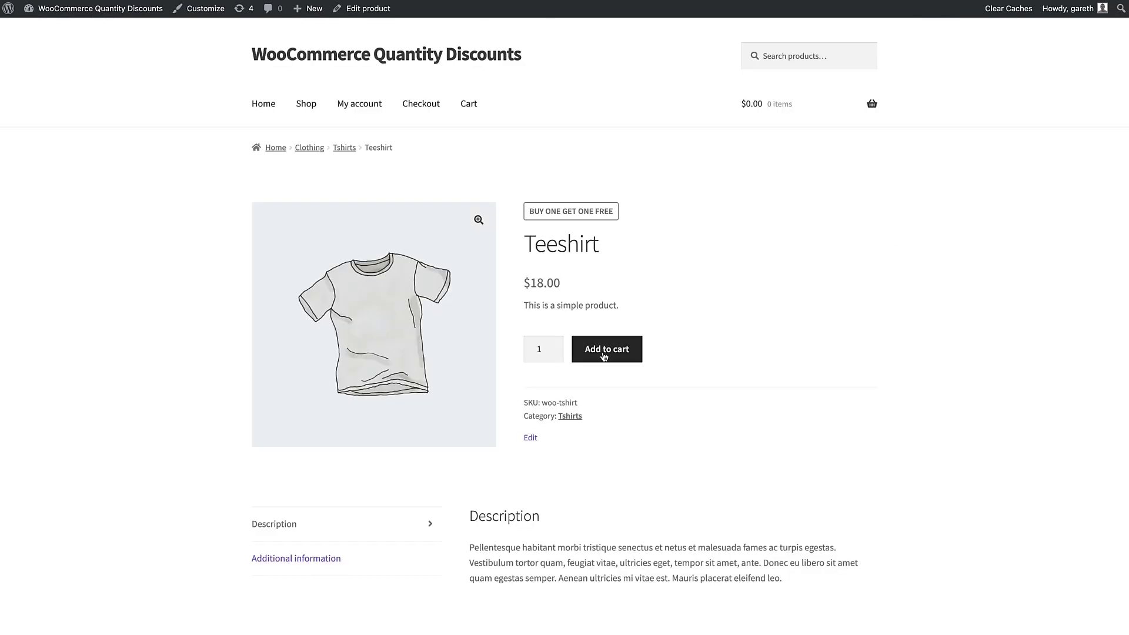
# Add two Teeshirts to the cart and check the $18.00 total
pyautogui.click(552, 345)
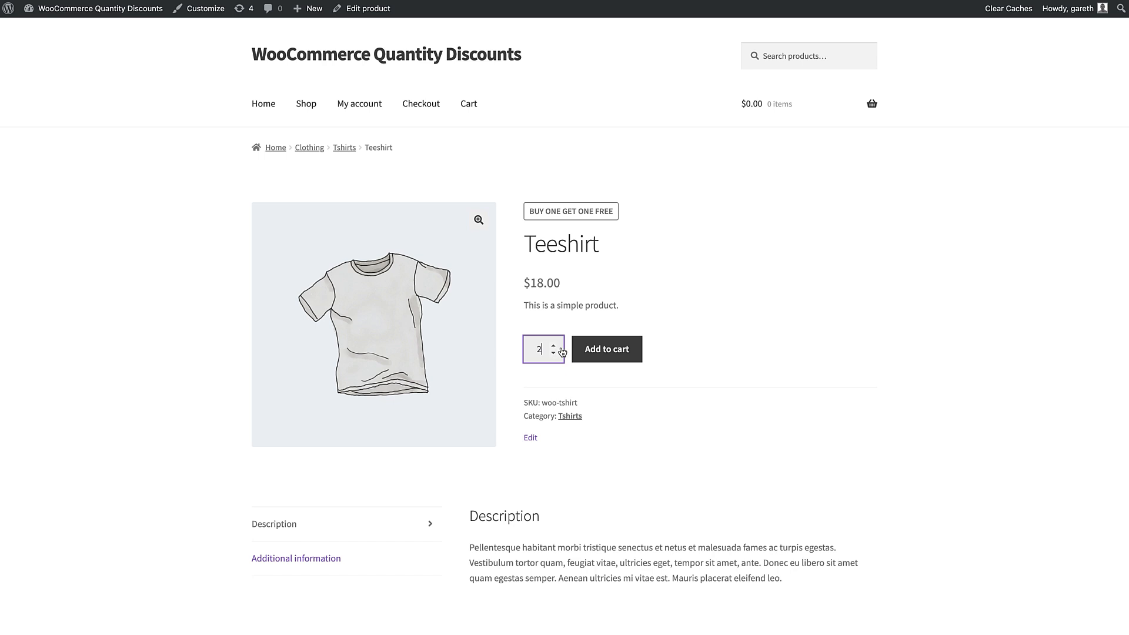
pyautogui.click(605, 349)
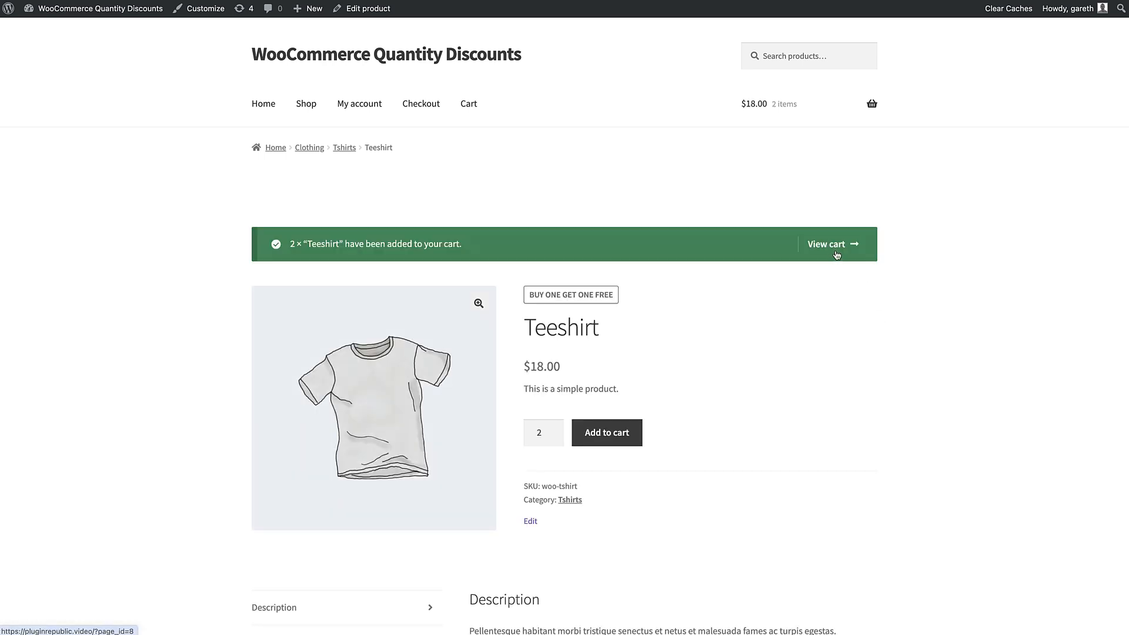
pyautogui.click(827, 244)
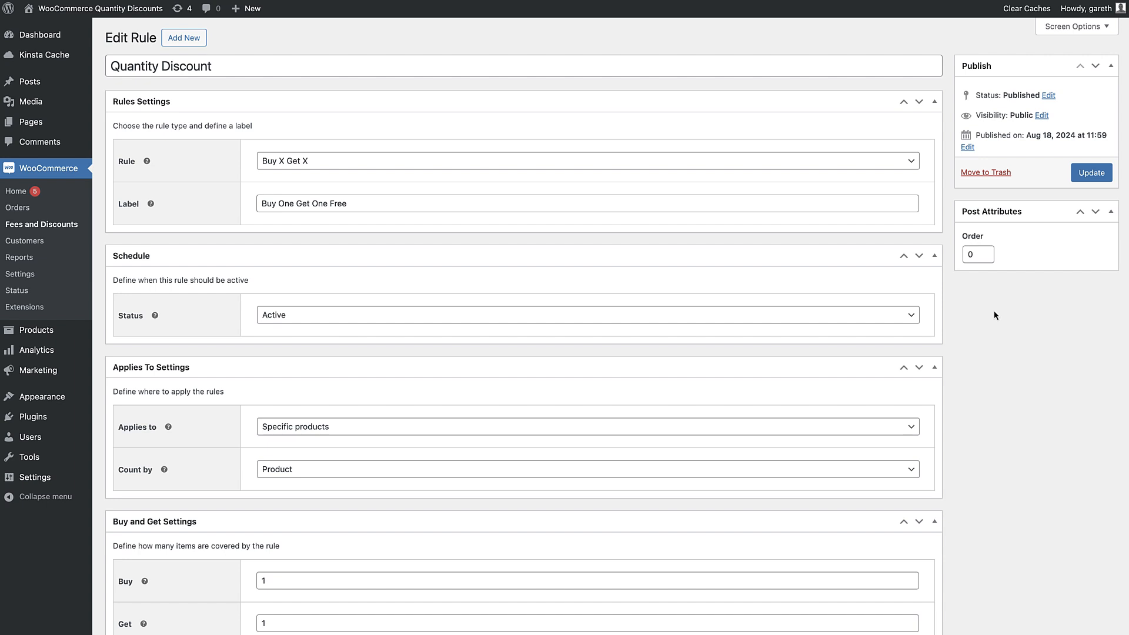
# Switch the rule to Buy X Get Y labelled 'Buy Two Polos Get a Free Tee'
pyautogui.click(587, 161)
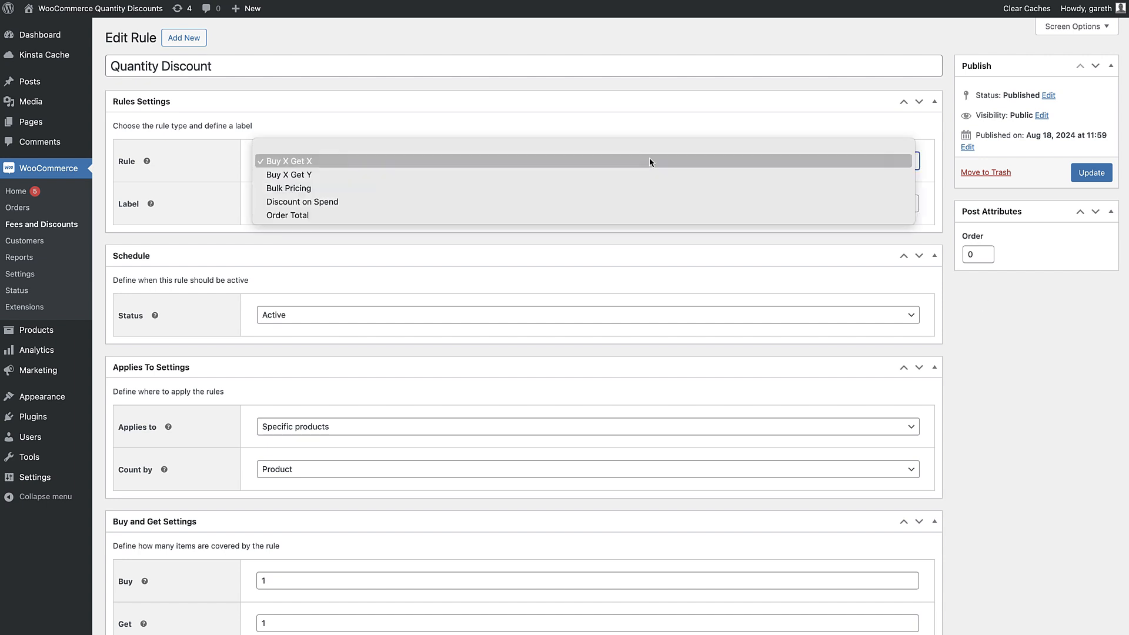
pyautogui.click(288, 174)
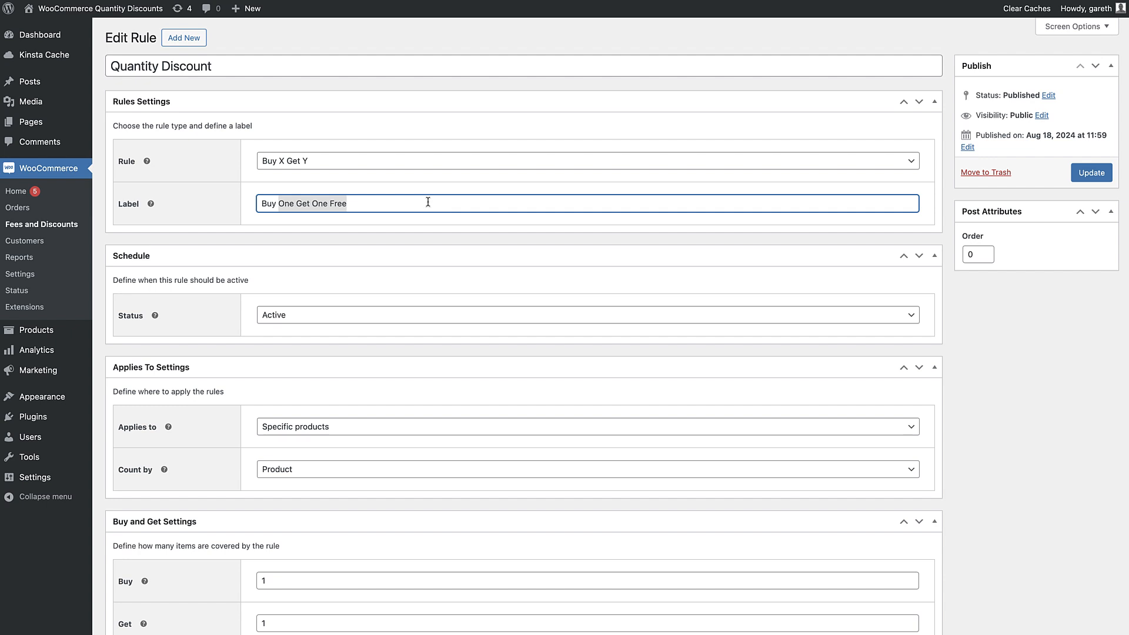
pyautogui.write('Buy Two Po')
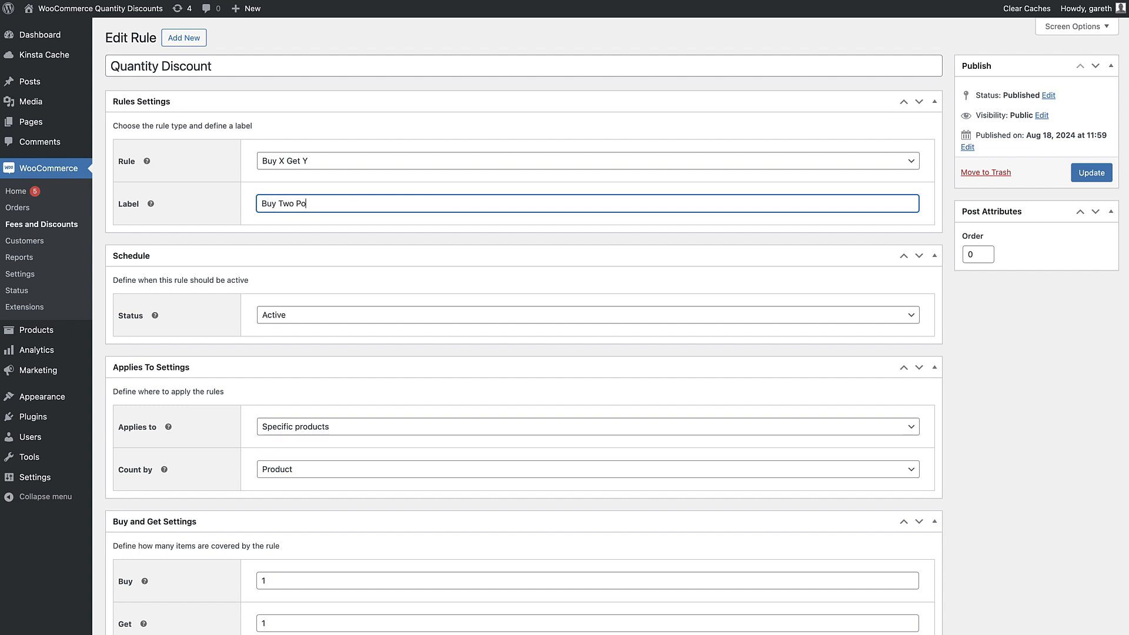
pyautogui.write('los Get a')
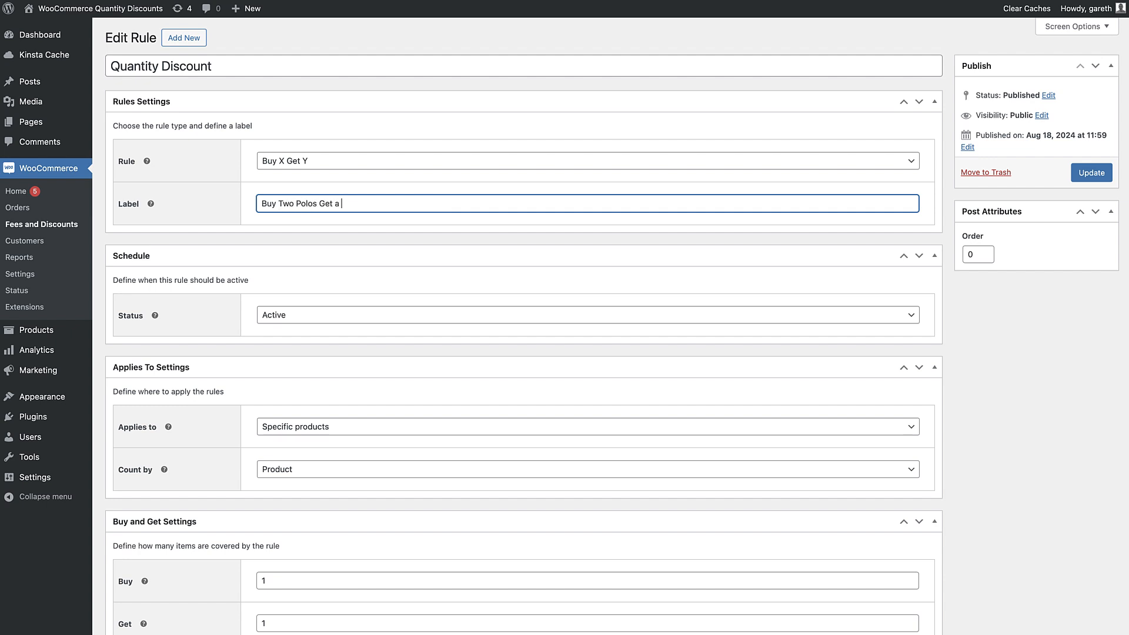
pyautogui.write('Free Tee')
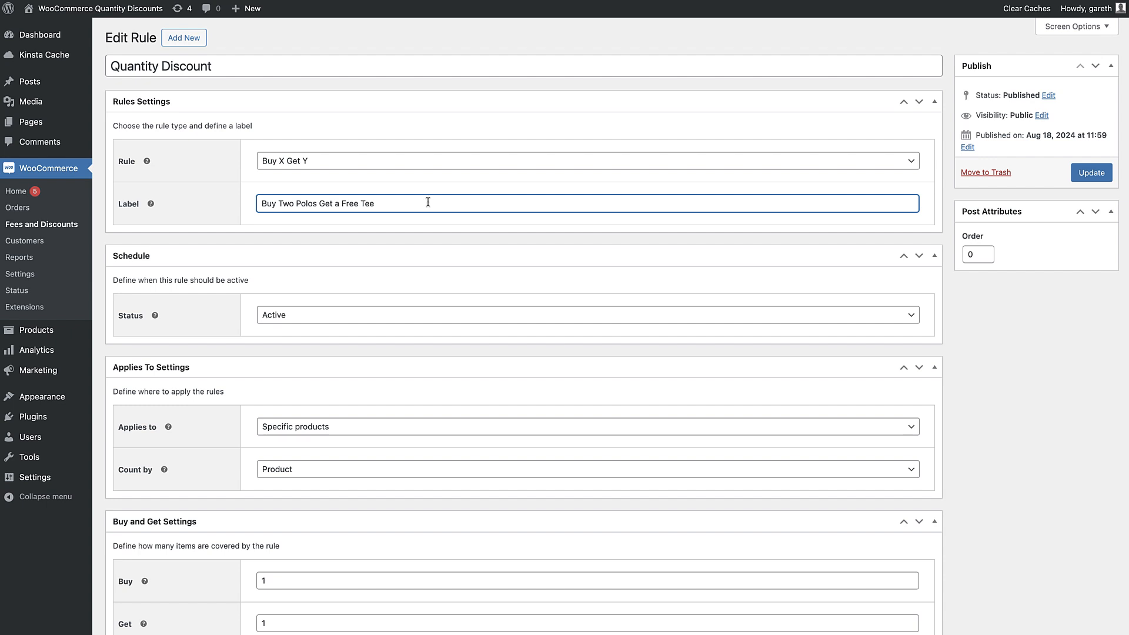
# Set Polo as the buy product and Teeshirt as the free get product
pyautogui.scroll(-3)
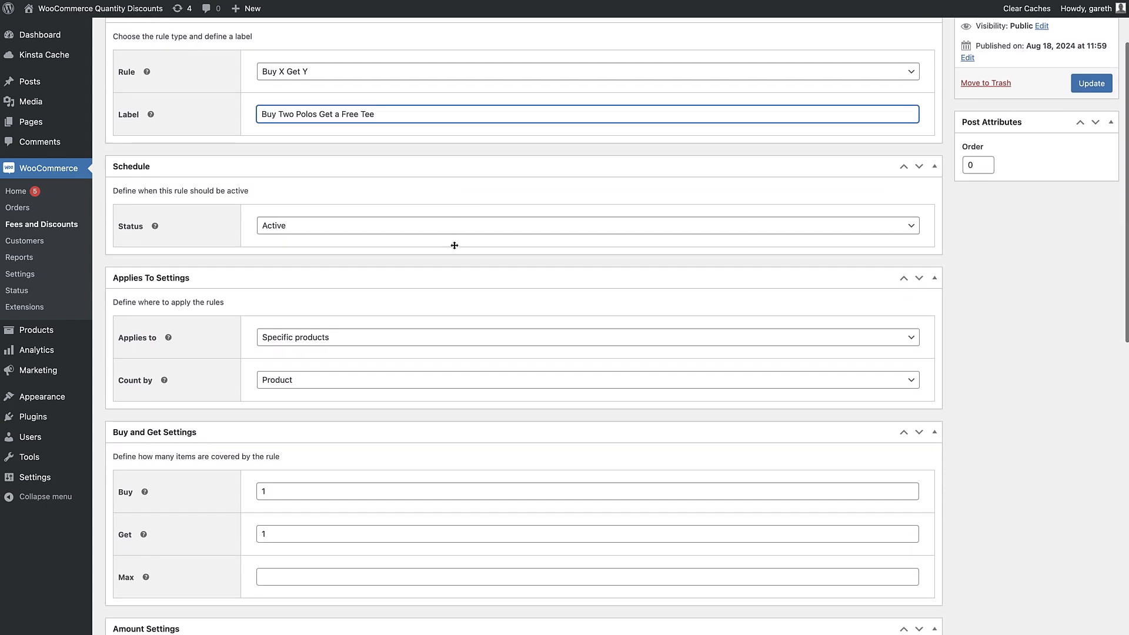
pyautogui.scroll(-3)
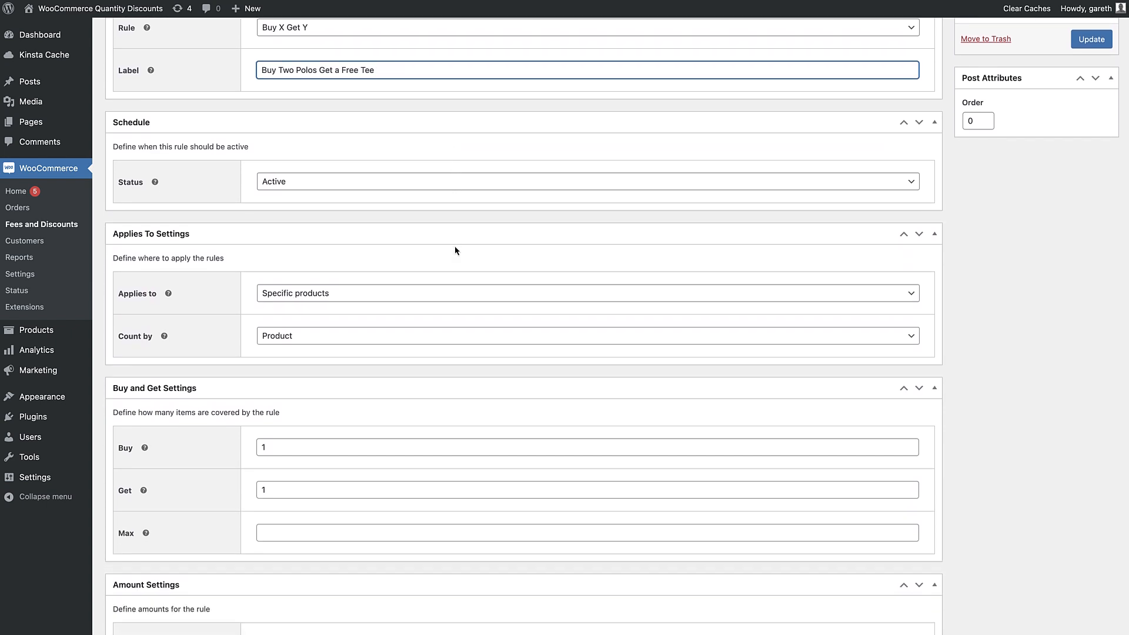
pyautogui.scroll(-3)
pyautogui.write('2')
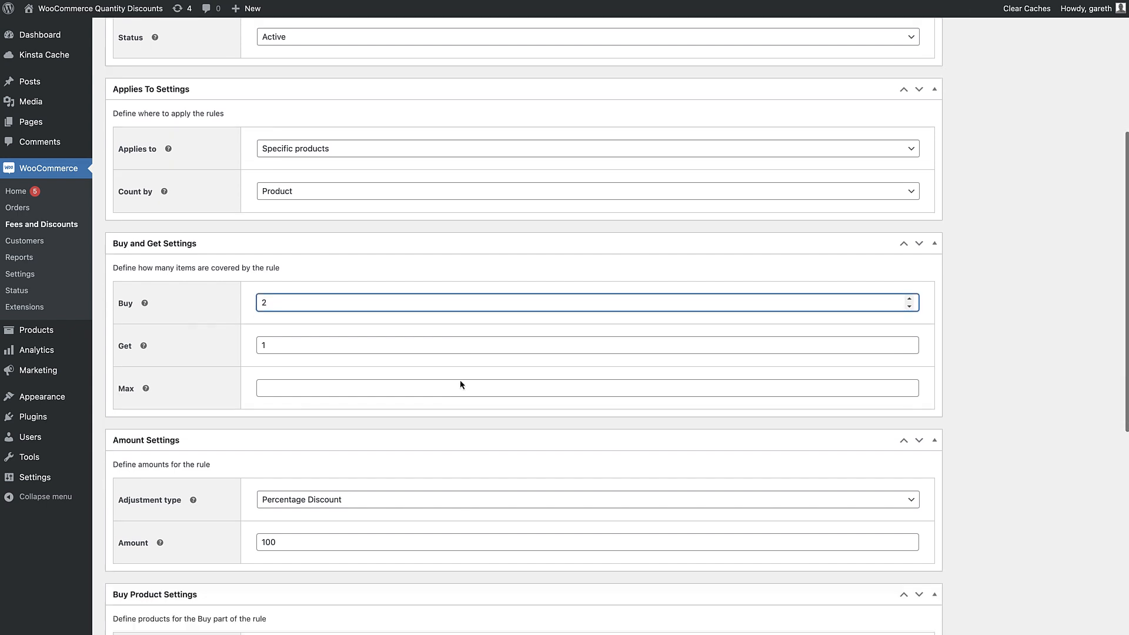
pyautogui.scroll(-3)
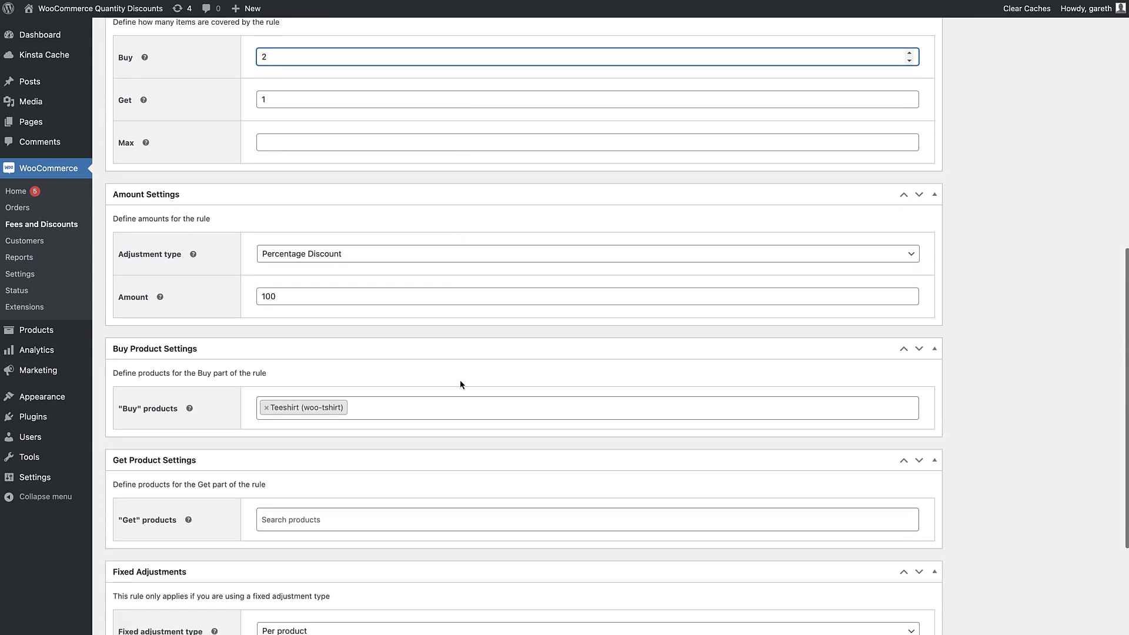
pyautogui.scroll(-3)
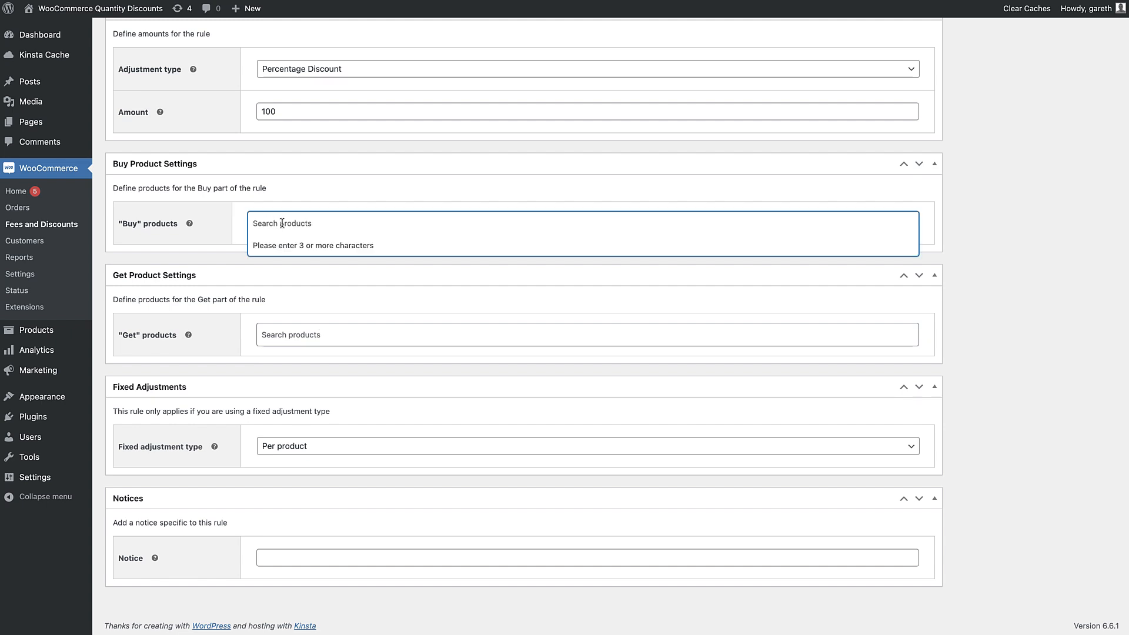
pyautogui.write('polo')
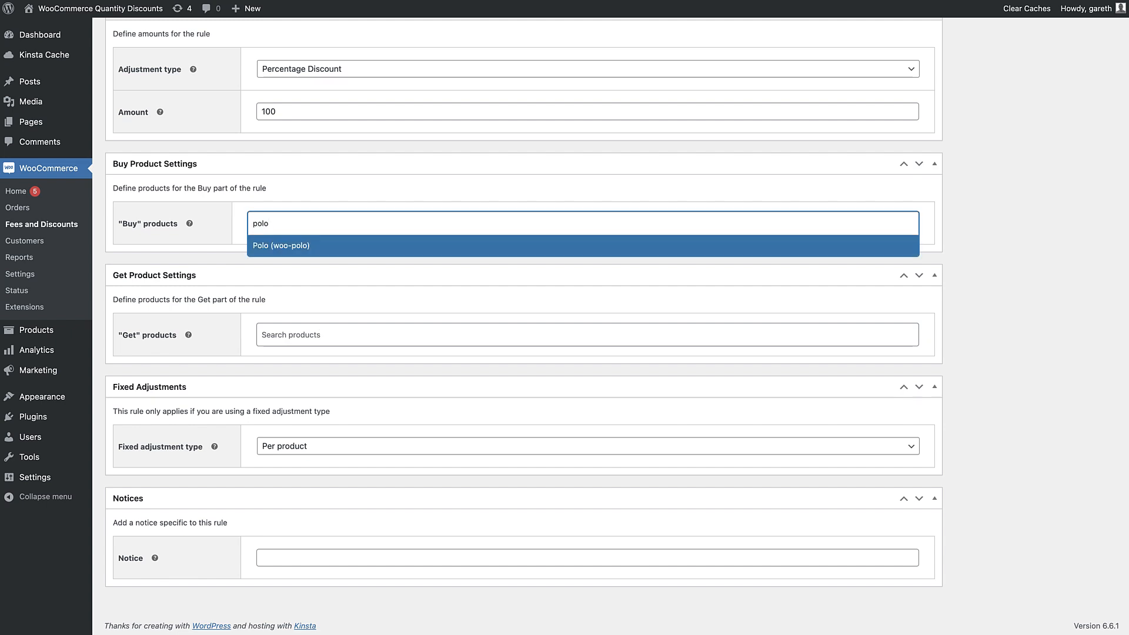
pyautogui.write('s')
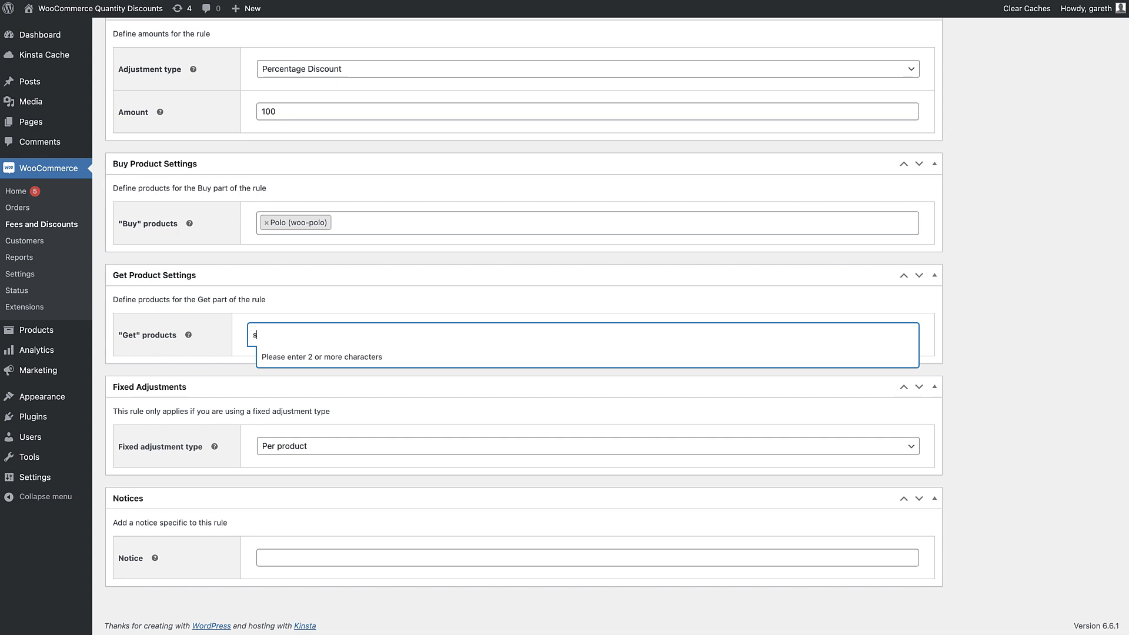
pyautogui.write('hirt')
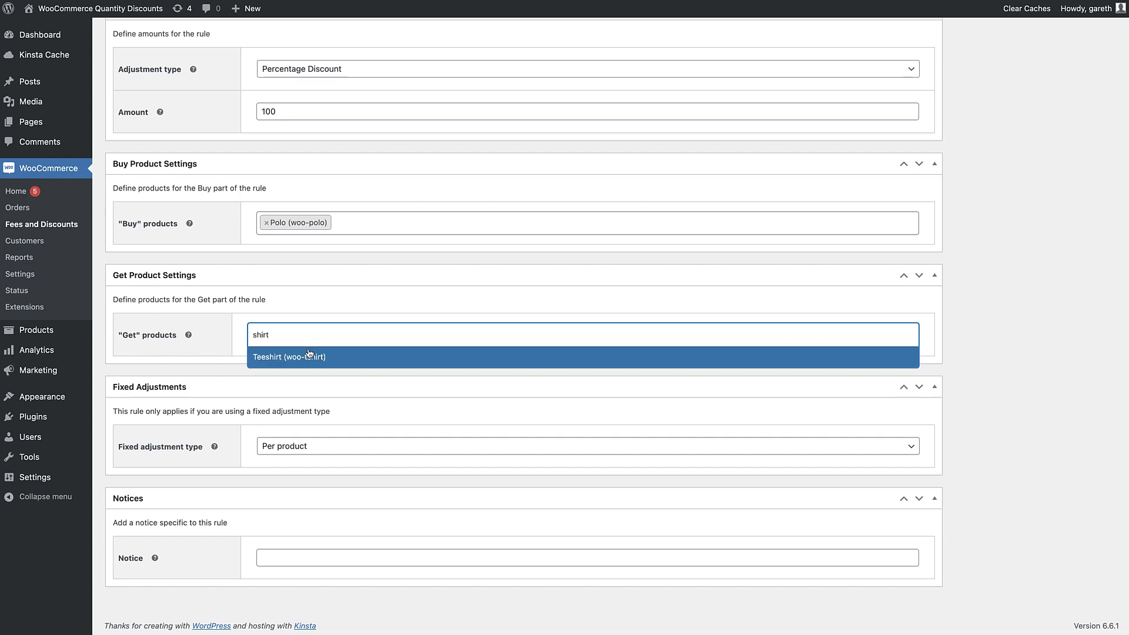
pyautogui.click(289, 356)
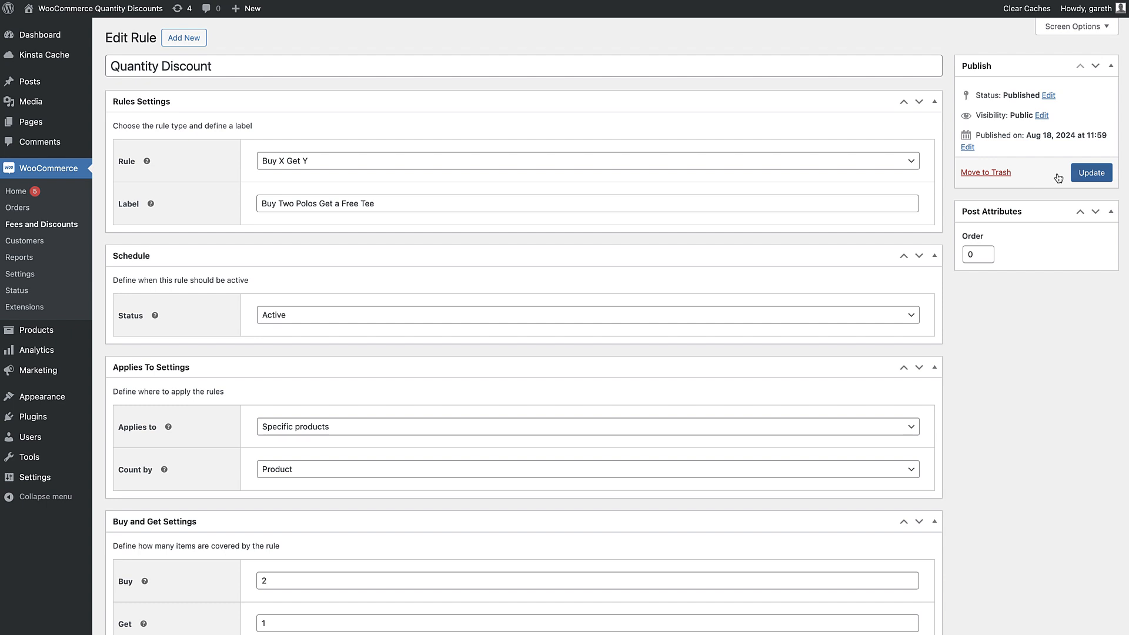
# Save the rule, add a Polo to the cart, and review the cart
pyautogui.click(1090, 173)
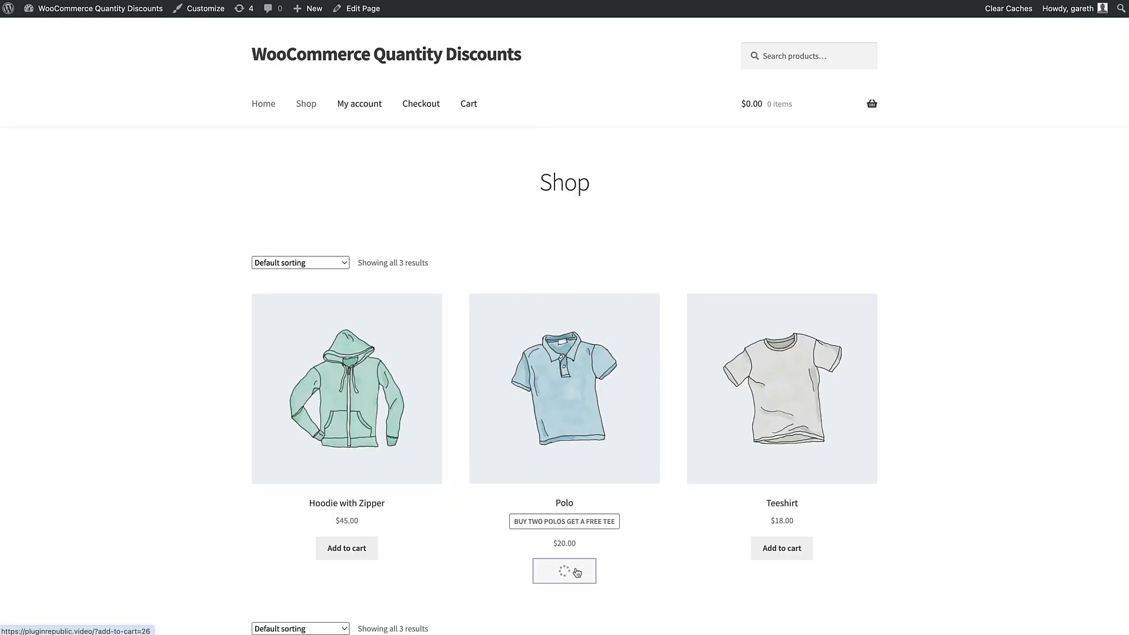
pyautogui.click(564, 571)
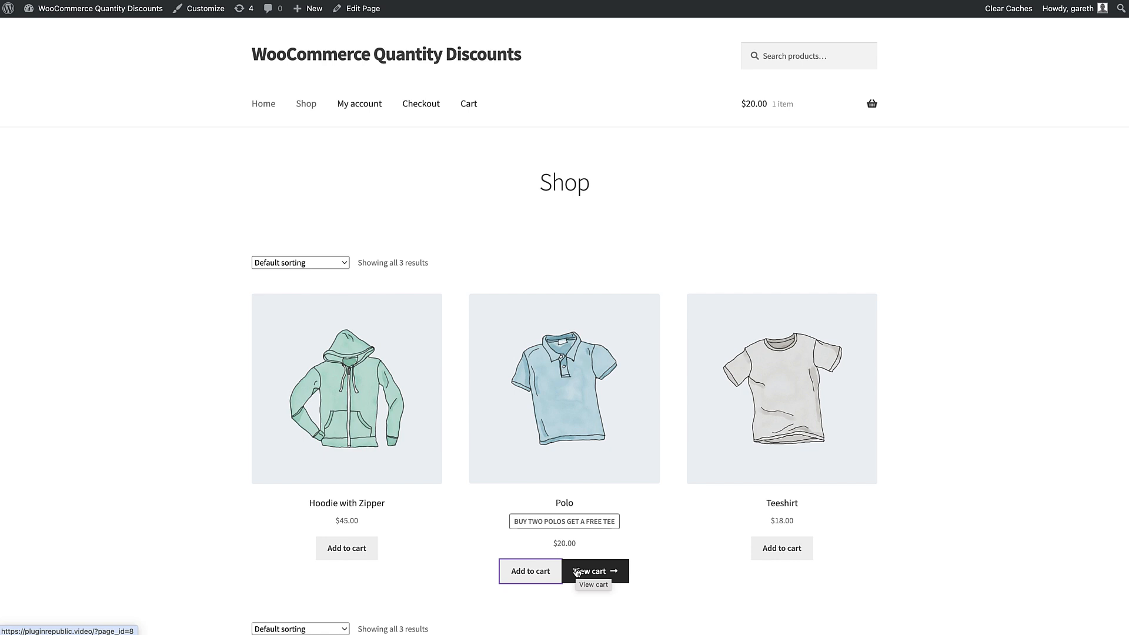
pyautogui.click(781, 548)
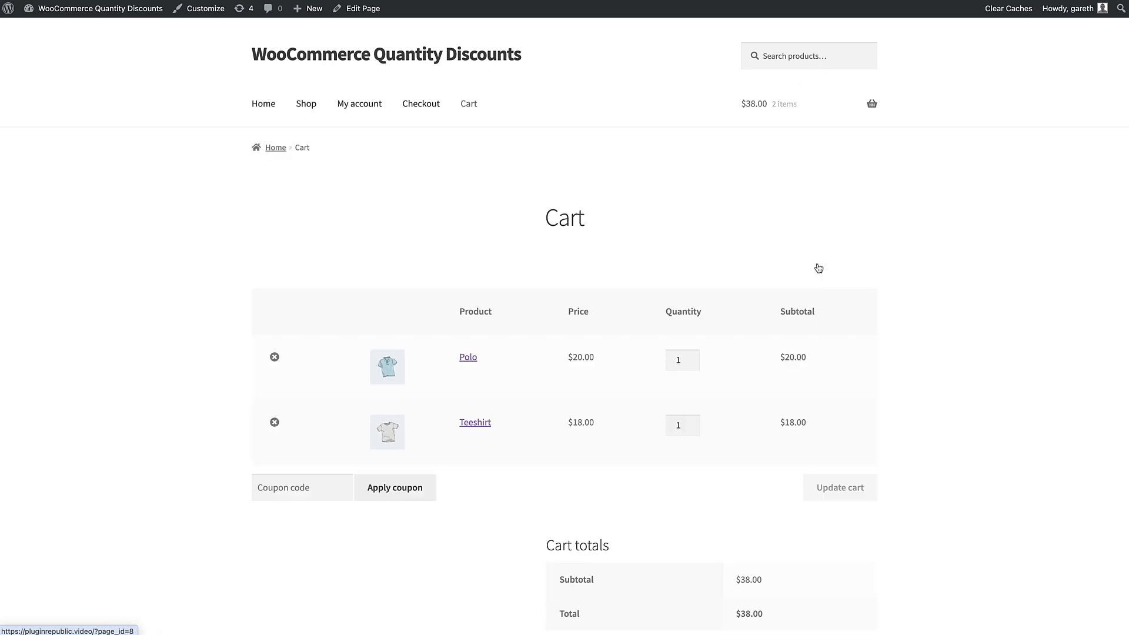
pyautogui.scroll(-3)
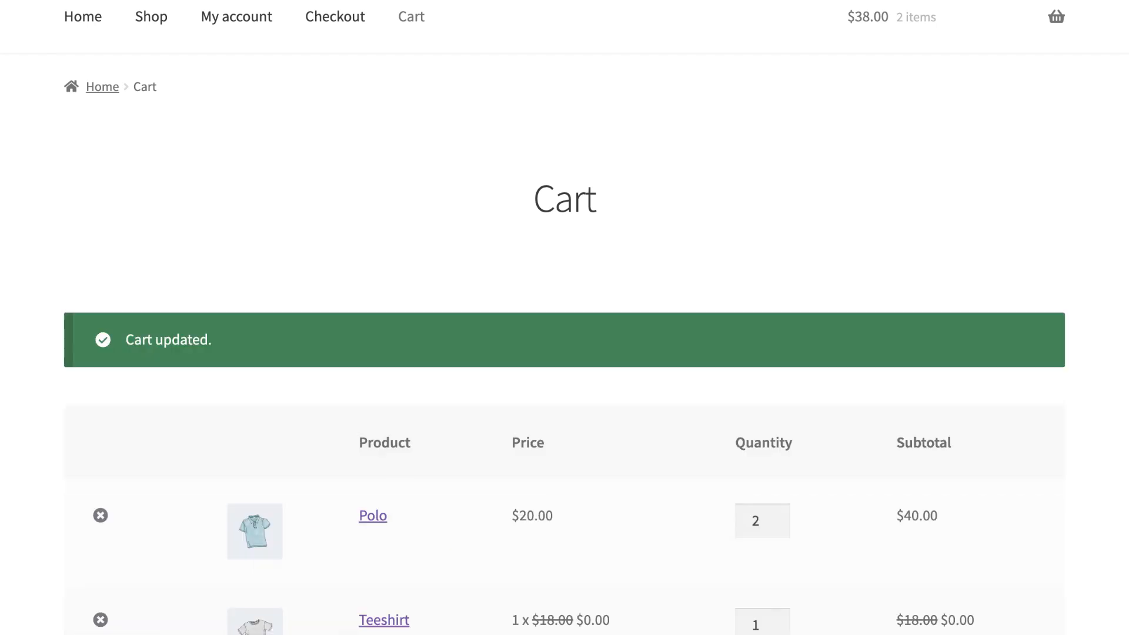
pyautogui.scroll(-3)
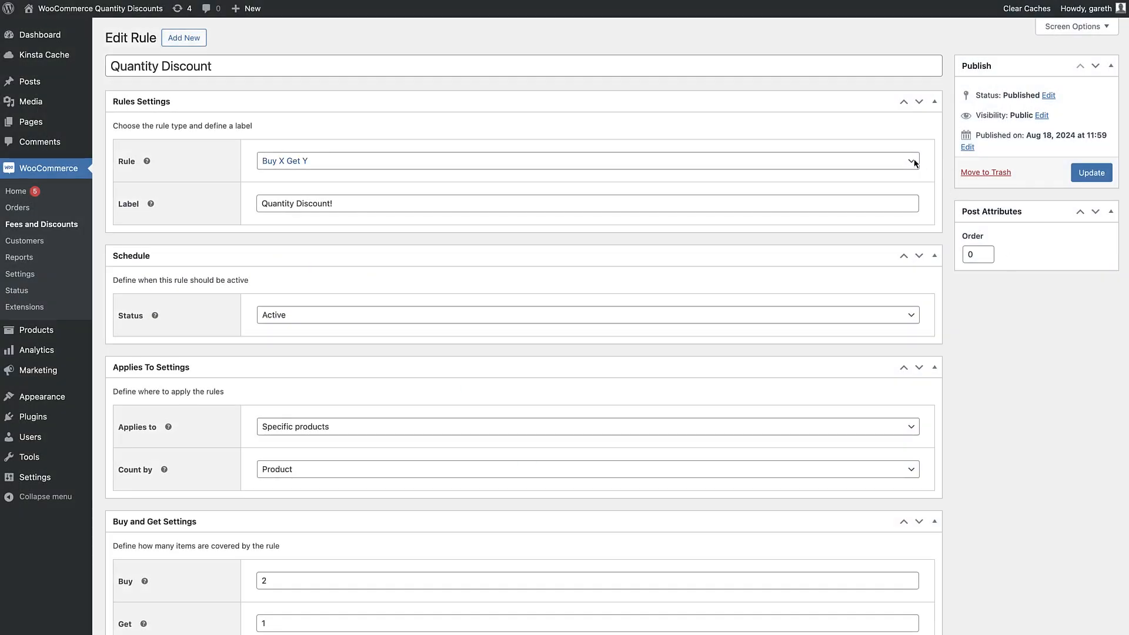
# Change the Quantity Discount rule type to Bulk Pricing and add the Customer role restriction
pyautogui.click(587, 161)
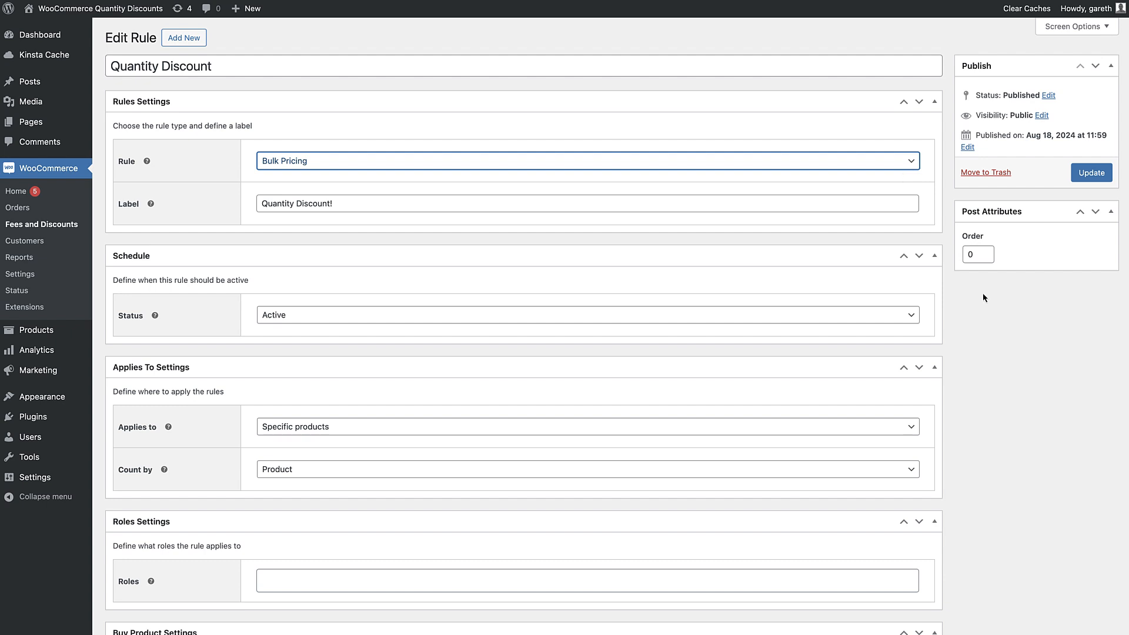
pyautogui.scroll(-3)
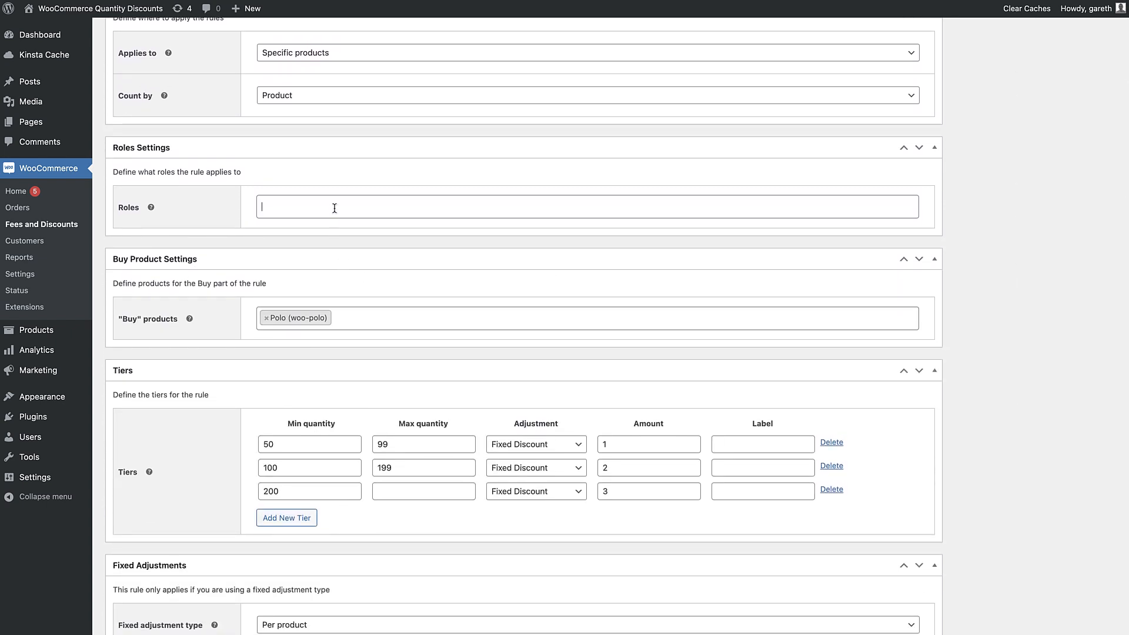
pyautogui.click(587, 206)
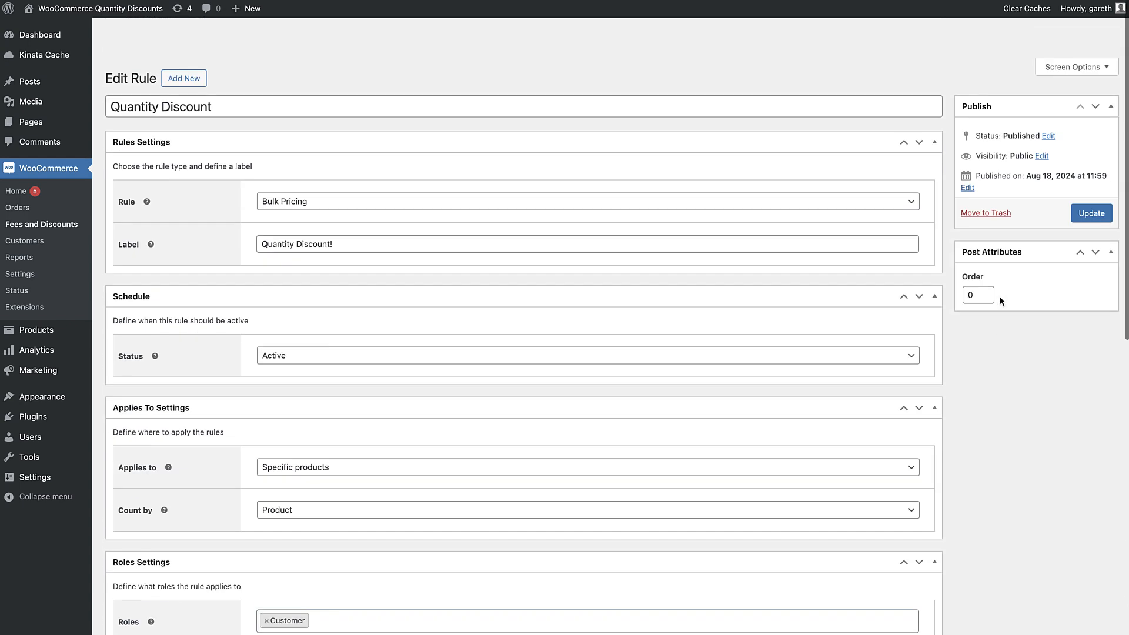
pyautogui.click(1090, 213)
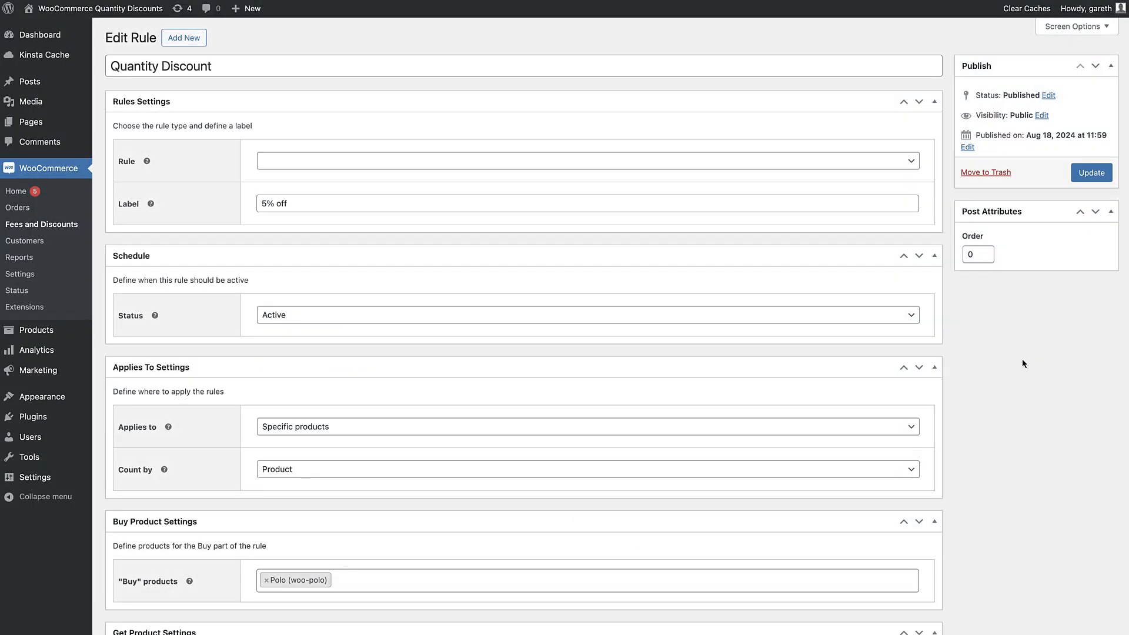
# Change the '5% off' rule type to Discount on Spend and save it
pyautogui.click(587, 160)
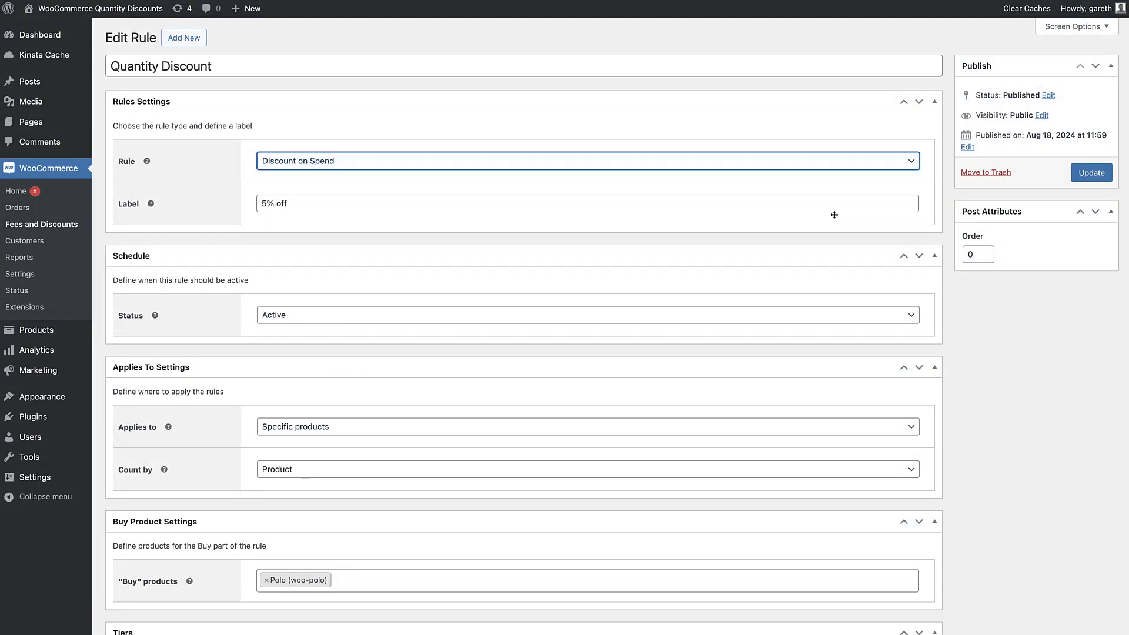
pyautogui.scroll(-3)
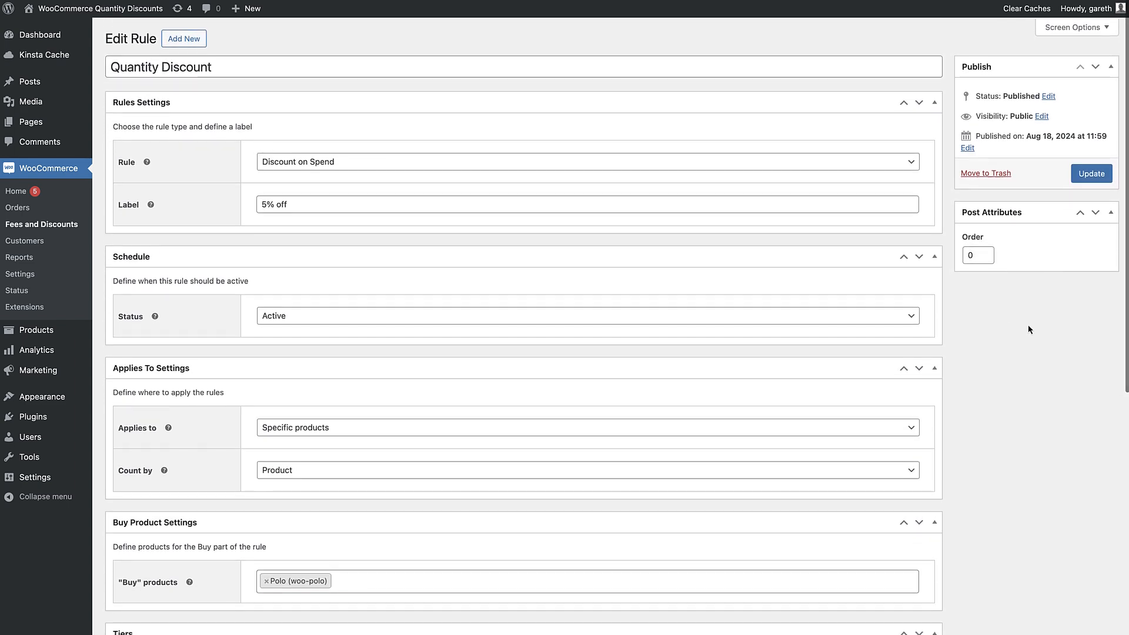
pyautogui.click(1090, 173)
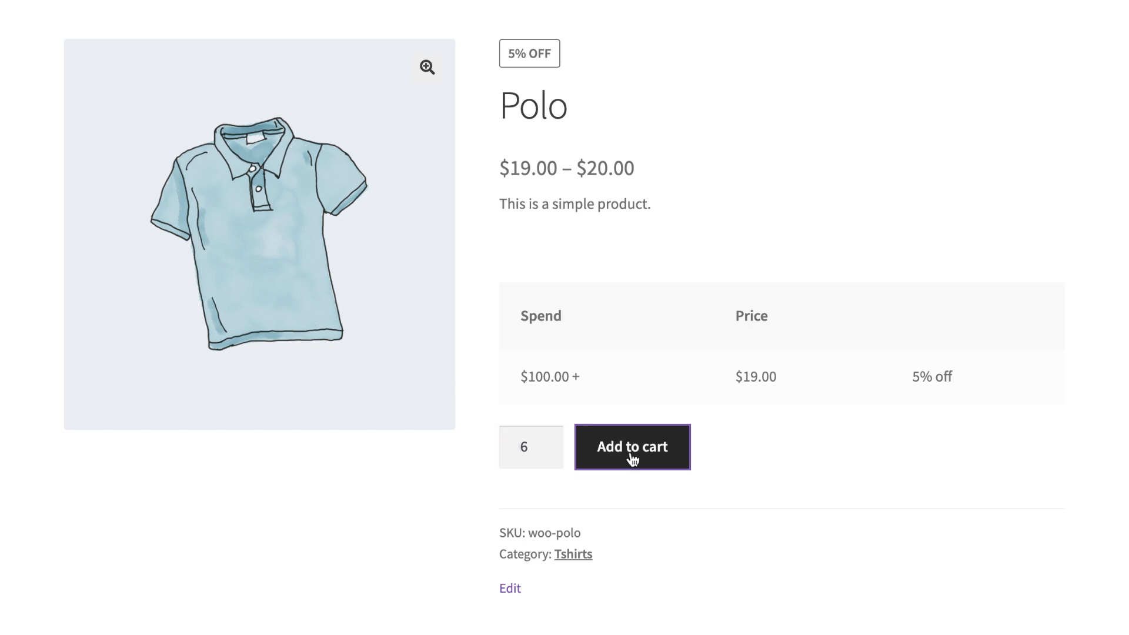
# Add six Polos to the cart and view the cart
pyautogui.click(632, 447)
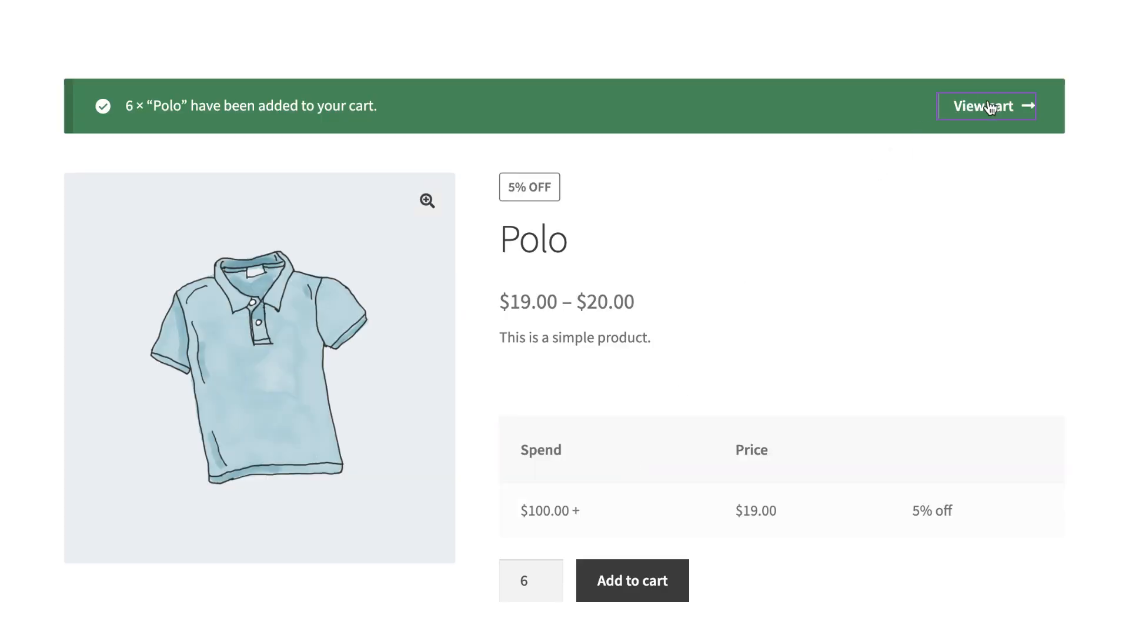
pyautogui.click(982, 106)
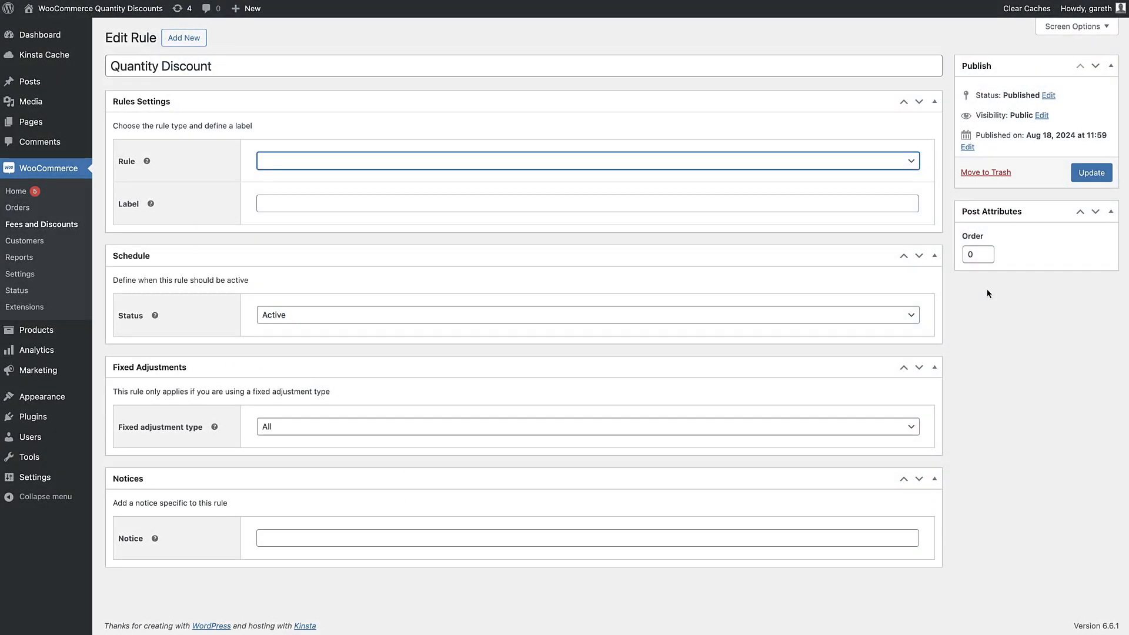
# Switch the rule to Order Total with $5 off and $10 off tiers, and save
pyautogui.click(586, 160)
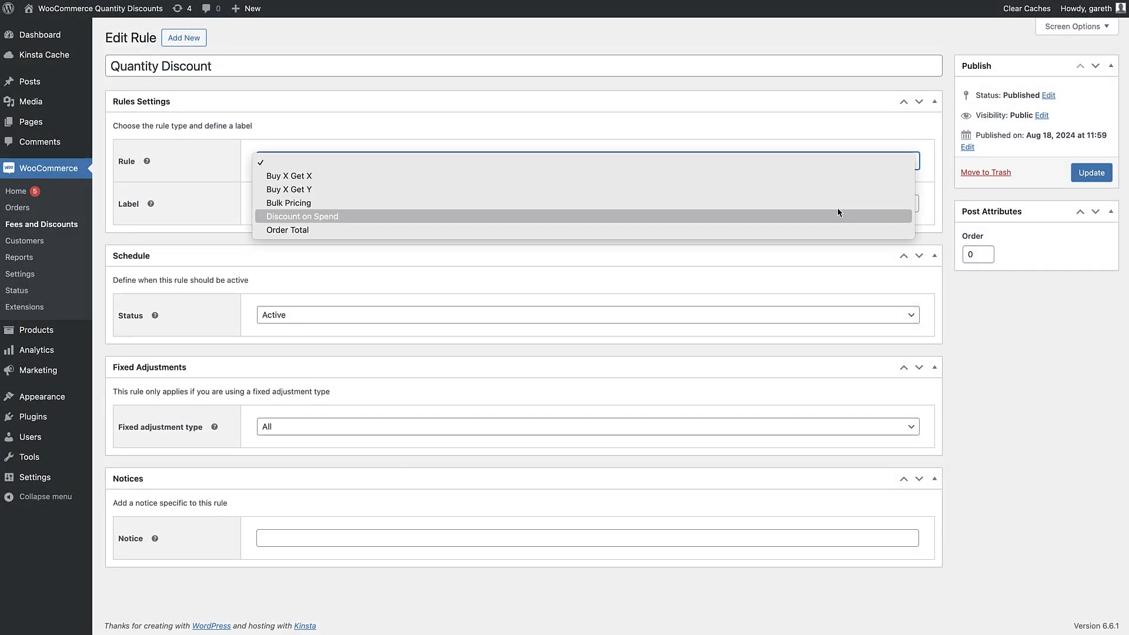
pyautogui.click(286, 230)
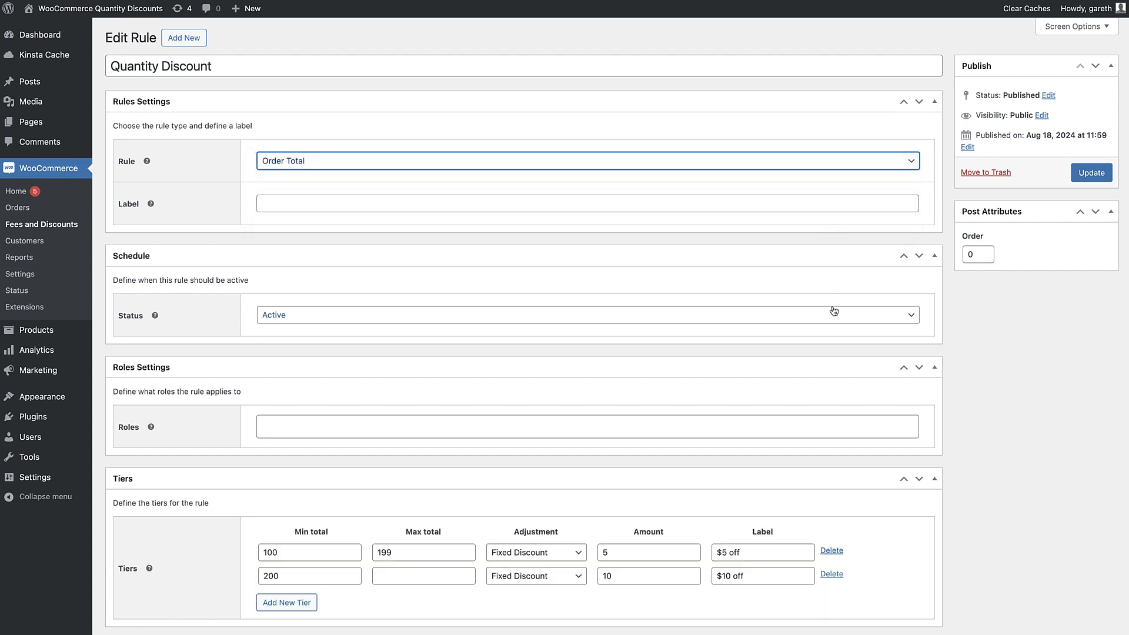
pyautogui.scroll(-3)
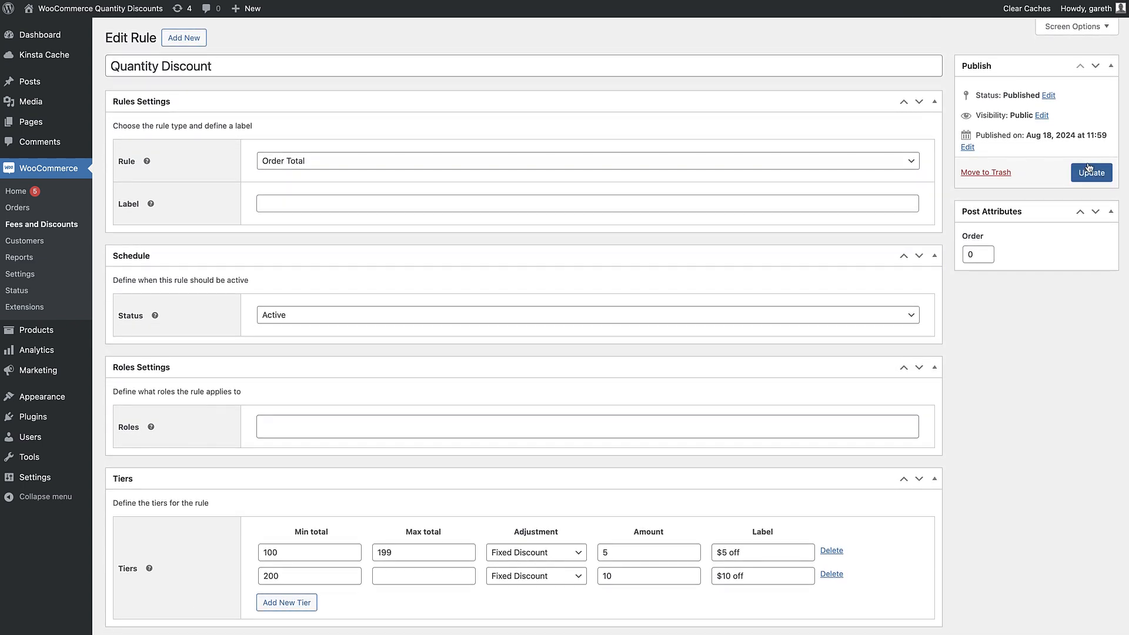
pyautogui.click(1090, 173)
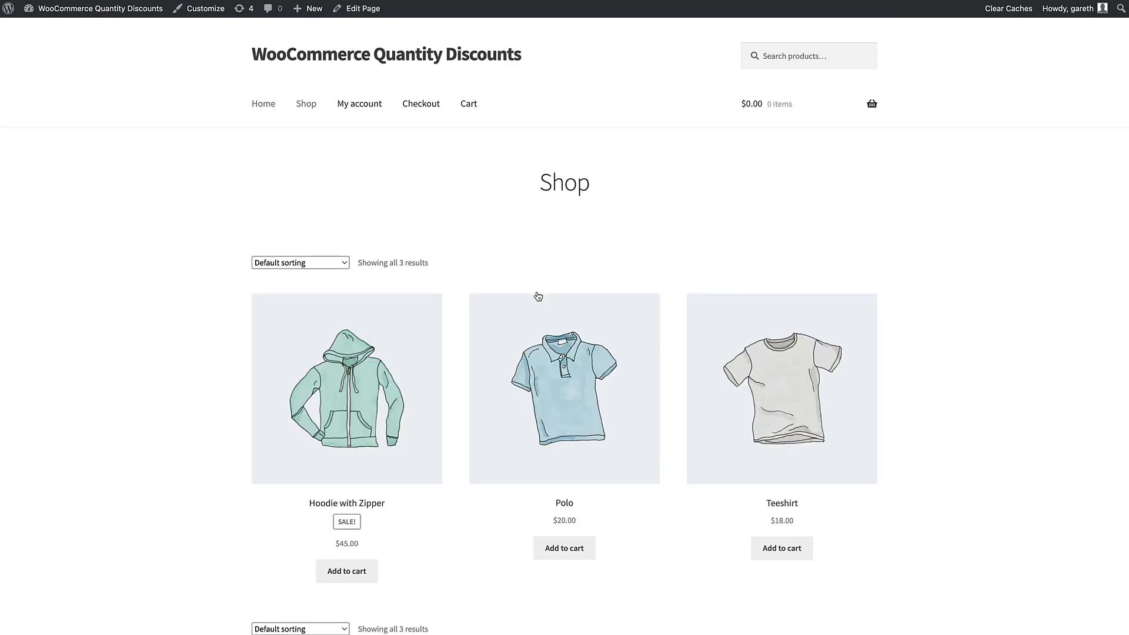
# Add a Polo and a Teeshirt, set both quantities to 4, and update the cart to $152.00
pyautogui.click(564, 547)
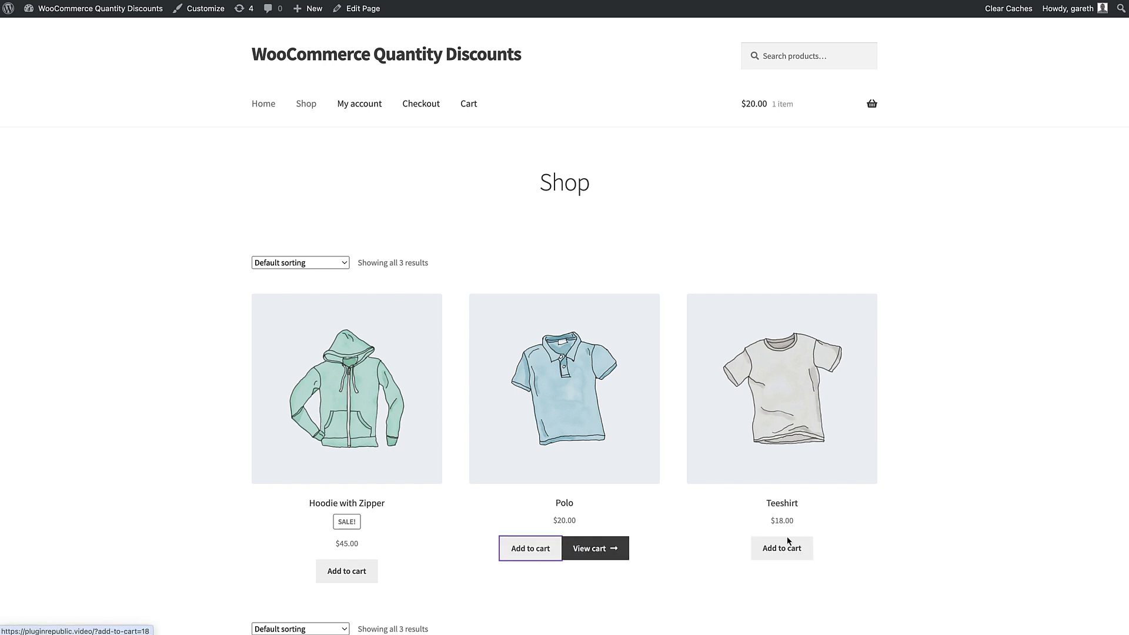
pyautogui.click(781, 548)
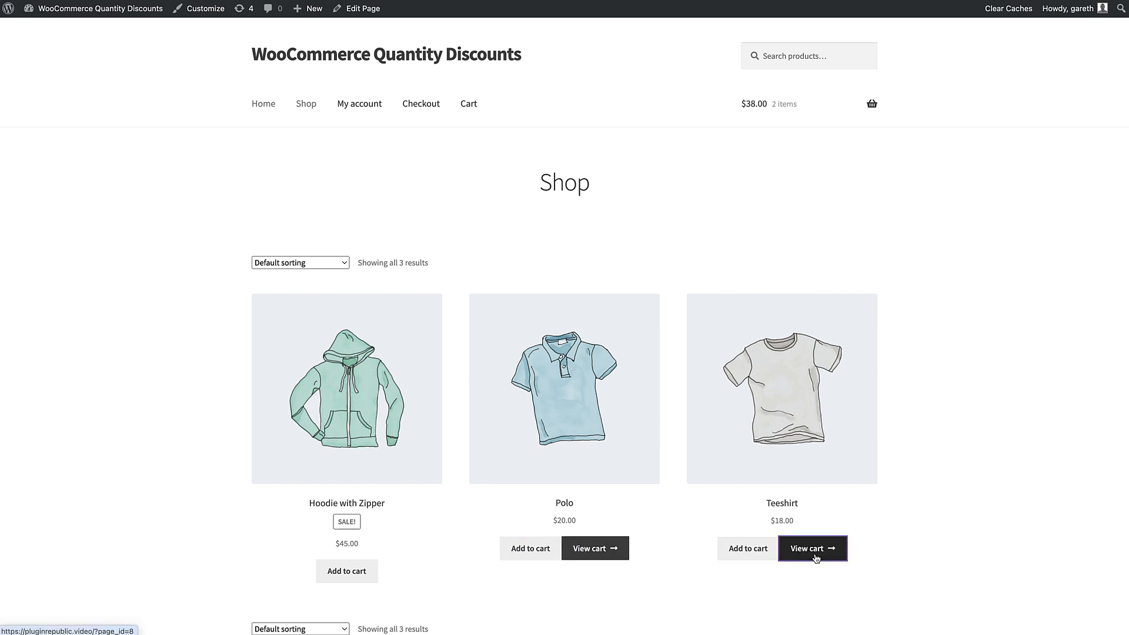
pyautogui.click(812, 548)
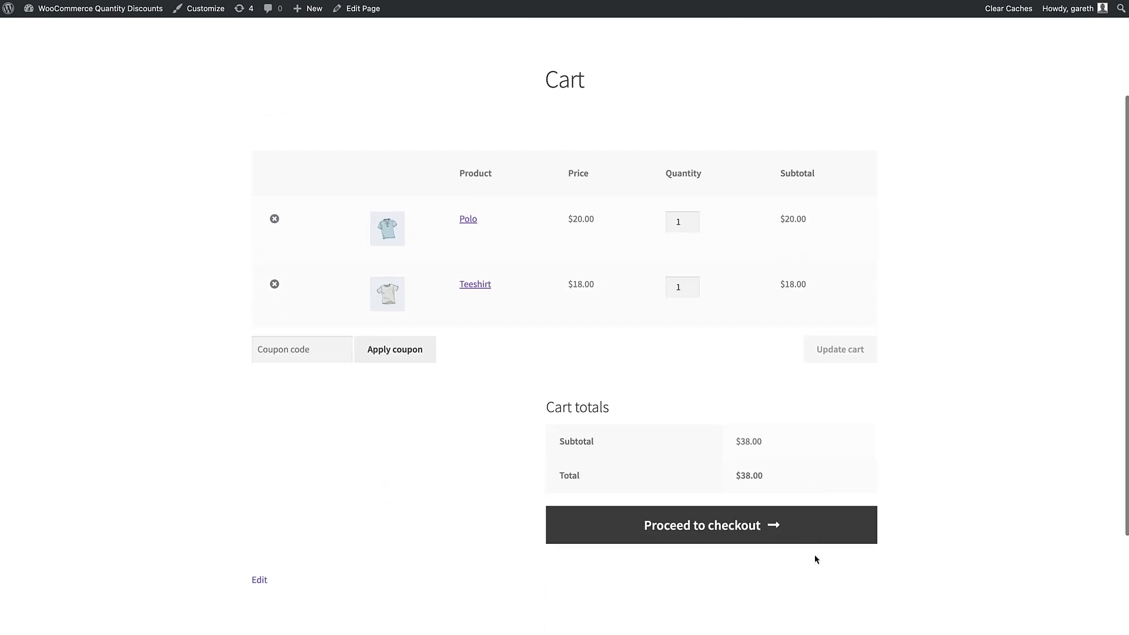
pyautogui.write('4')
pyautogui.write('3')
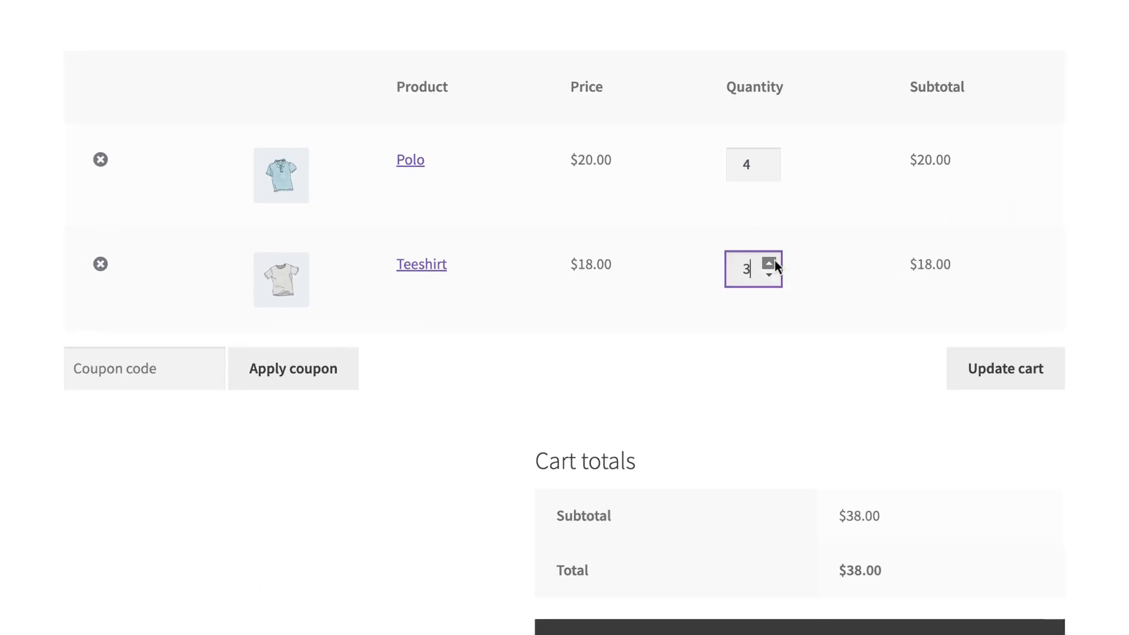
pyautogui.click(1005, 368)
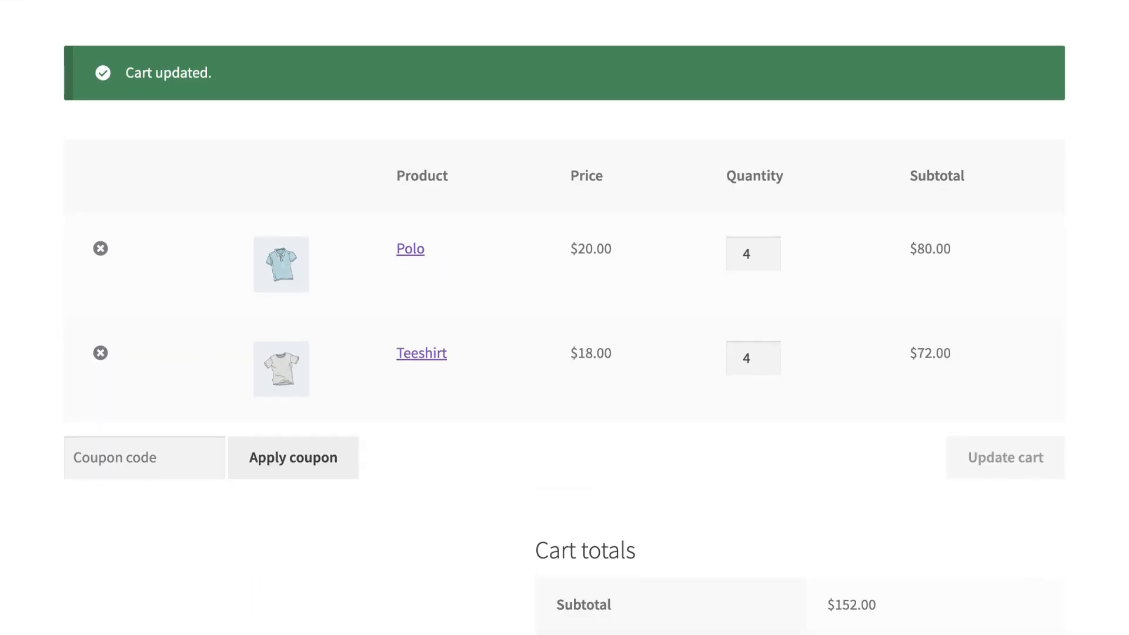
pyautogui.scroll(-3)
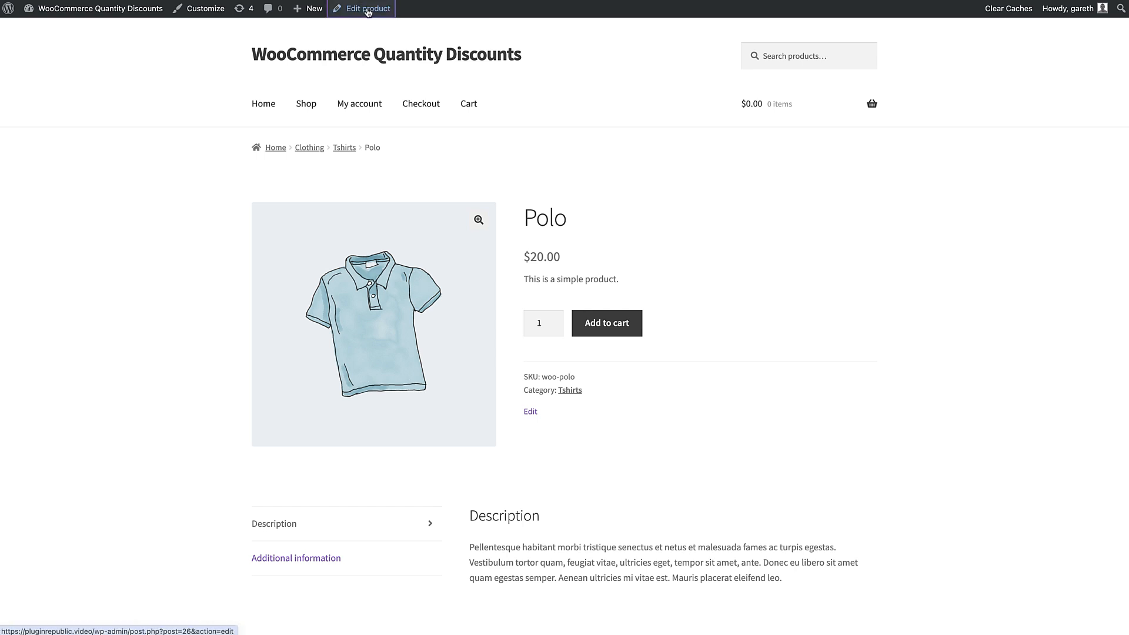
# Activate the Polo's product discounts and add a 10–20 tier at 10% off
pyautogui.click(362, 8)
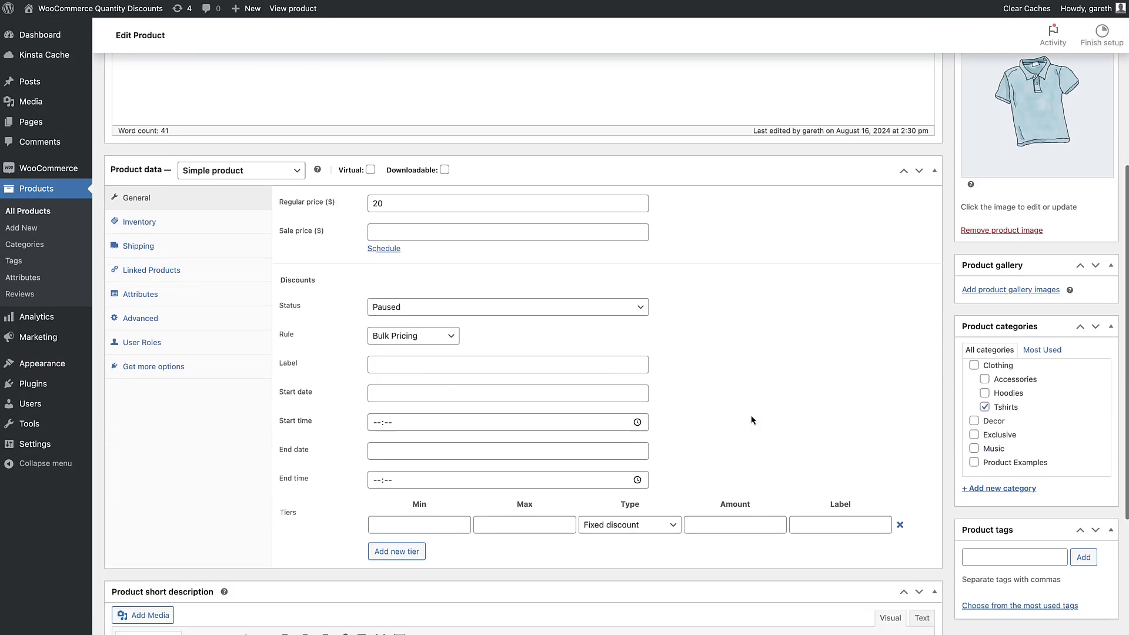
pyautogui.scroll(-3)
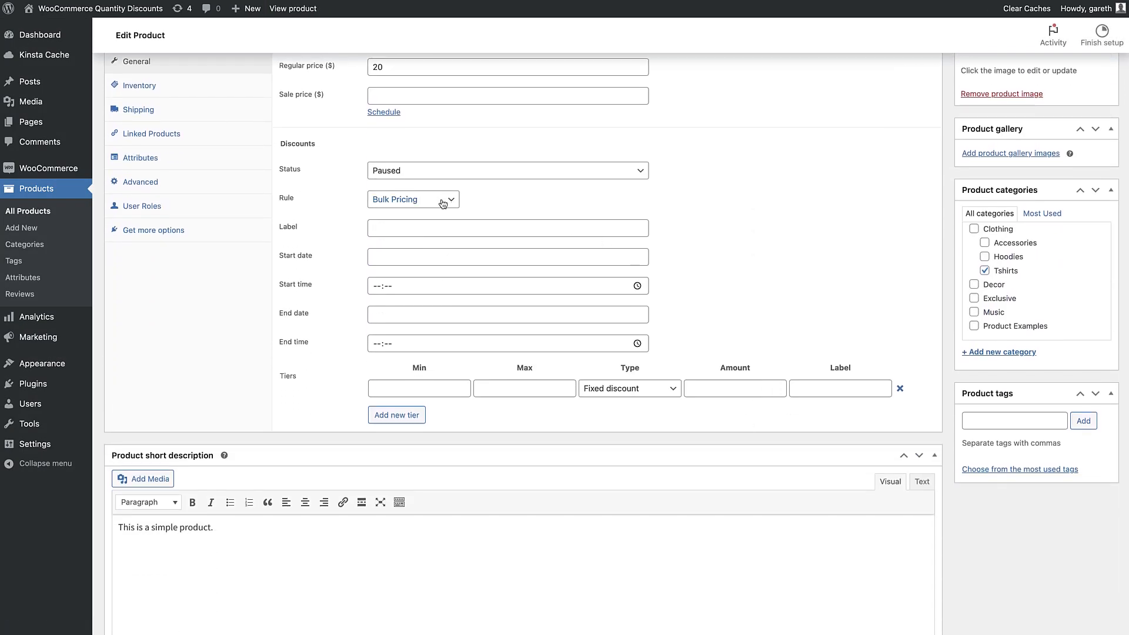
pyautogui.click(506, 170)
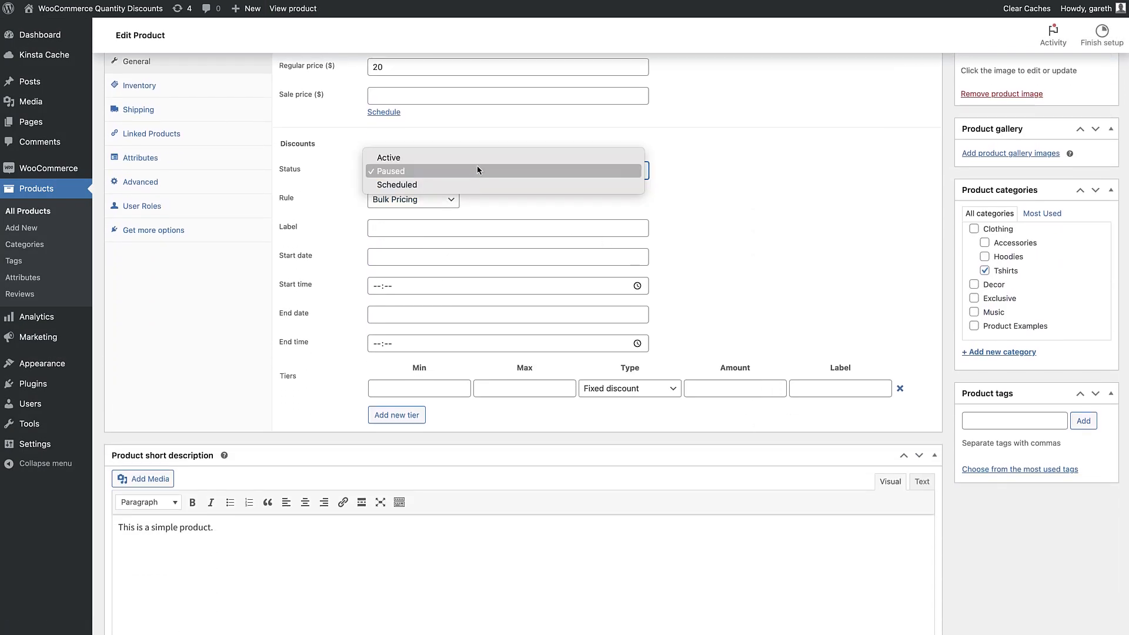
pyautogui.click(389, 157)
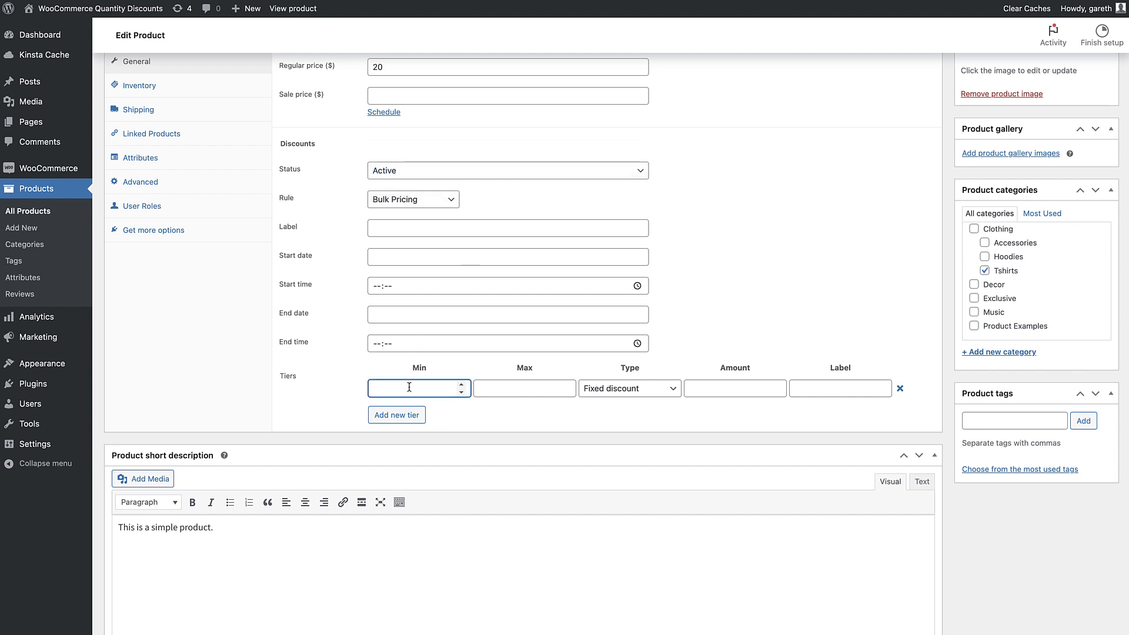
pyautogui.click(628, 388)
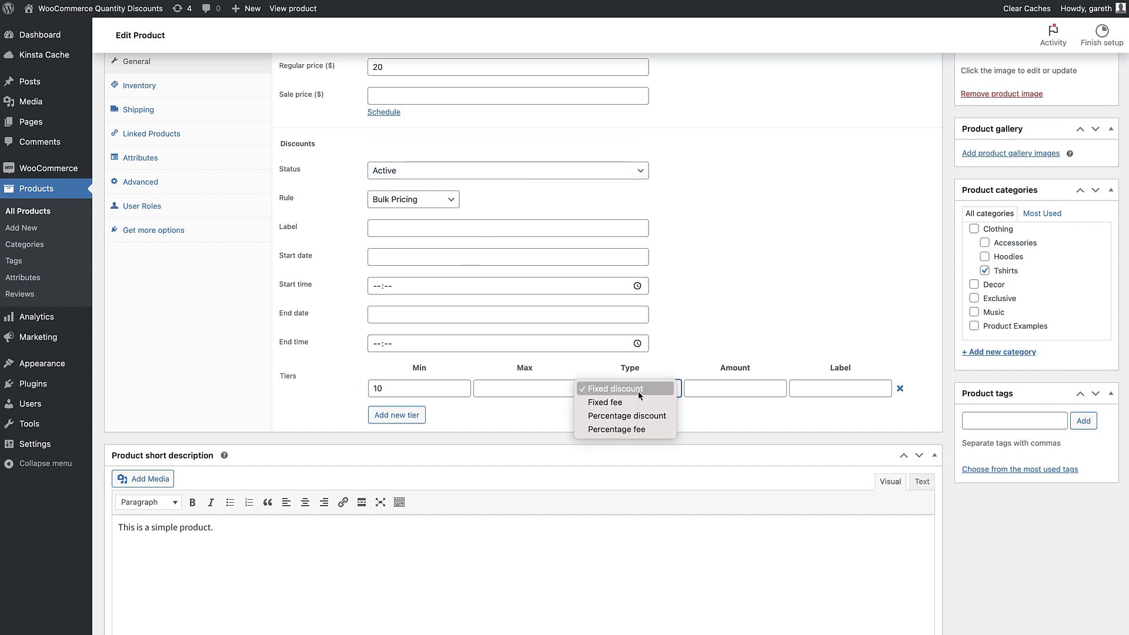
pyautogui.click(626, 416)
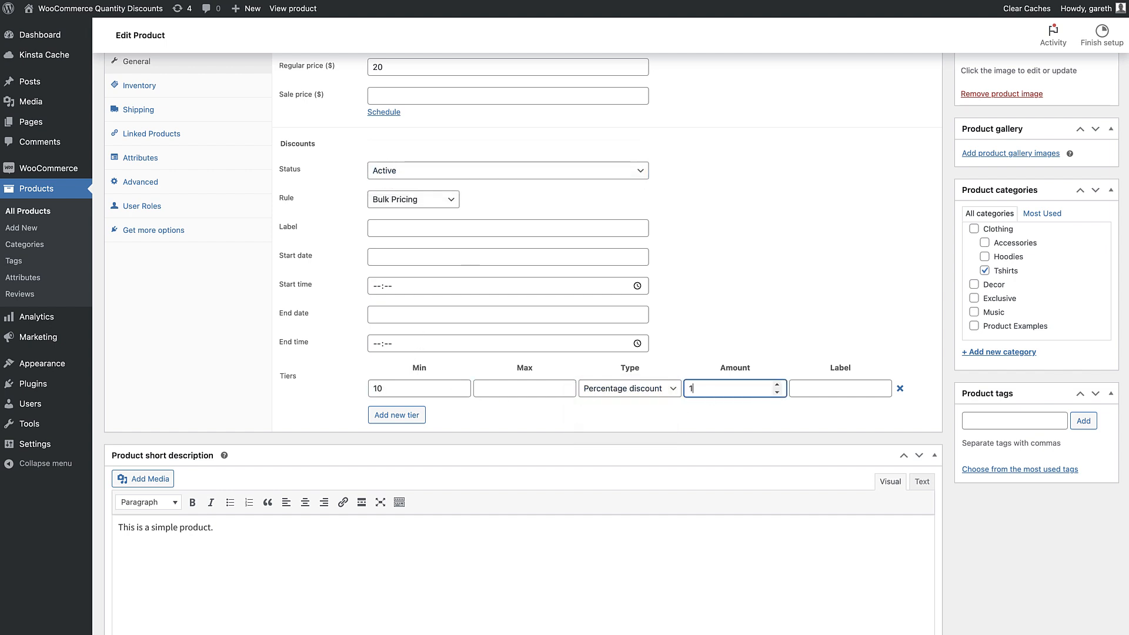
pyautogui.write('10%')
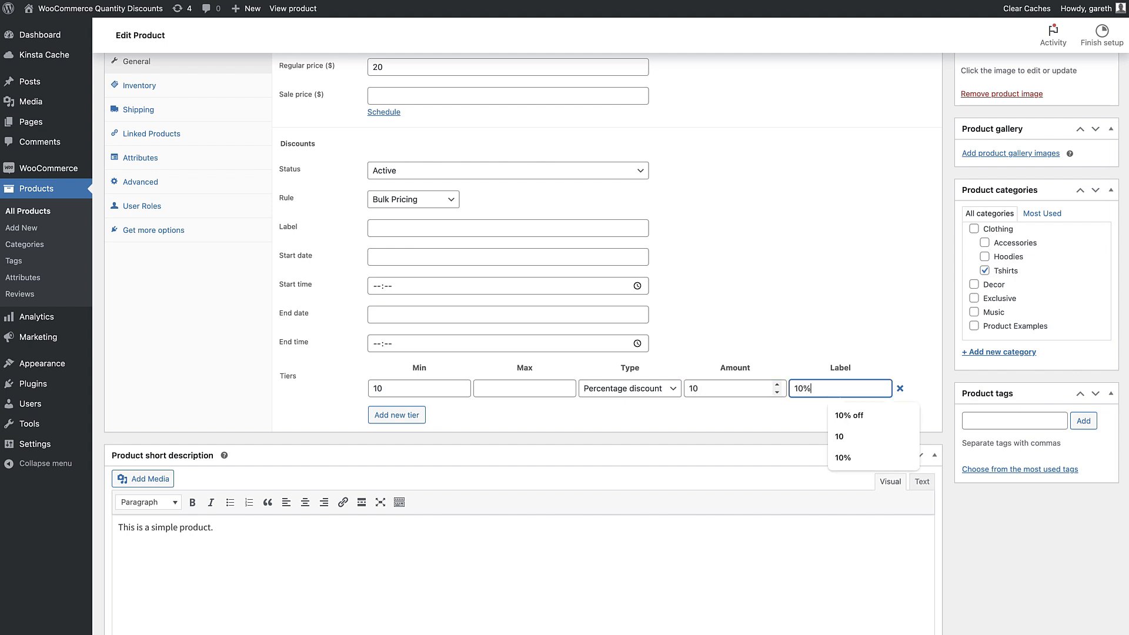
pyautogui.click(849, 416)
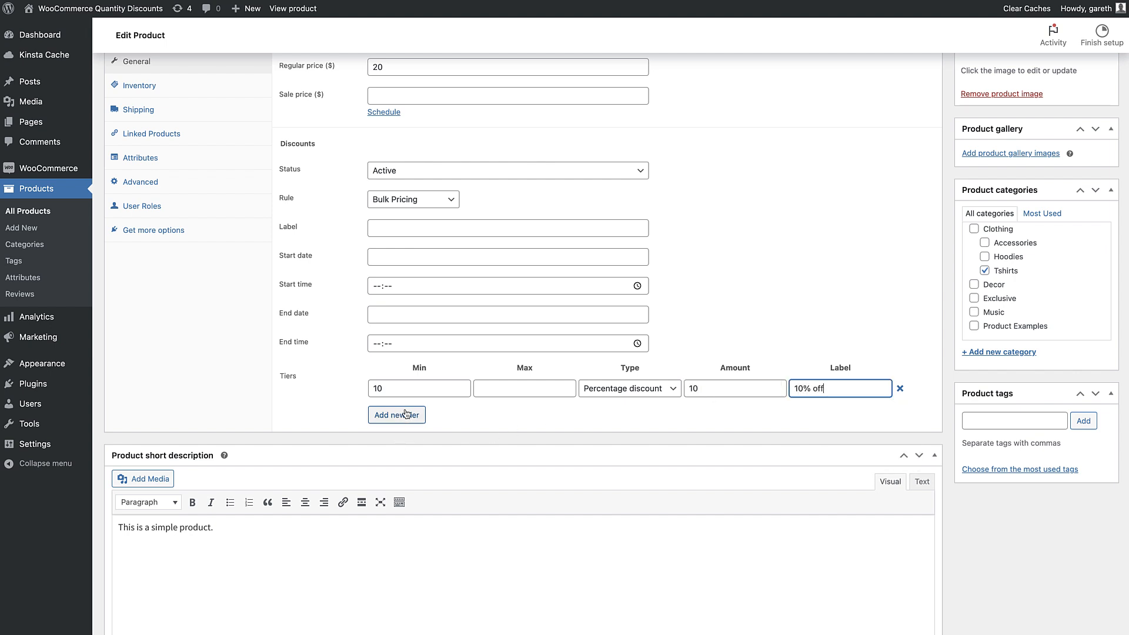
# Add a 21+ tier at 20% off labelled '20% off' and update the Polo
pyautogui.click(395, 414)
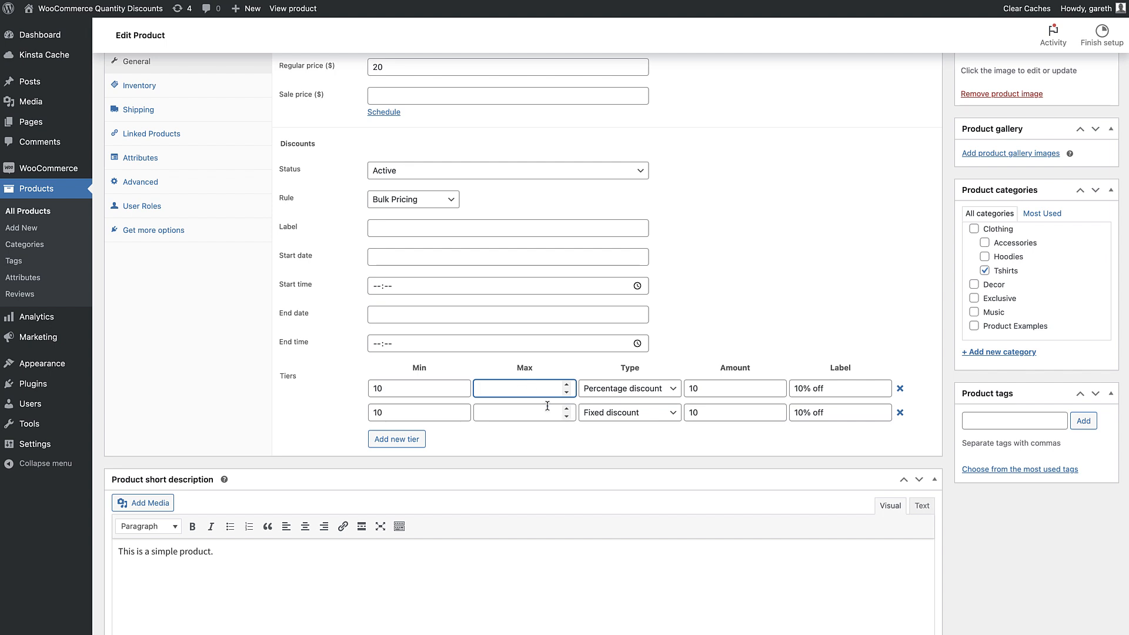
pyautogui.write('20')
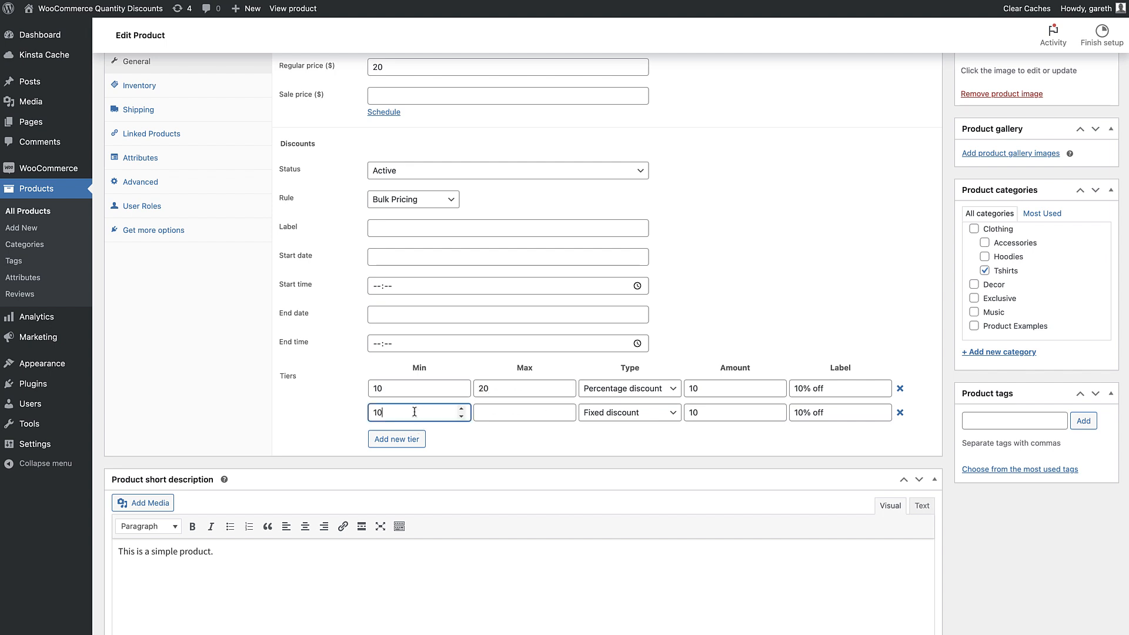
pyautogui.click(628, 411)
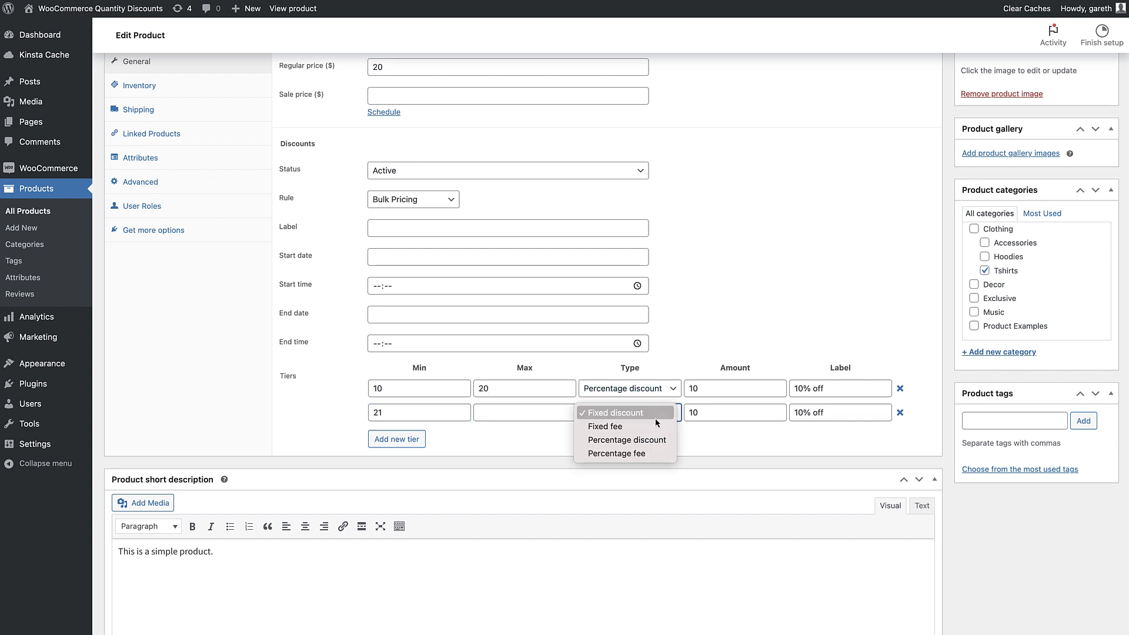
pyautogui.click(626, 440)
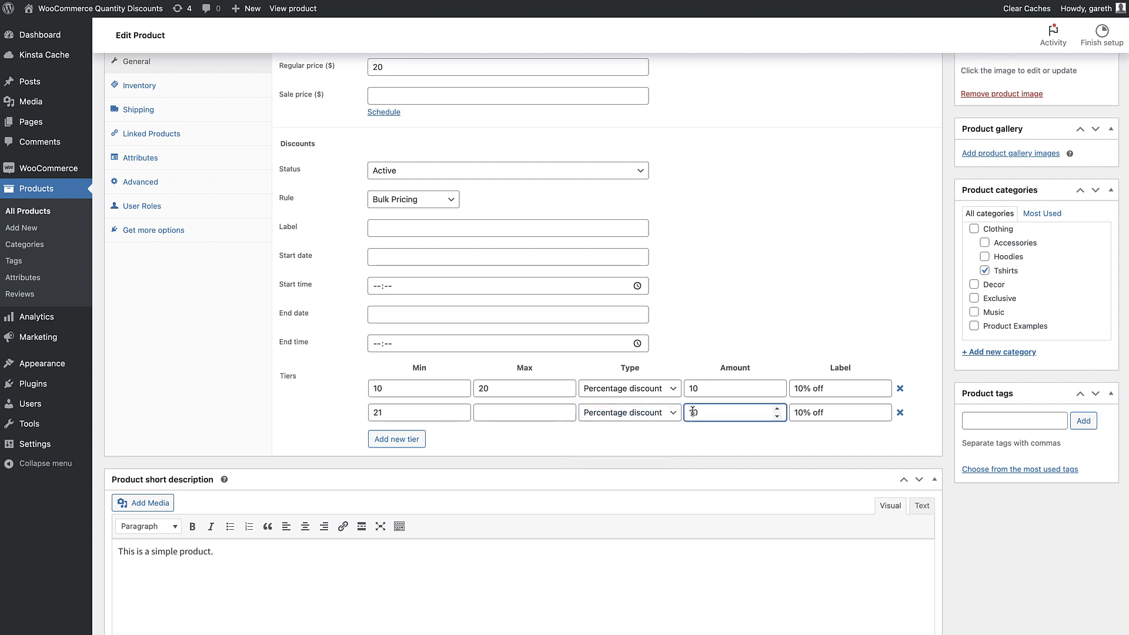
pyautogui.write('20')
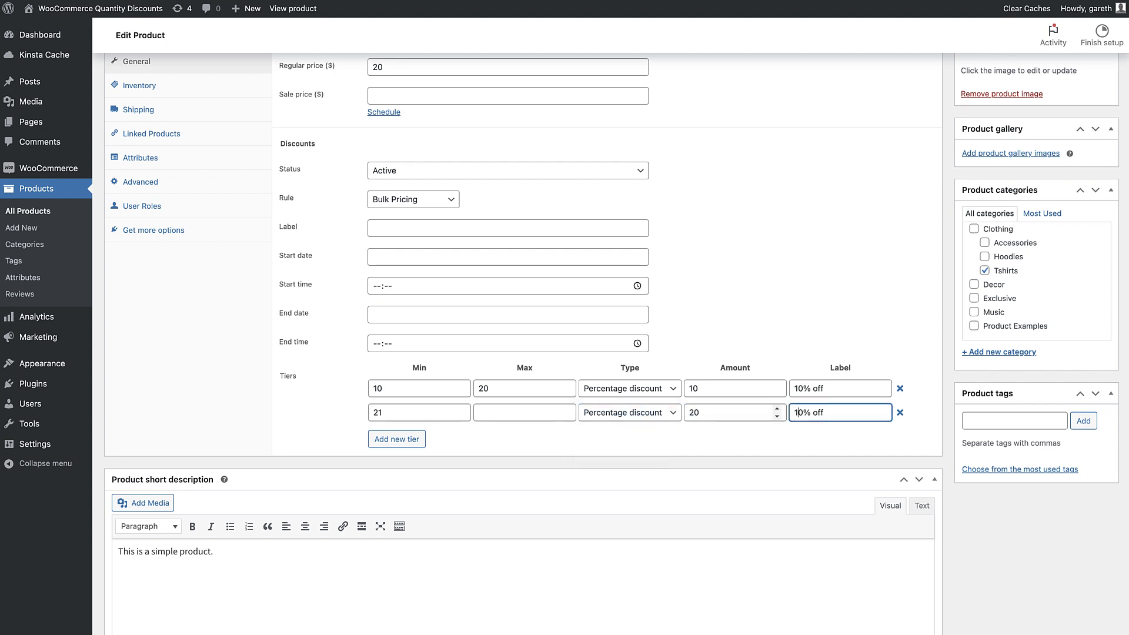
pyautogui.write('20% off')
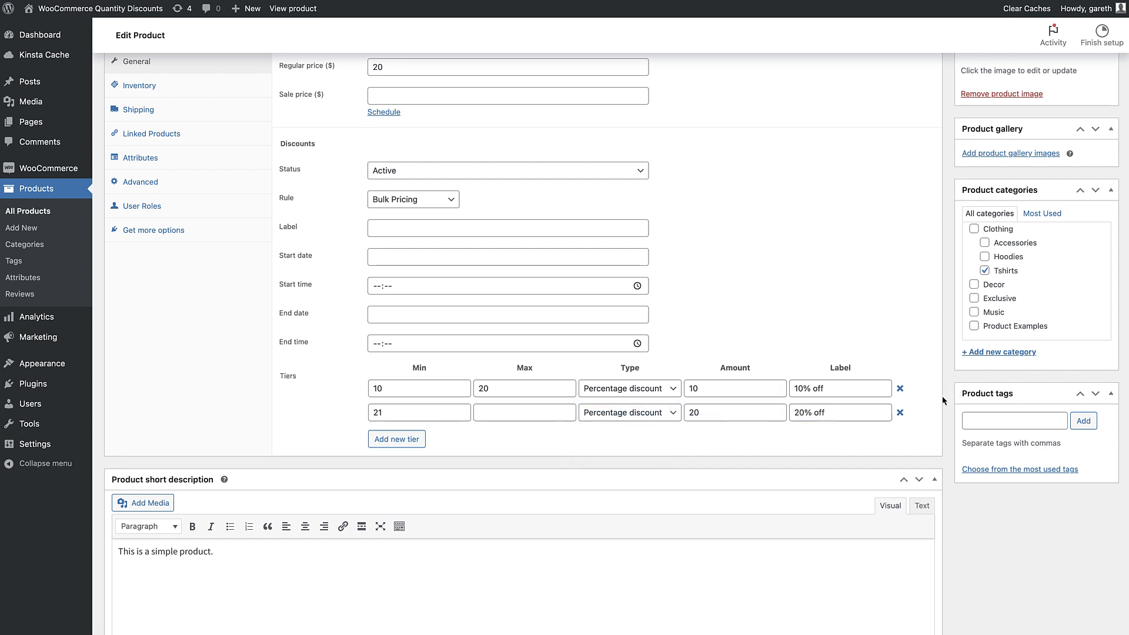
pyautogui.click(292, 8)
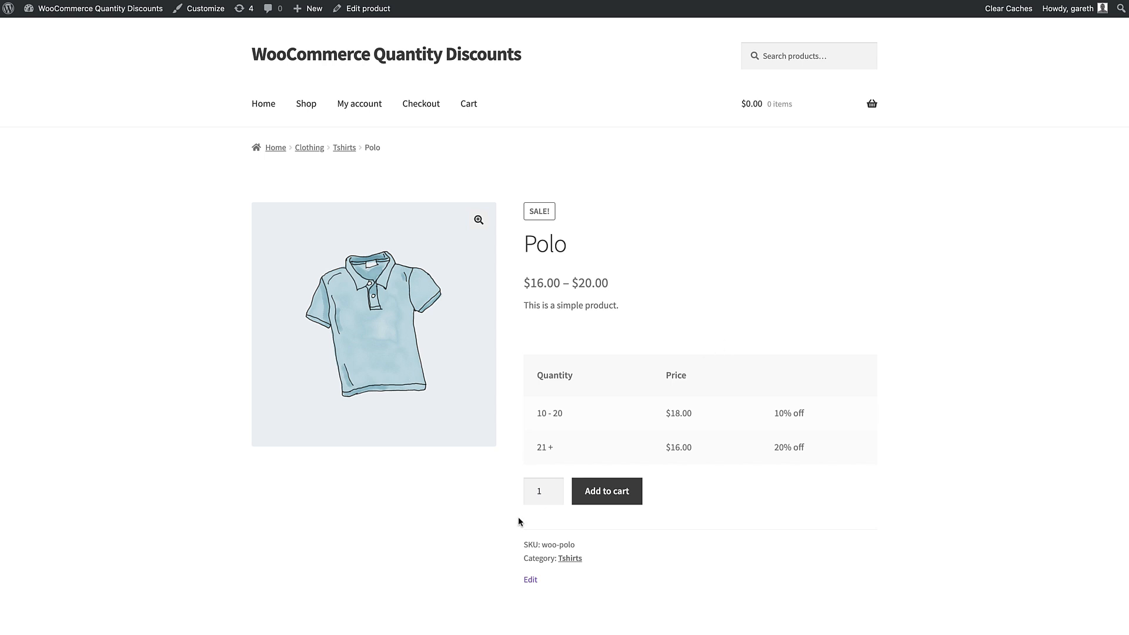
# Raise the Polo order quantity with the spinner on its product page
pyautogui.scroll(-3)
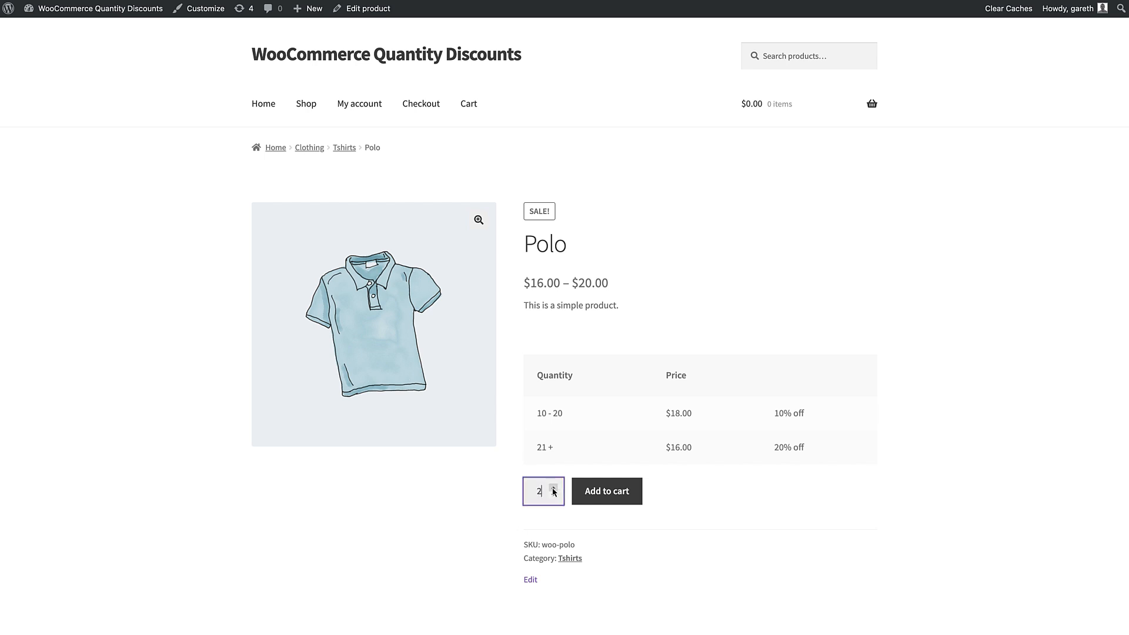
pyautogui.click(606, 491)
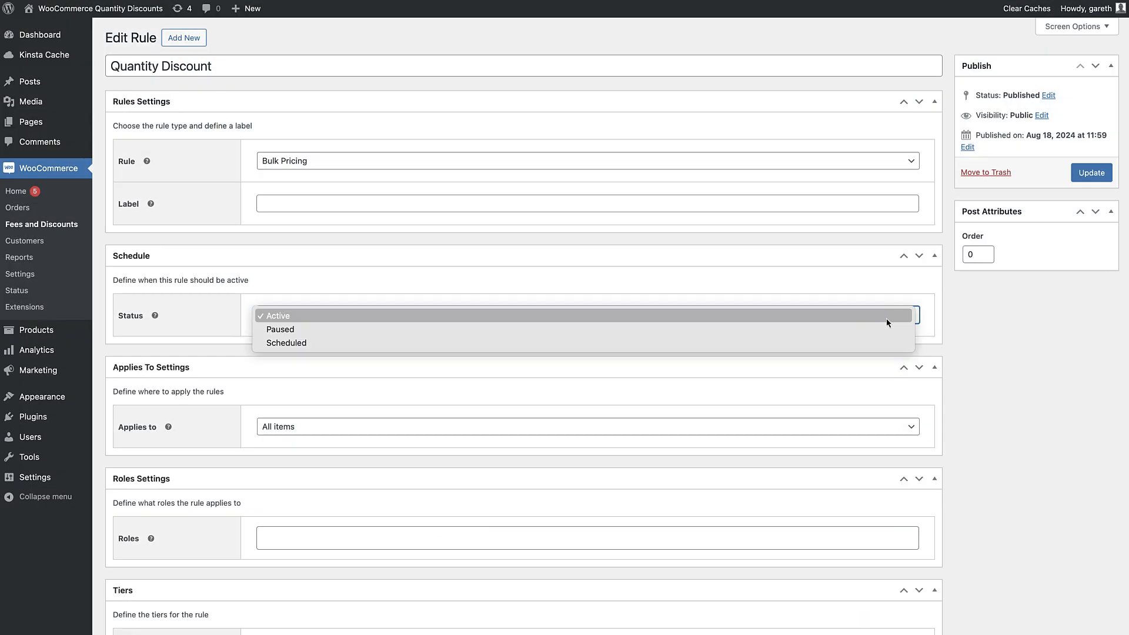
# Set the Quantity Discount rule to Scheduled, starting 24 August and ending 28 August 2024
pyautogui.click(286, 343)
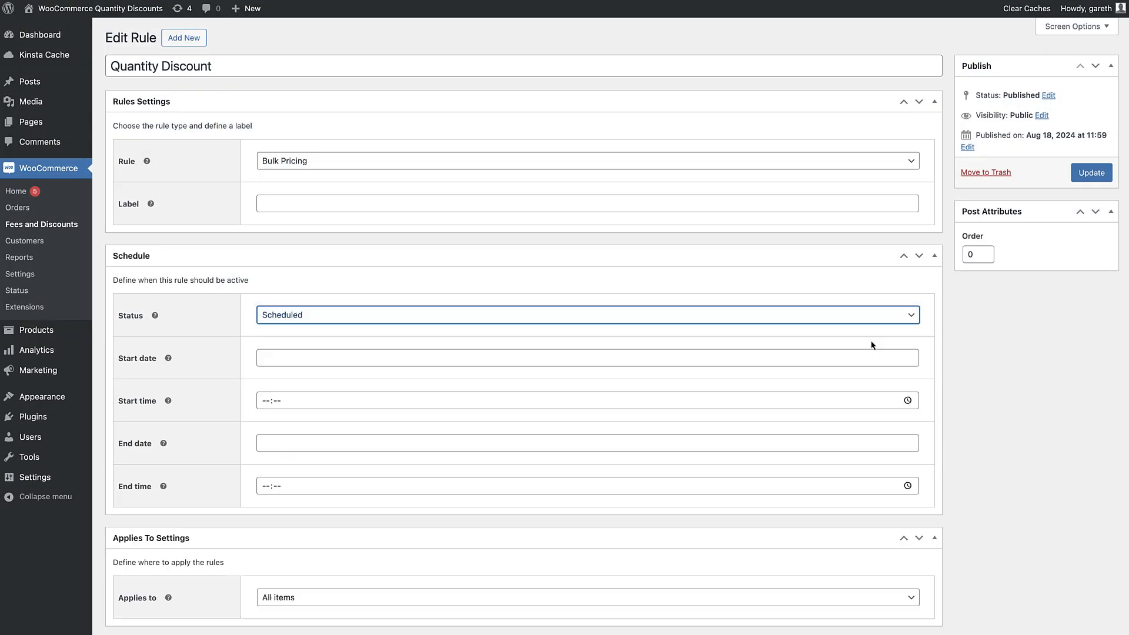
pyautogui.click(587, 358)
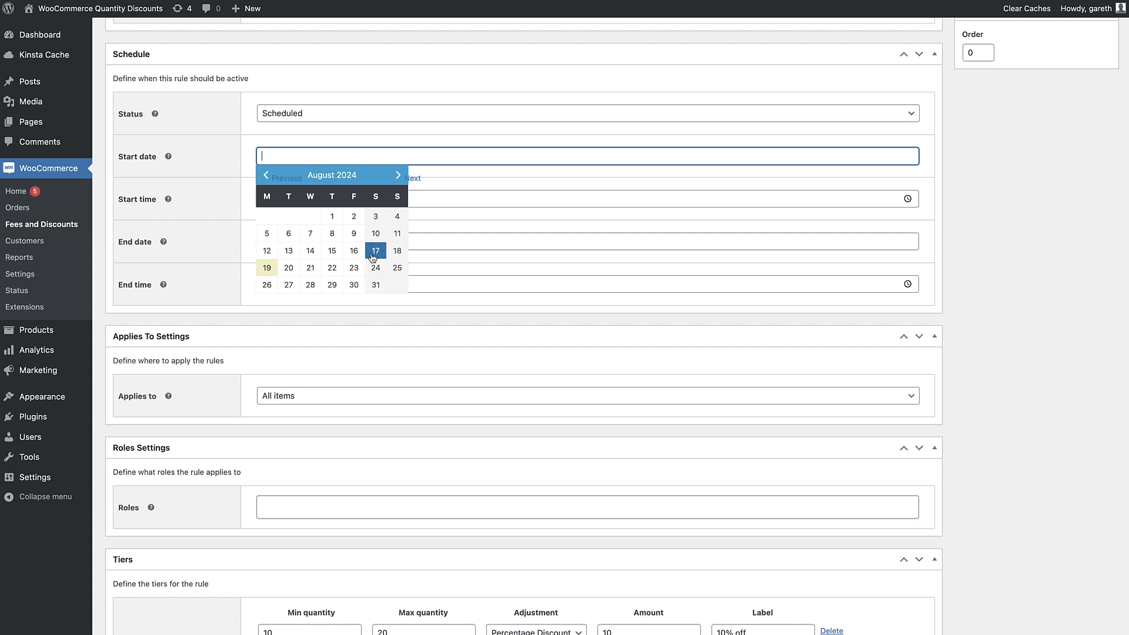
pyautogui.click(375, 250)
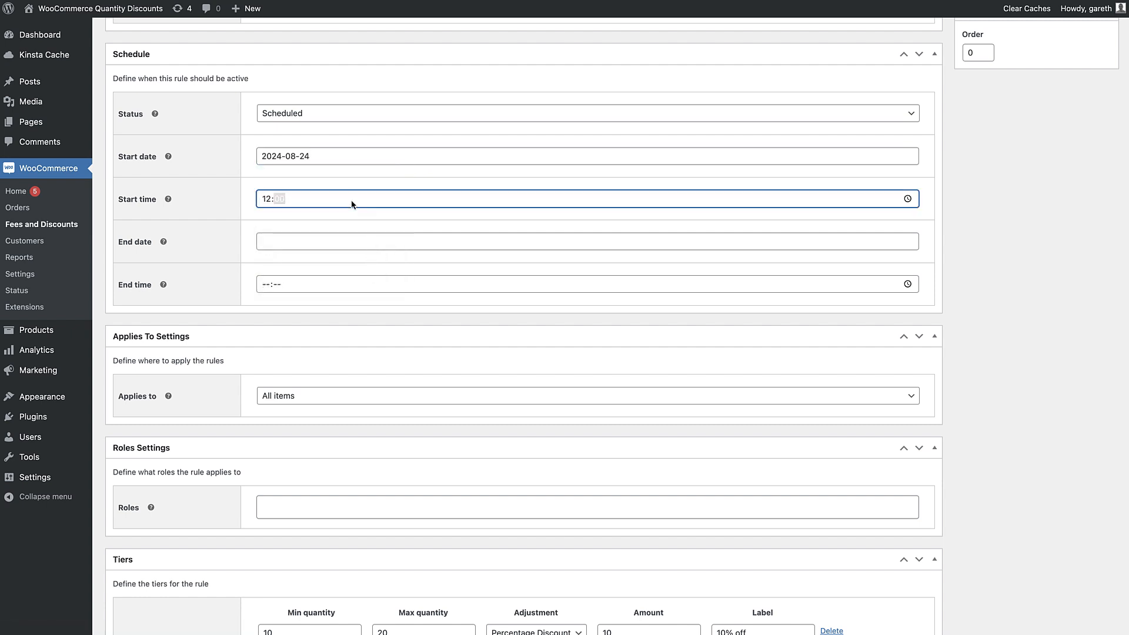
pyautogui.click(587, 241)
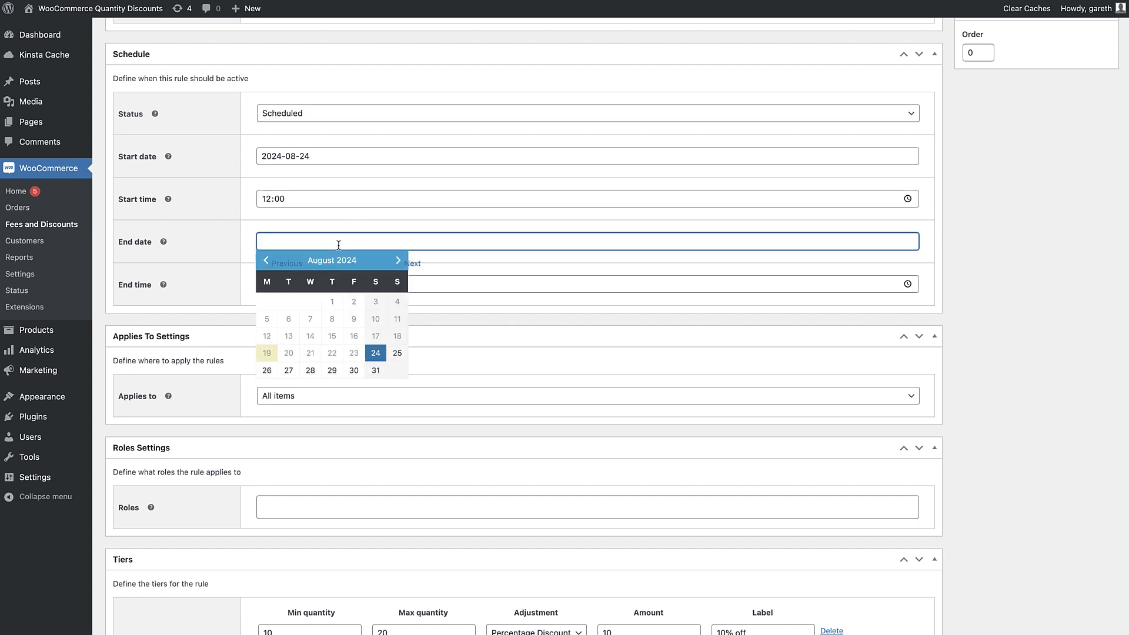
pyautogui.click(310, 369)
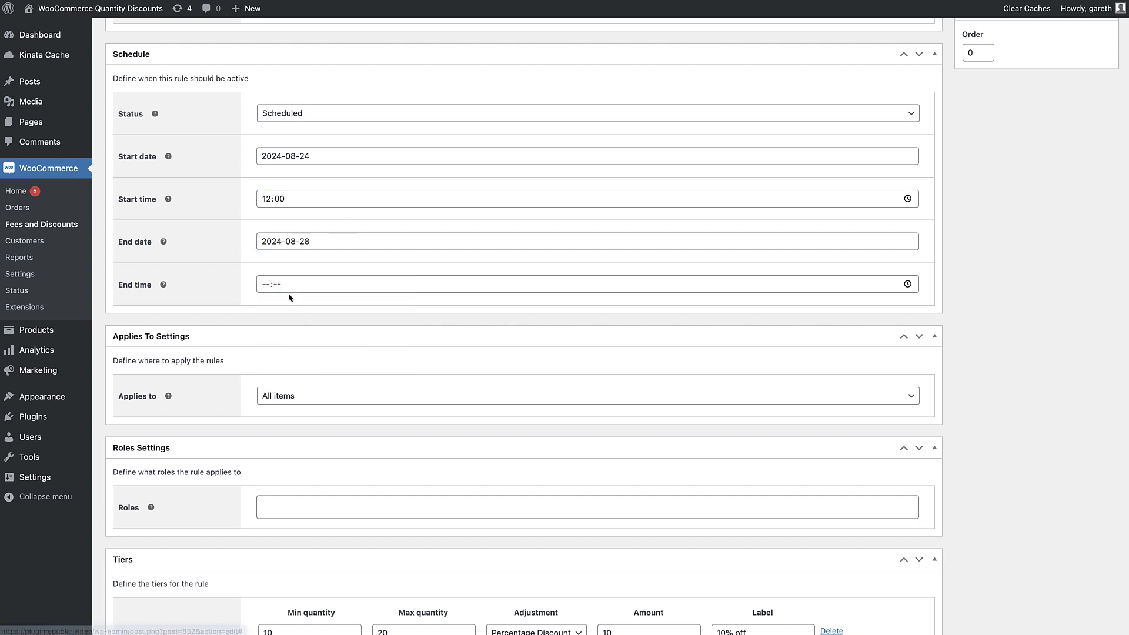